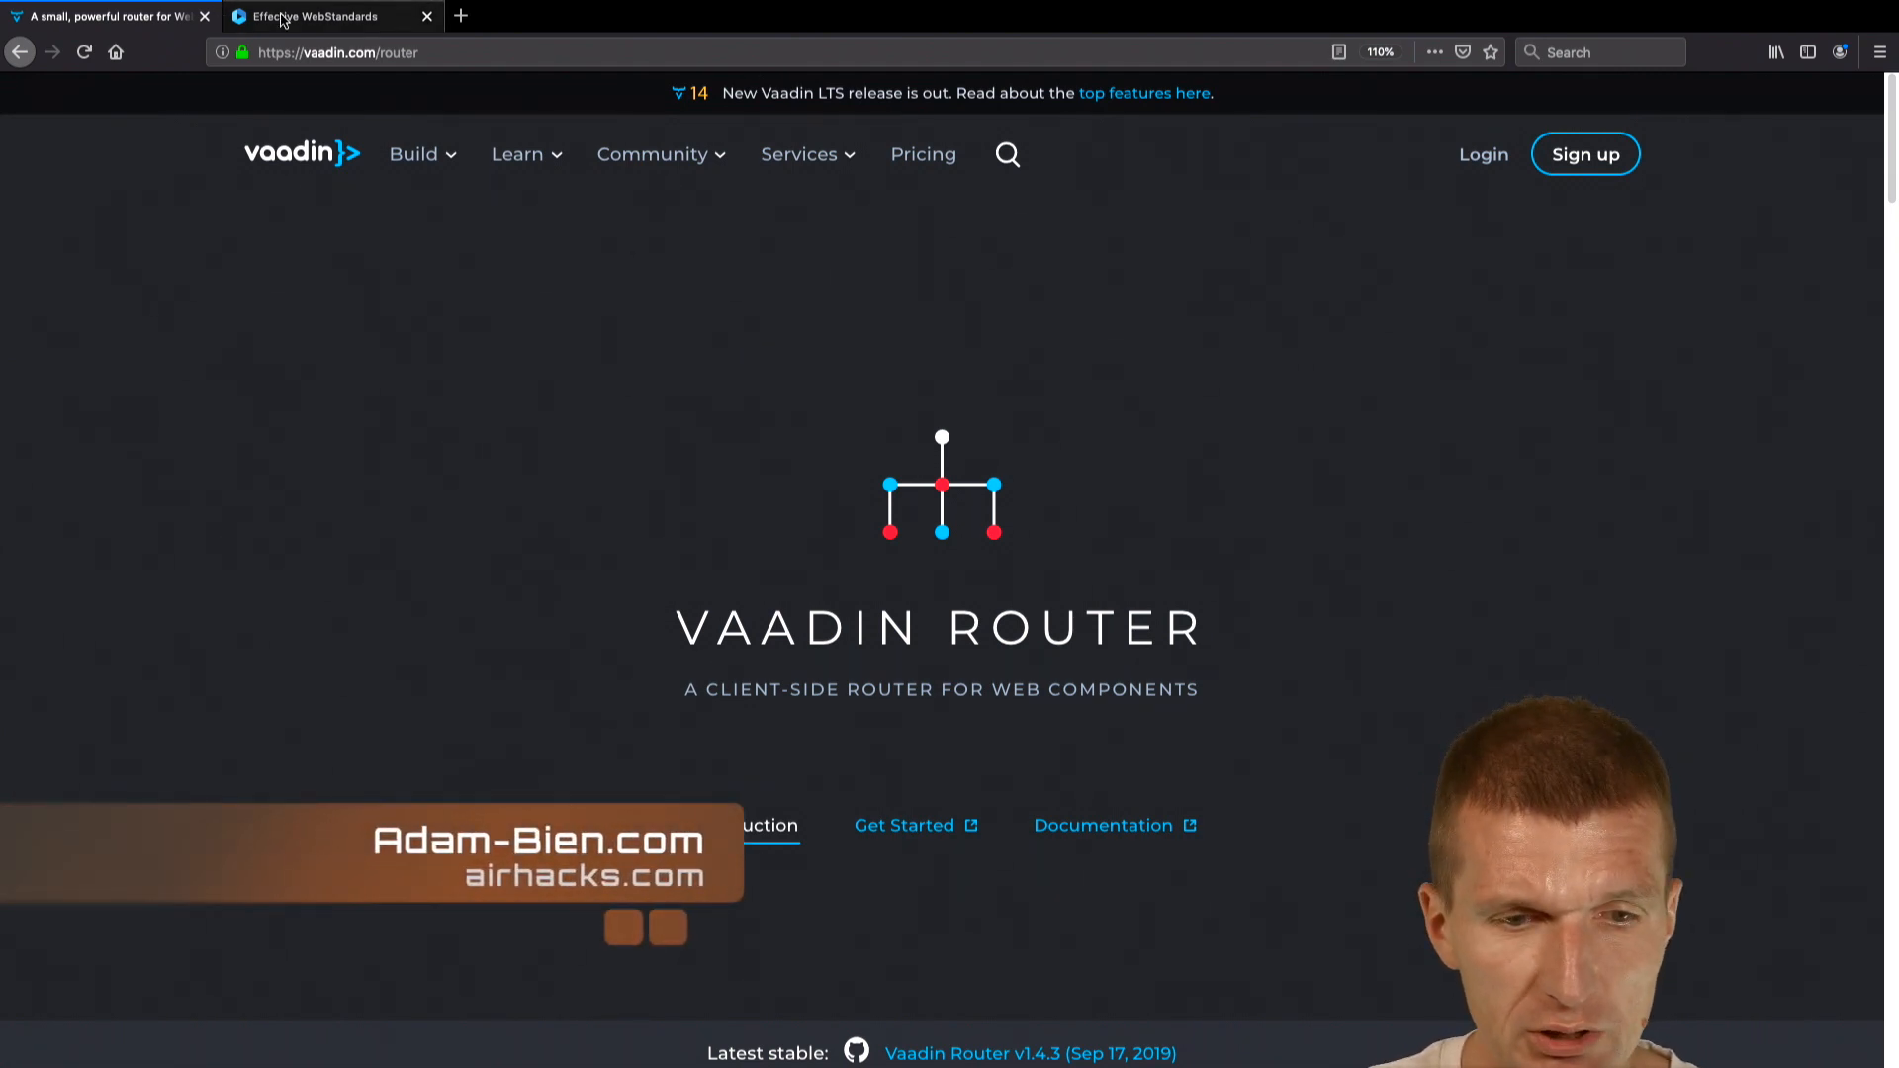
pyautogui.click(320, 16)
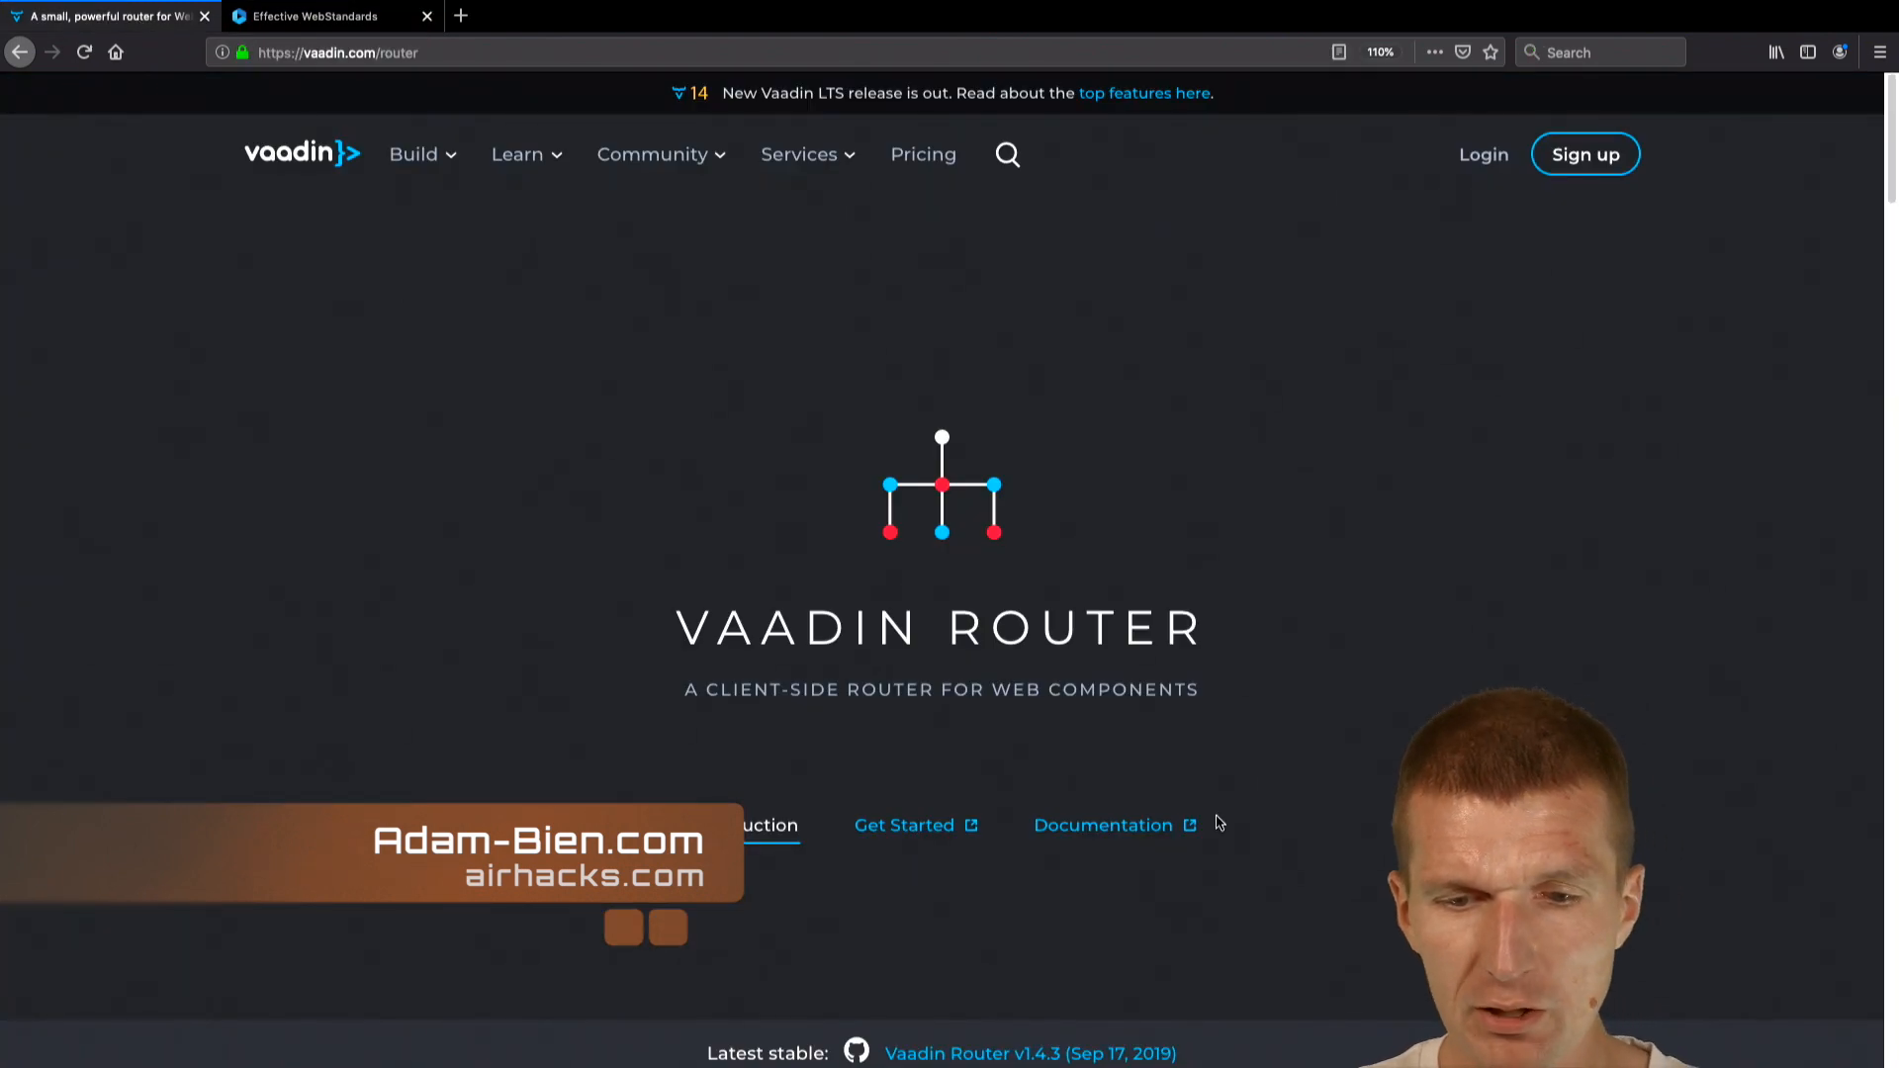
pyautogui.scroll(-3)
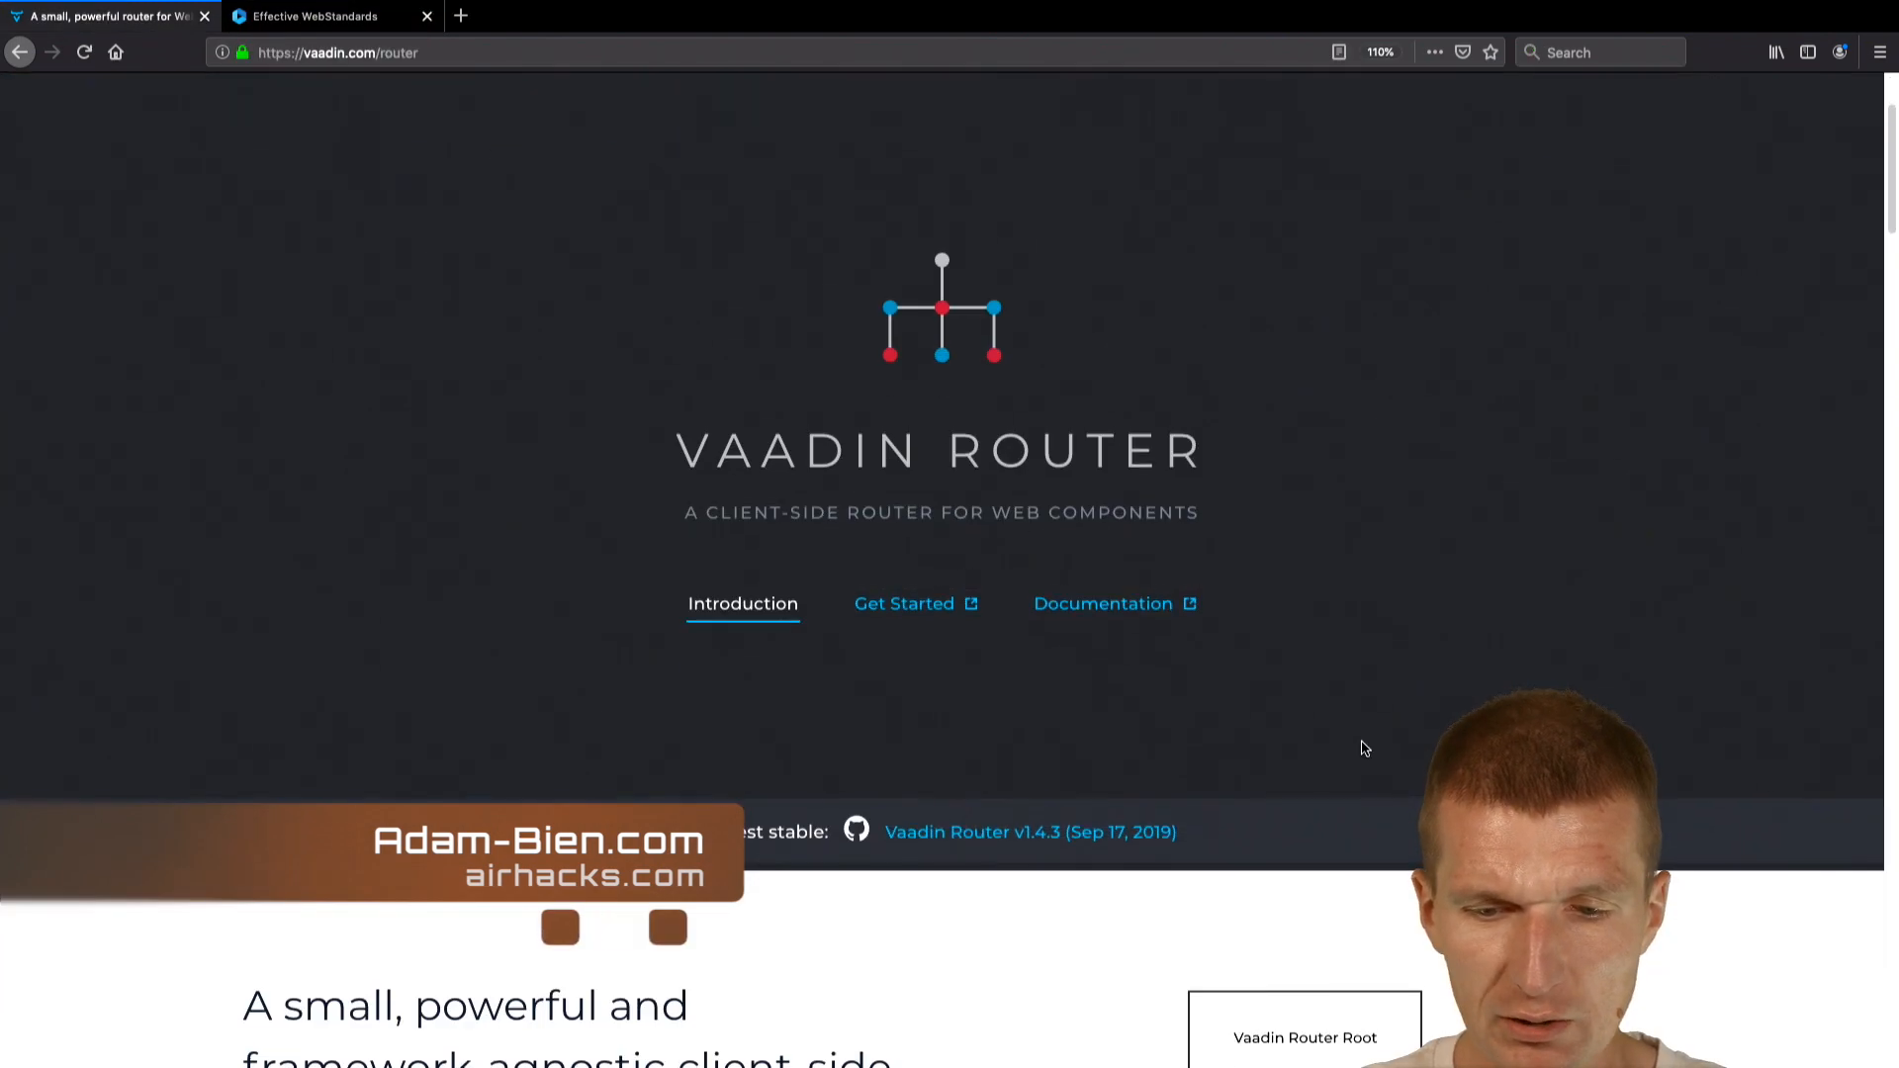
pyautogui.scroll(-3)
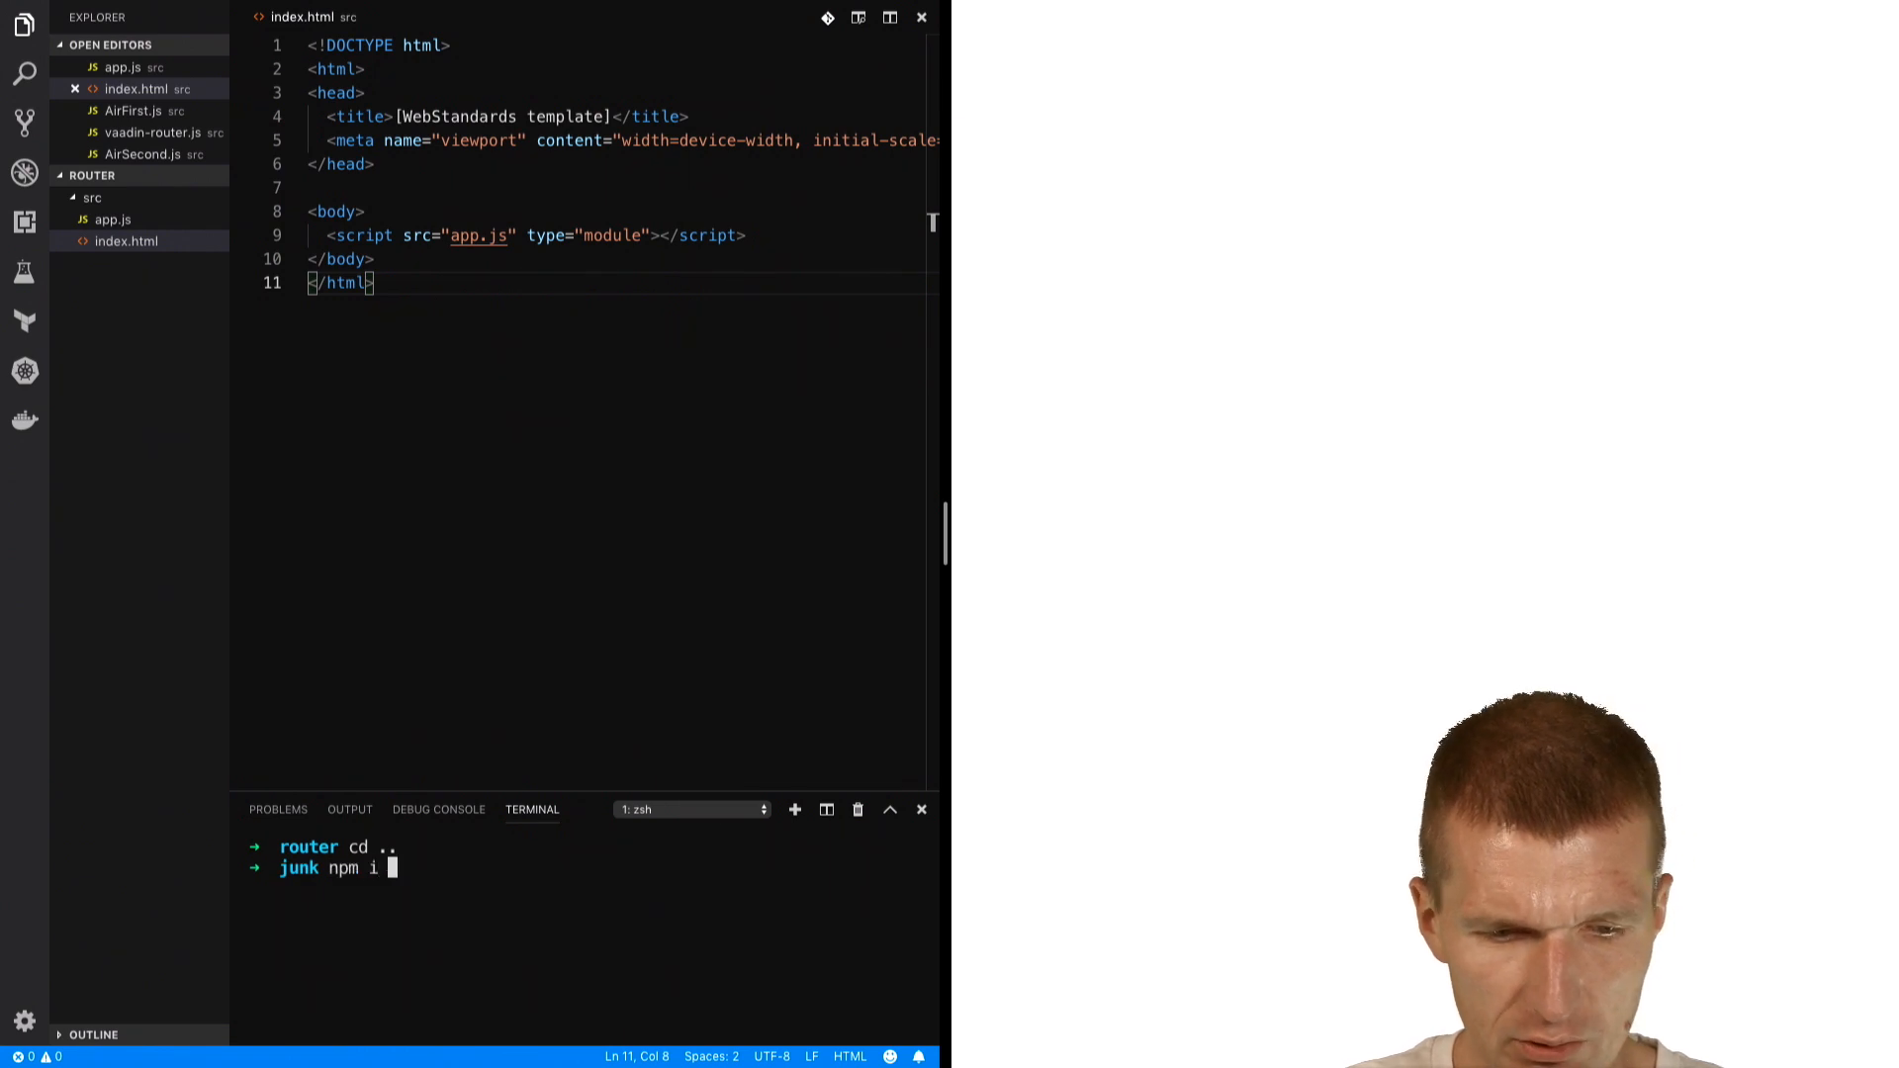
pyautogui.write('@router')
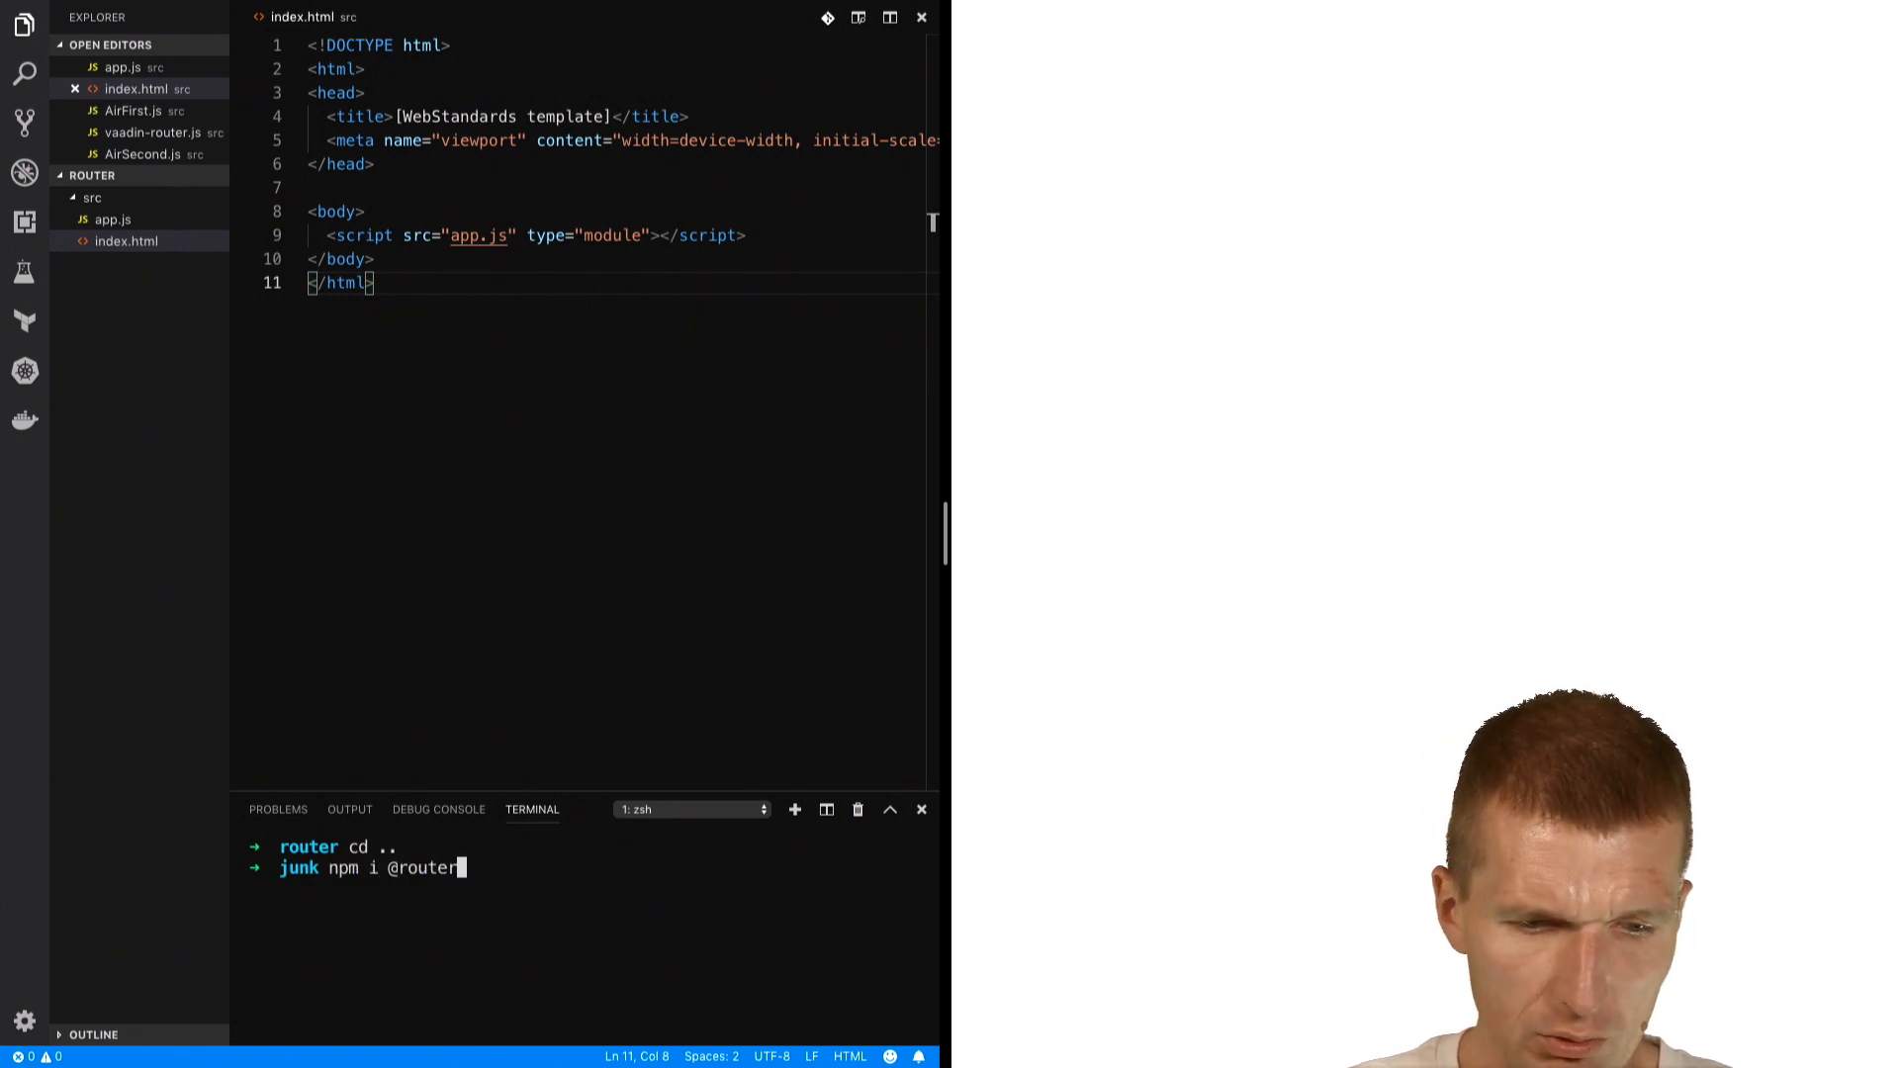
pyautogui.write('vaadin')
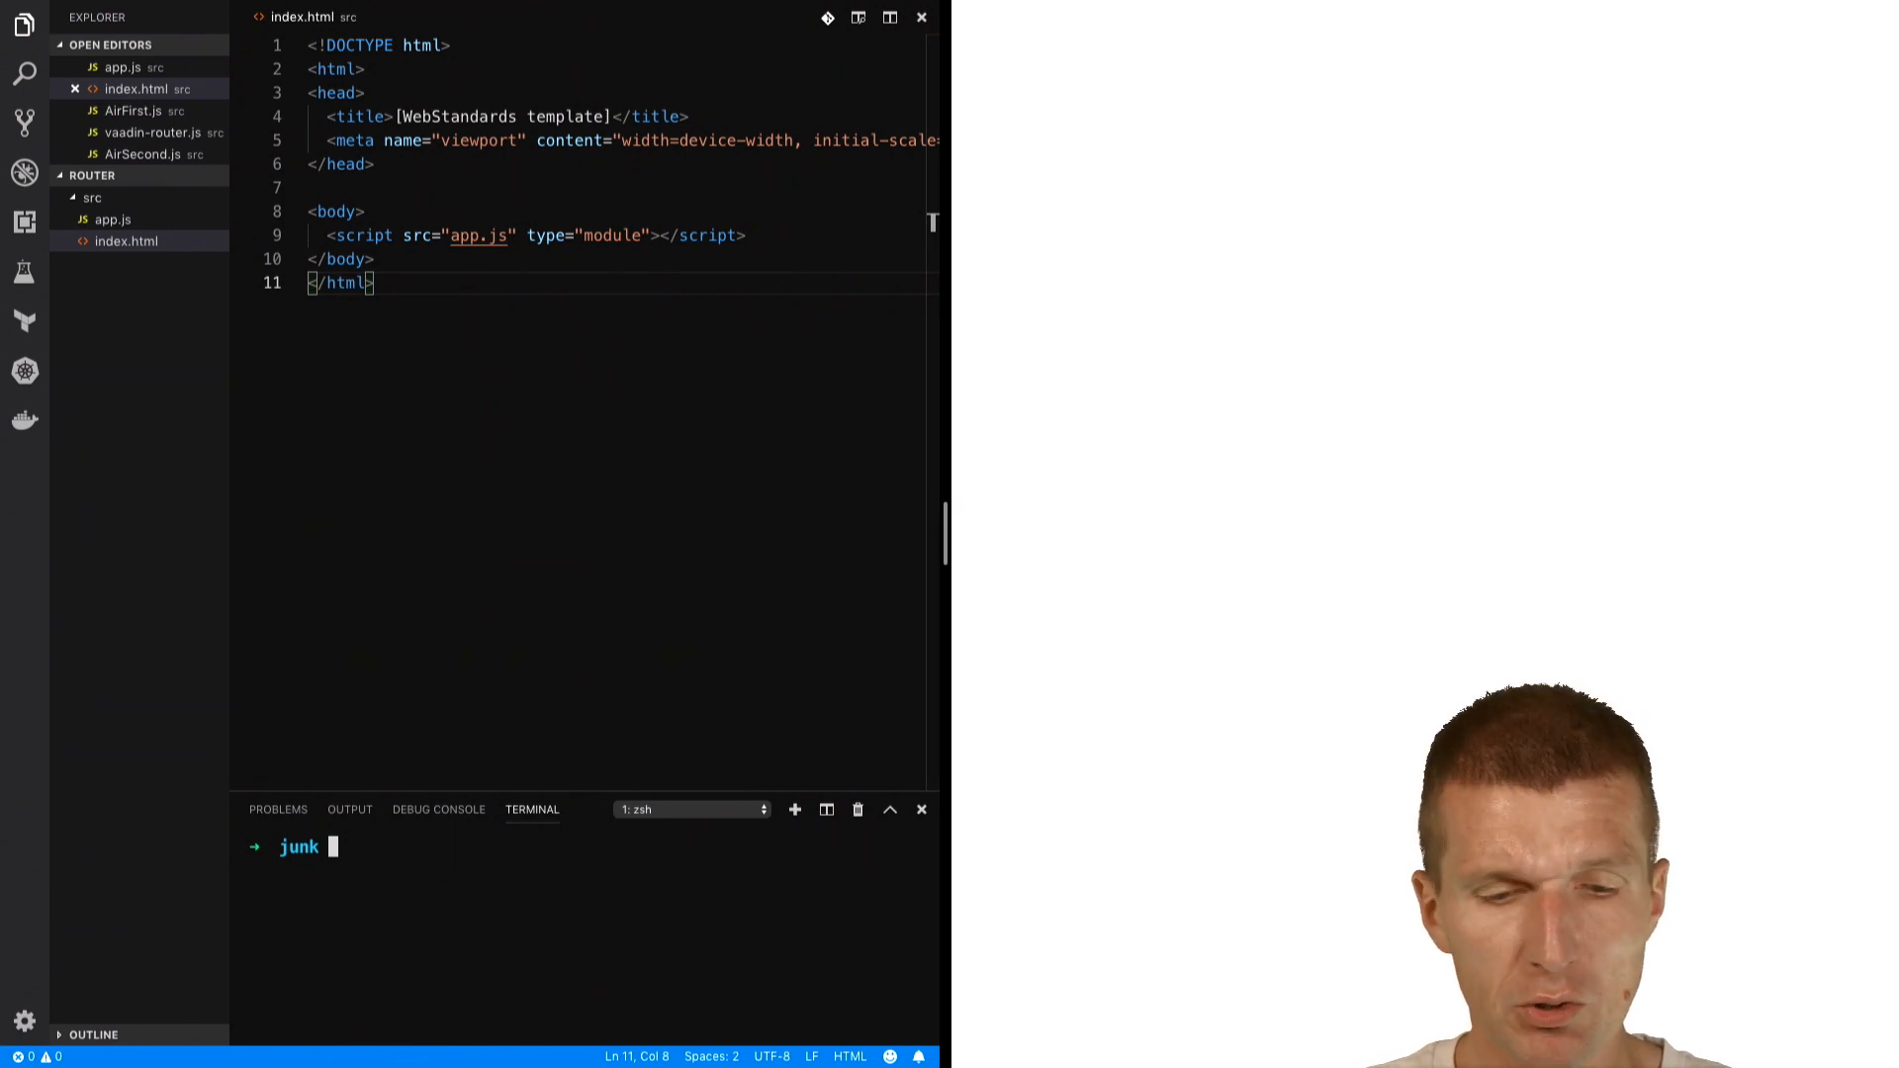
pyautogui.write('cp')
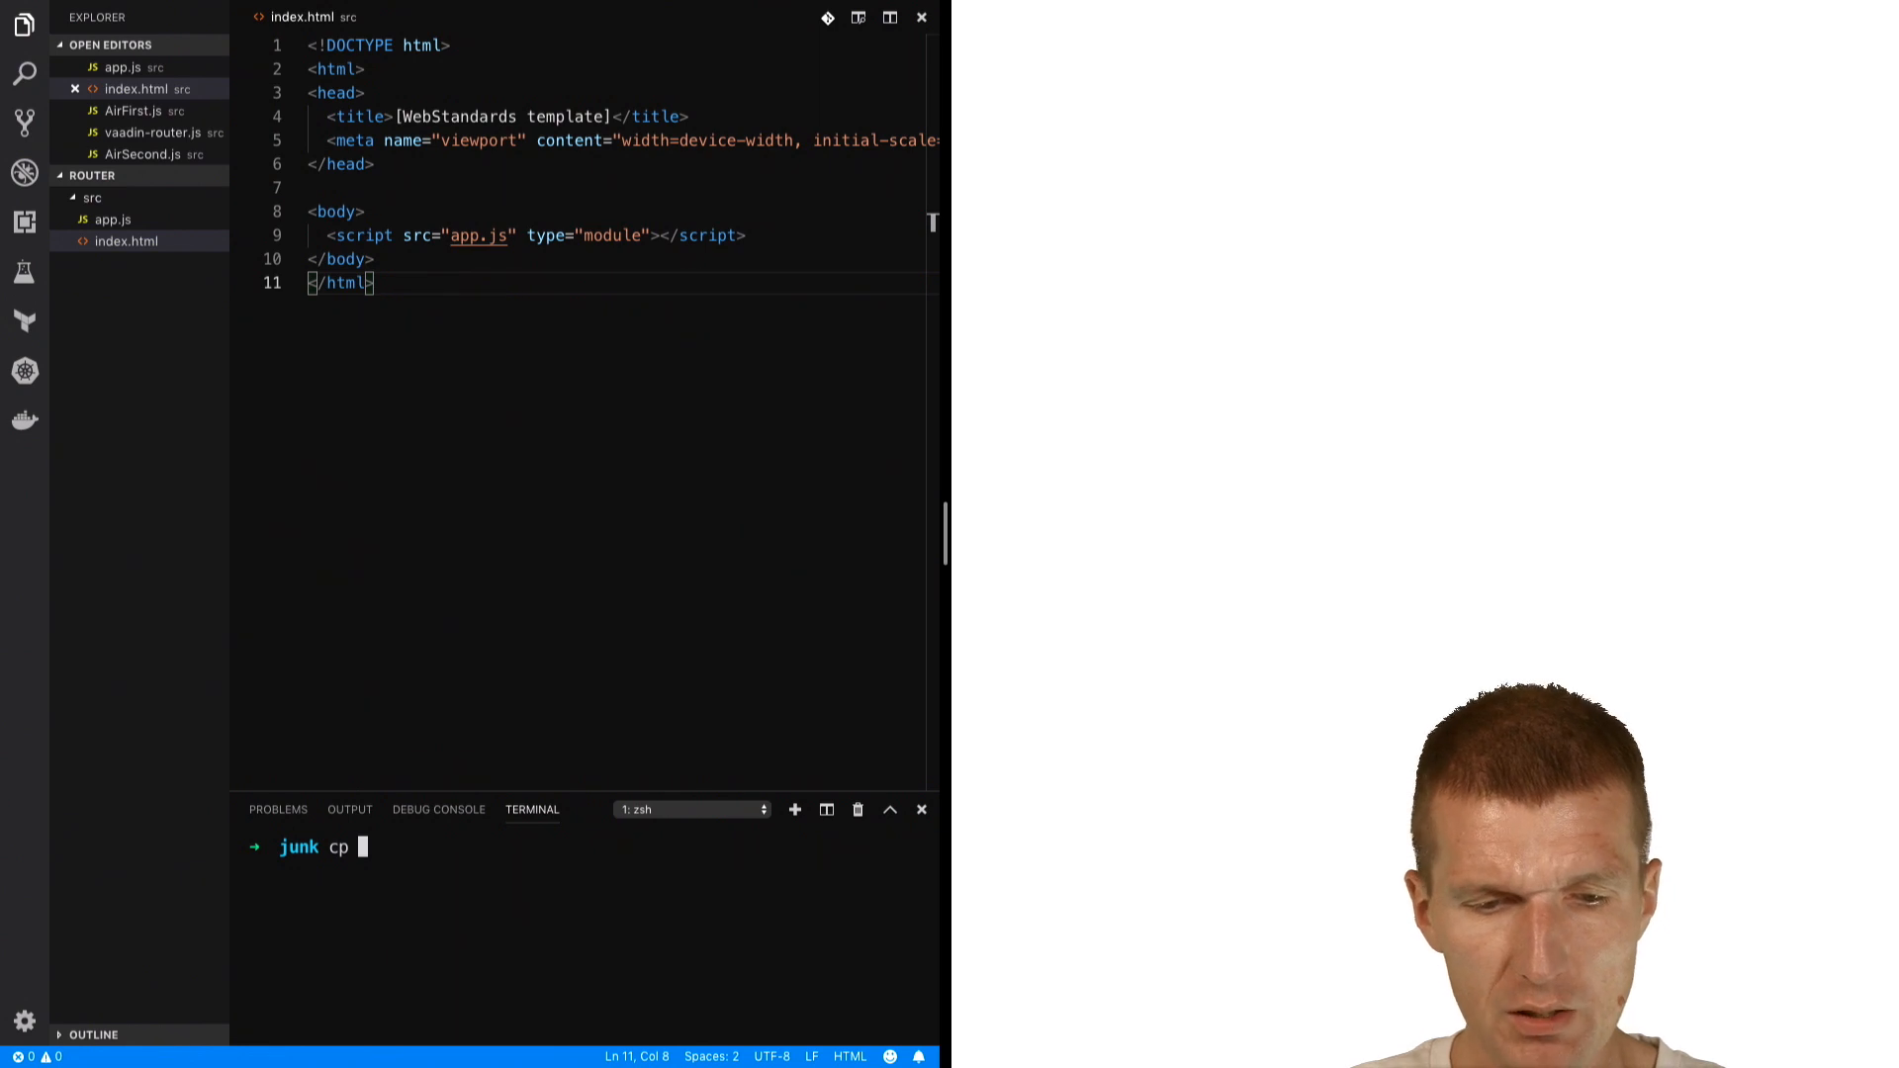
pyautogui.write('node_modules/')
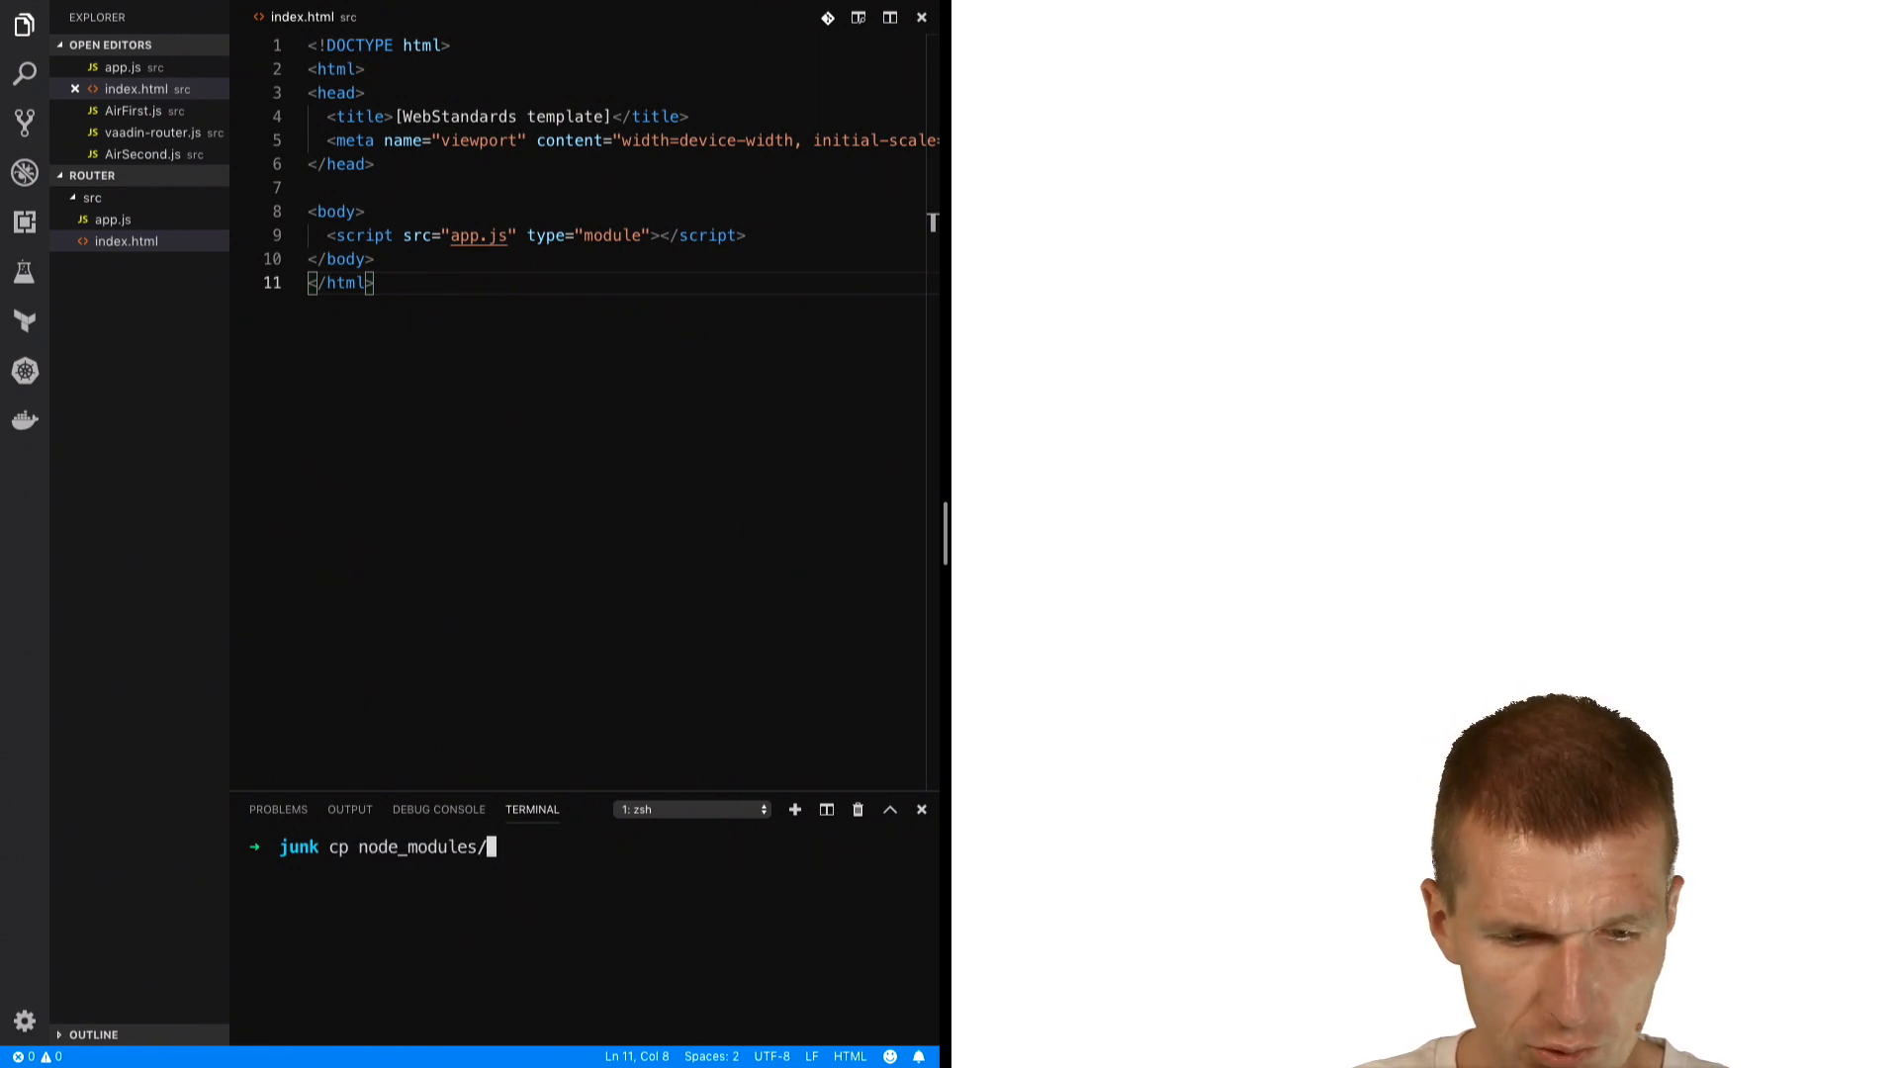
pyautogui.write('@vaadin/')
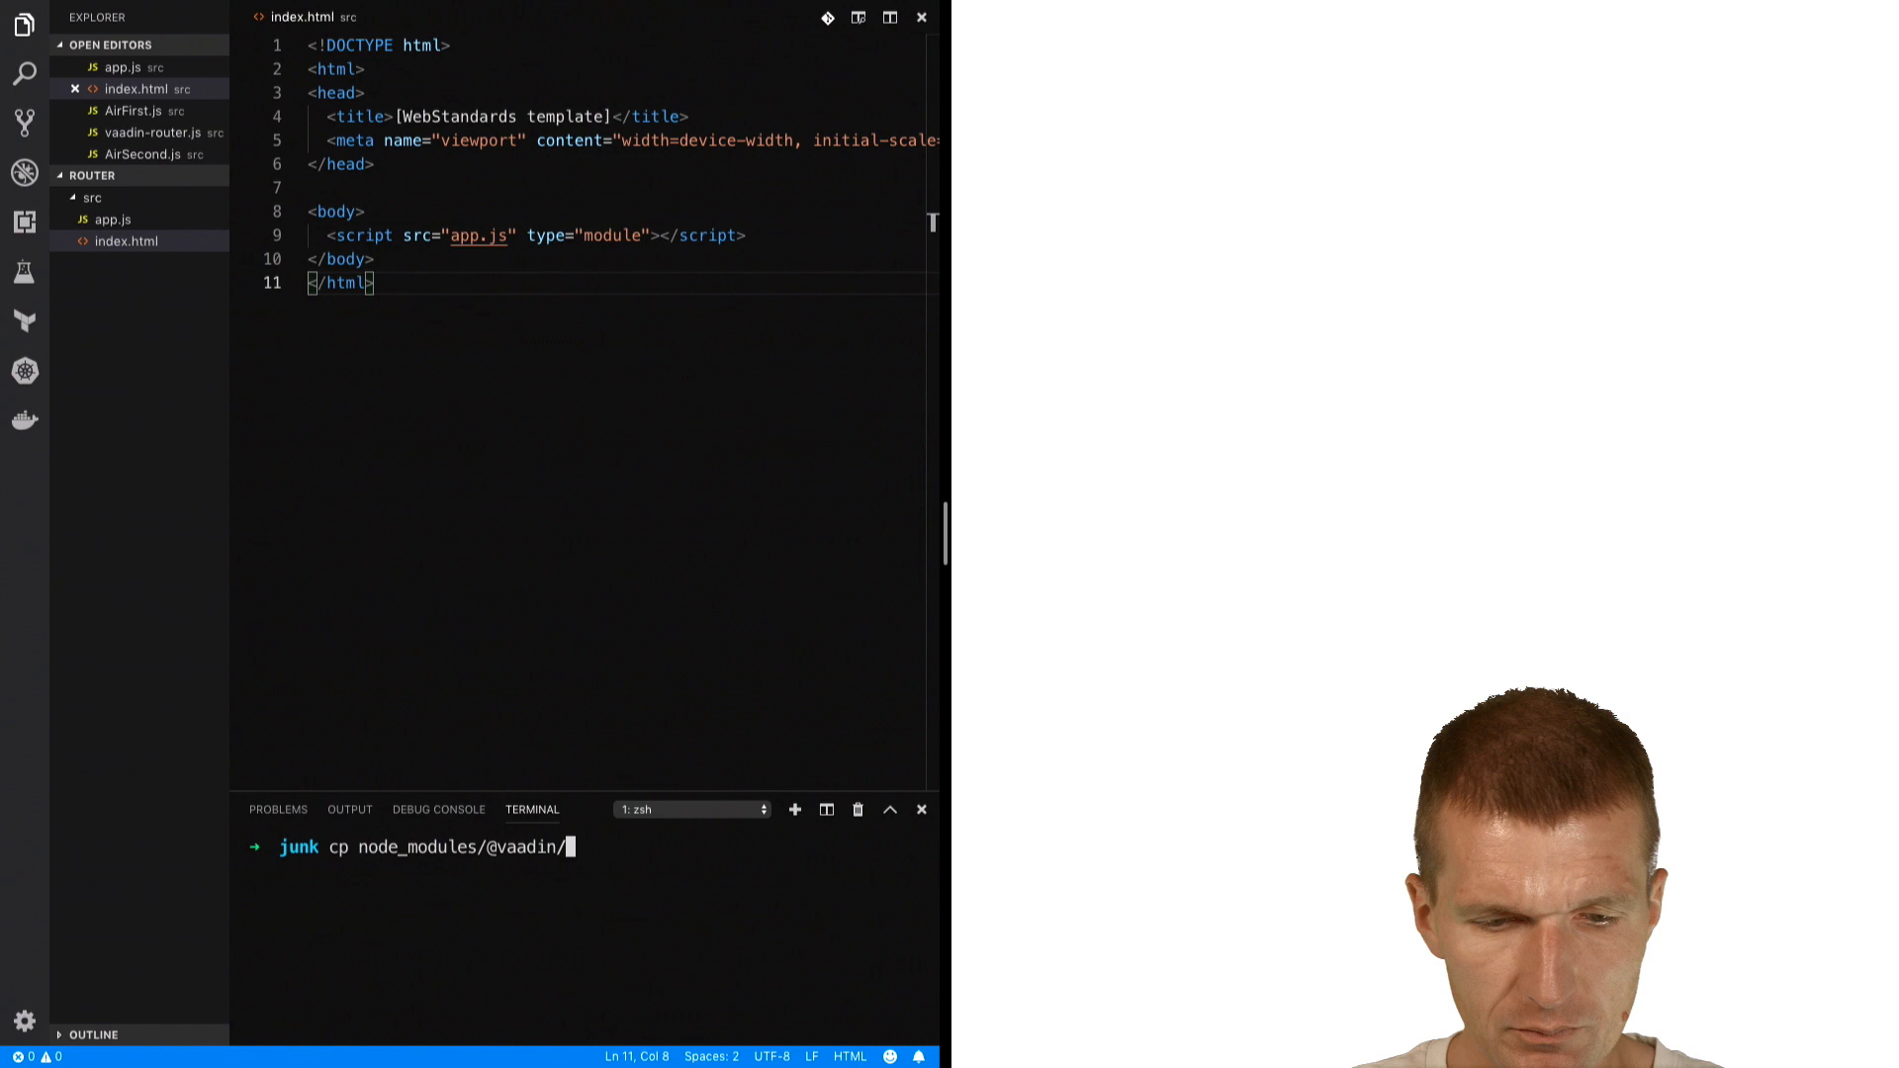
pyautogui.write('router/dist/')
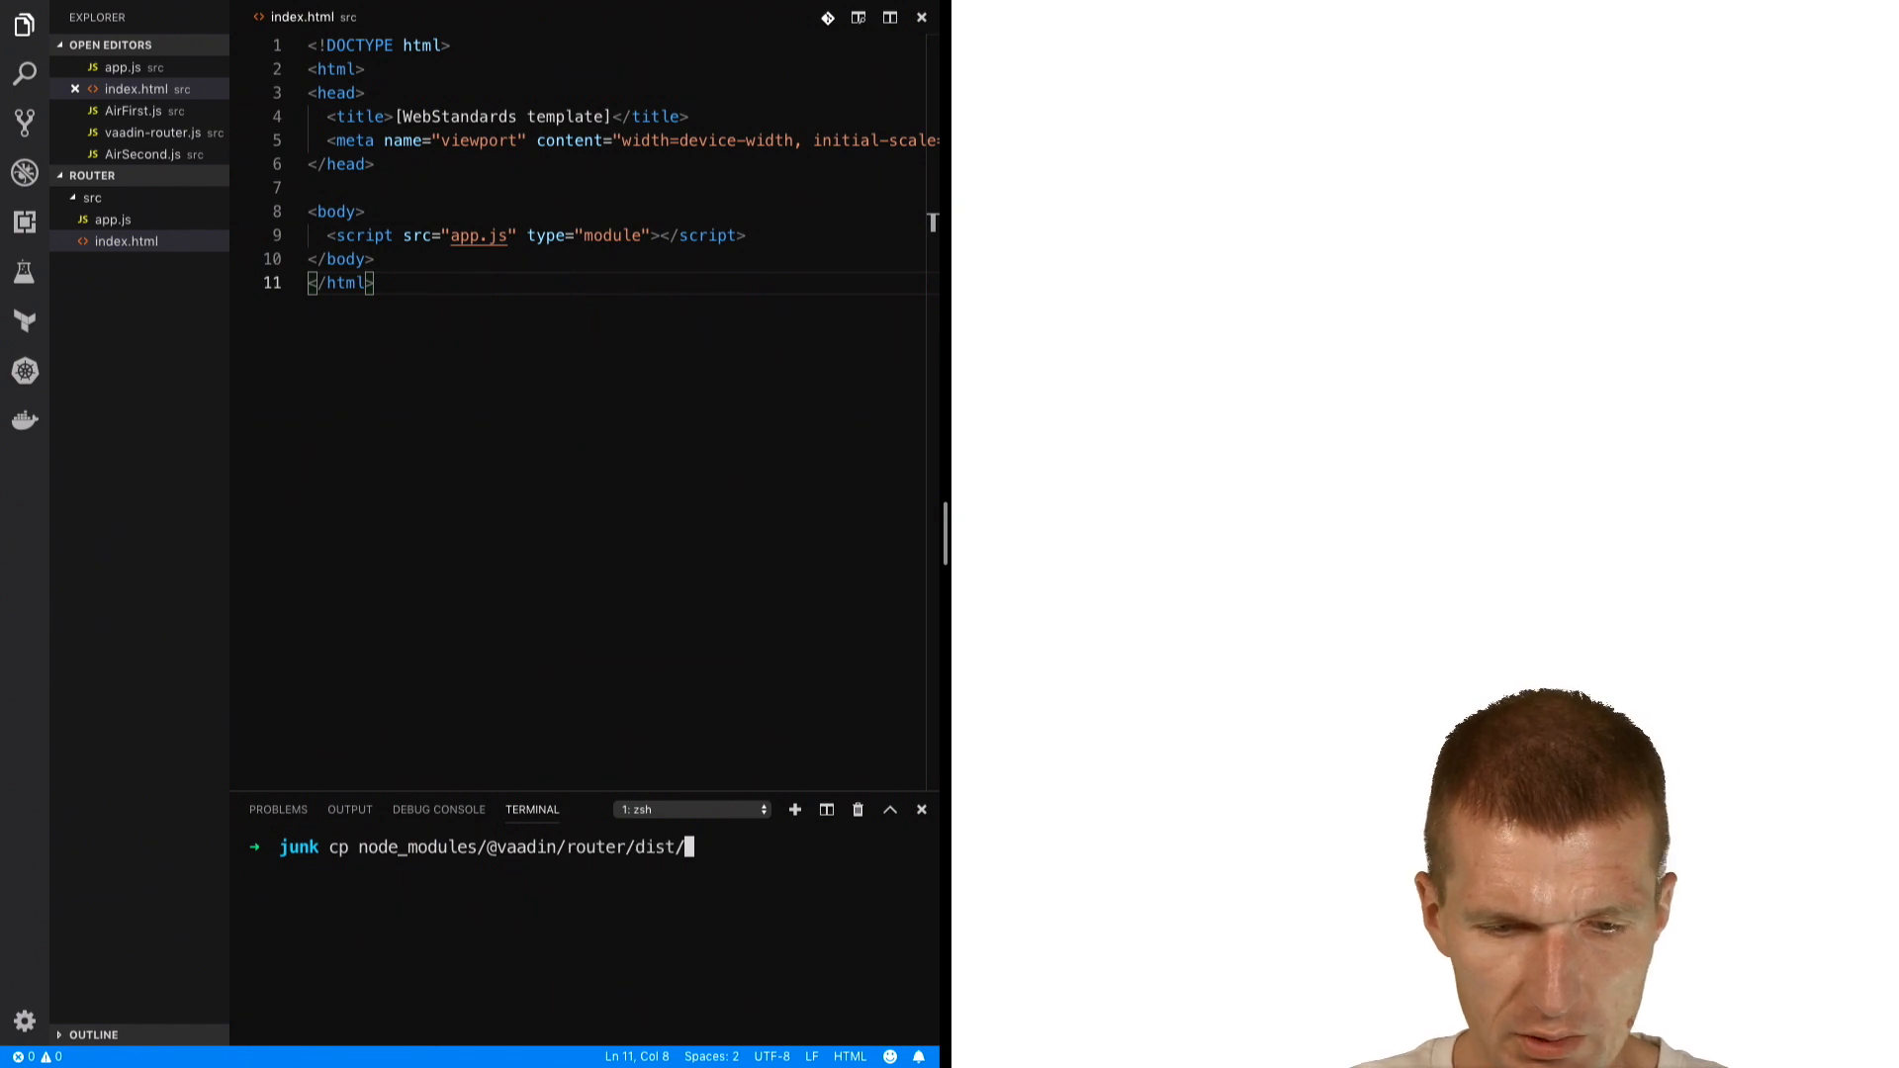
pyautogui.write('vaadin-router.js router/src')
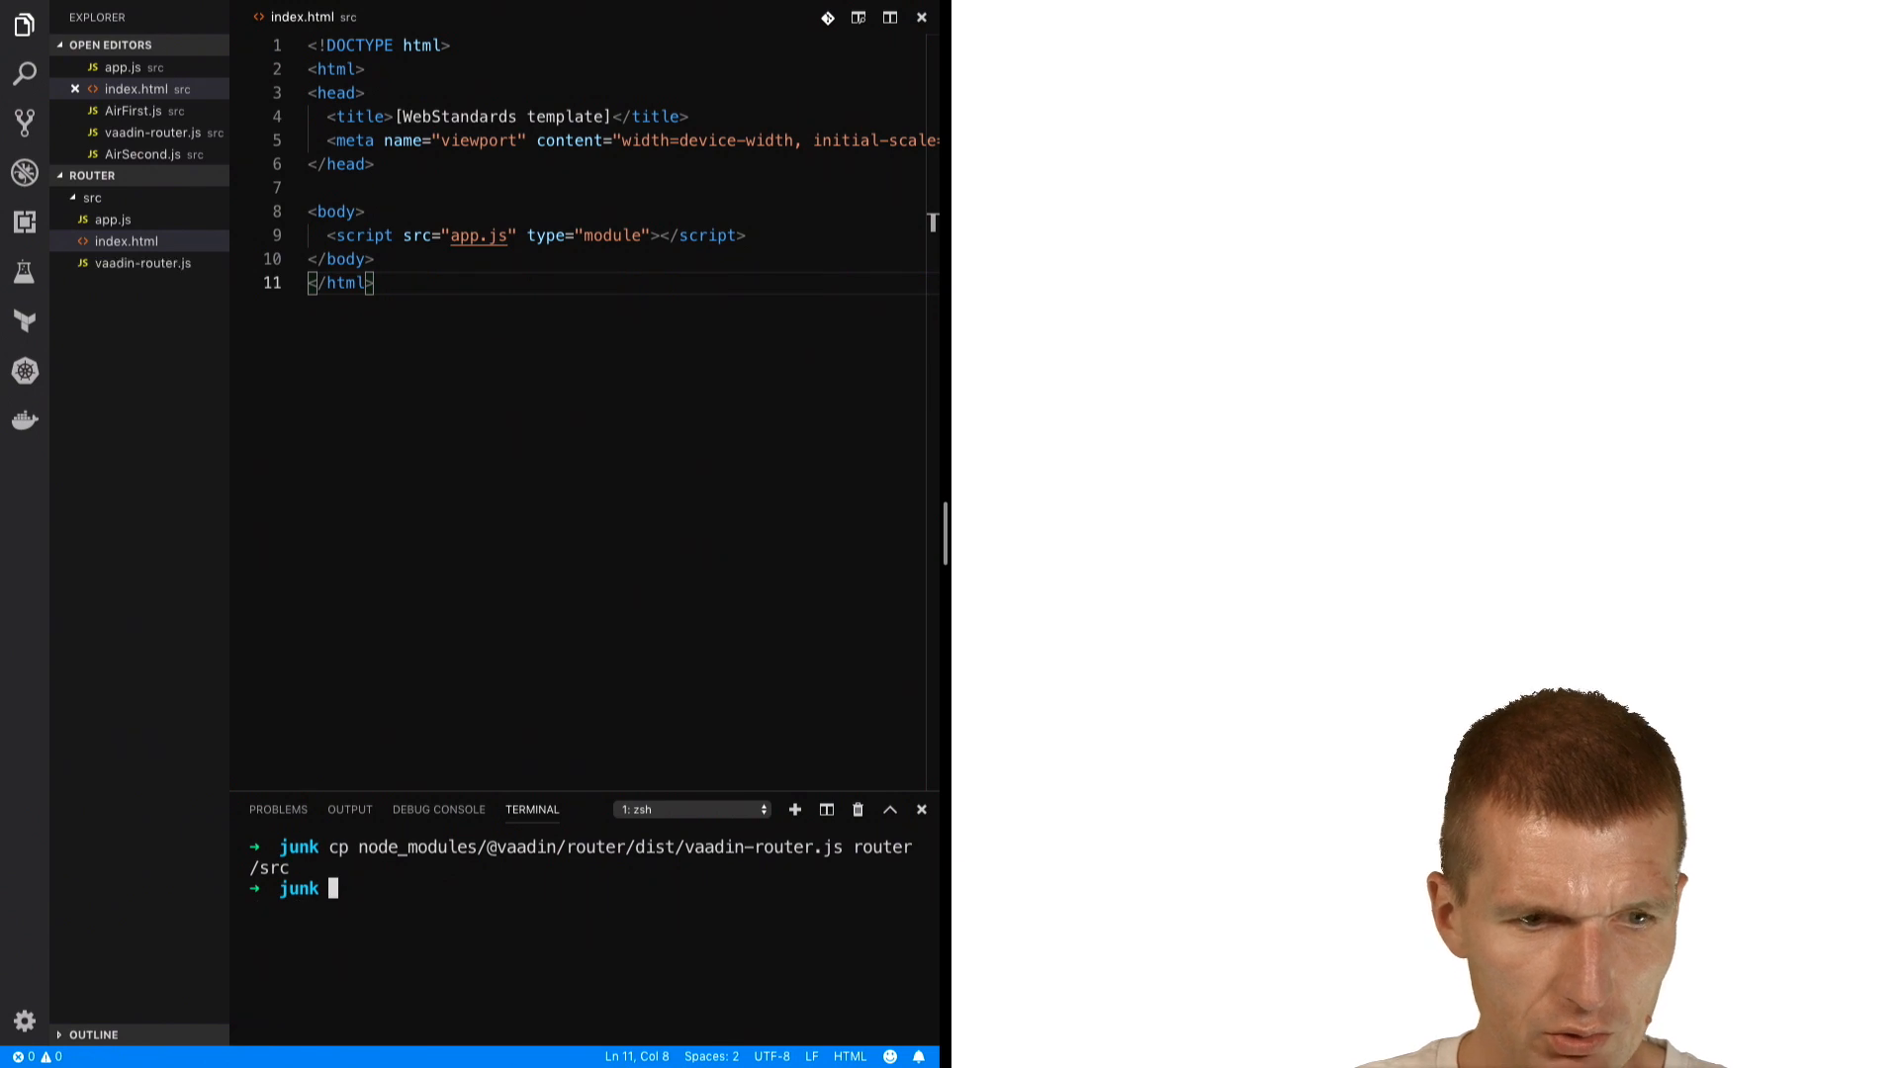
# - In index.html's body add an output element and a 'first' link to /first
pyautogui.click(143, 263)
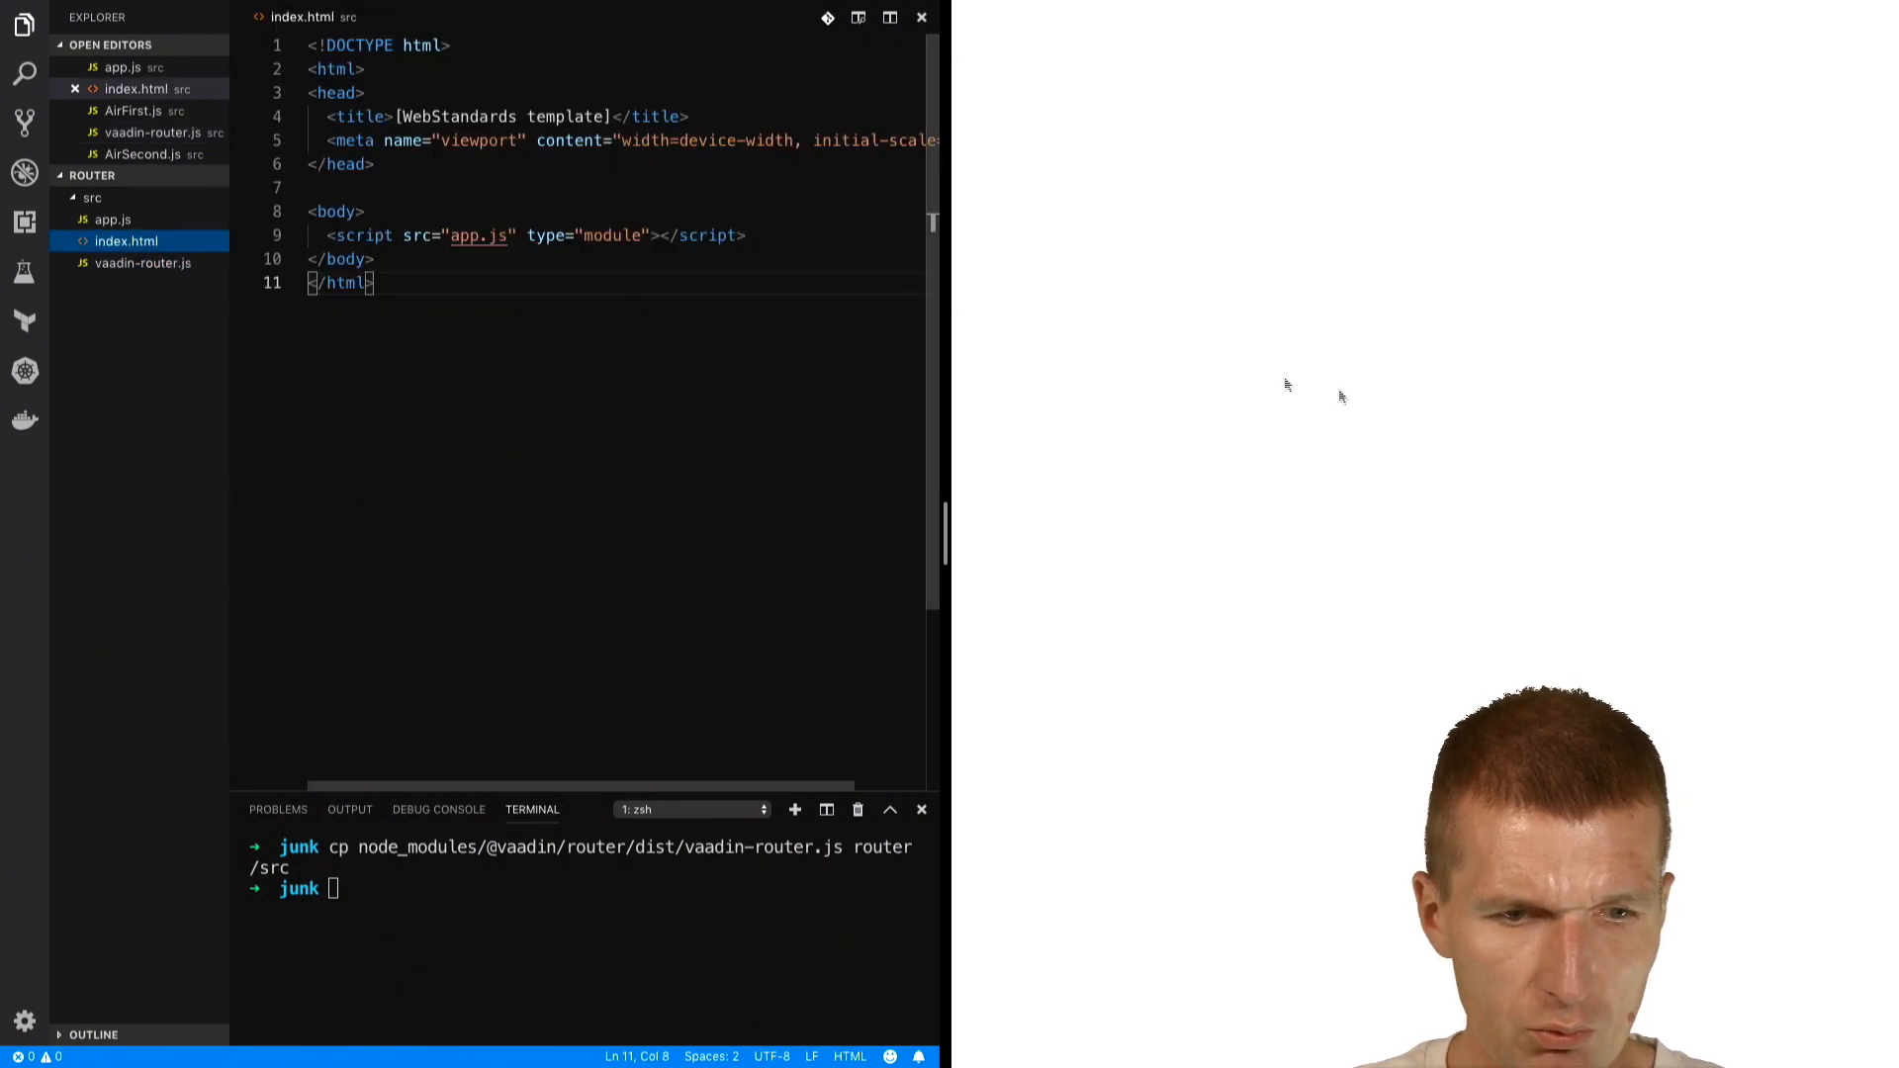
pyautogui.press('Enter')
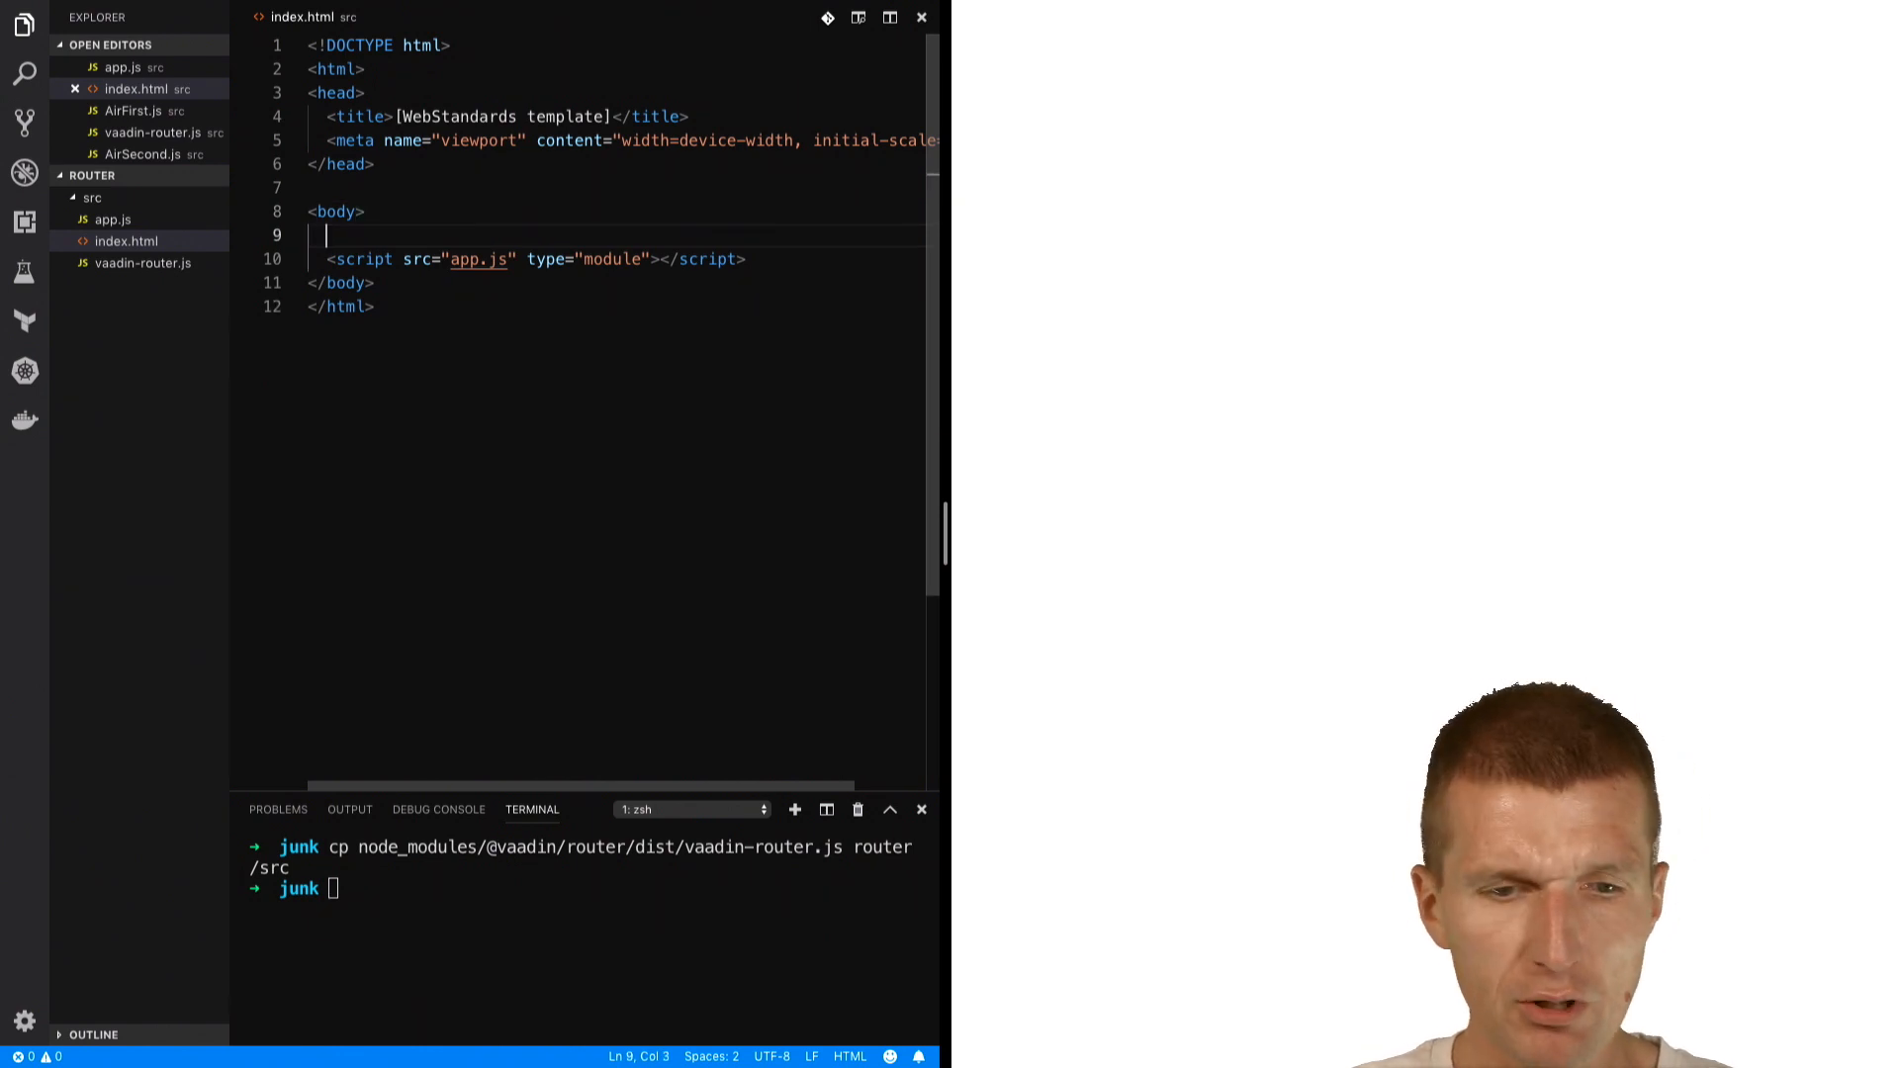
pyautogui.write('output></output>')
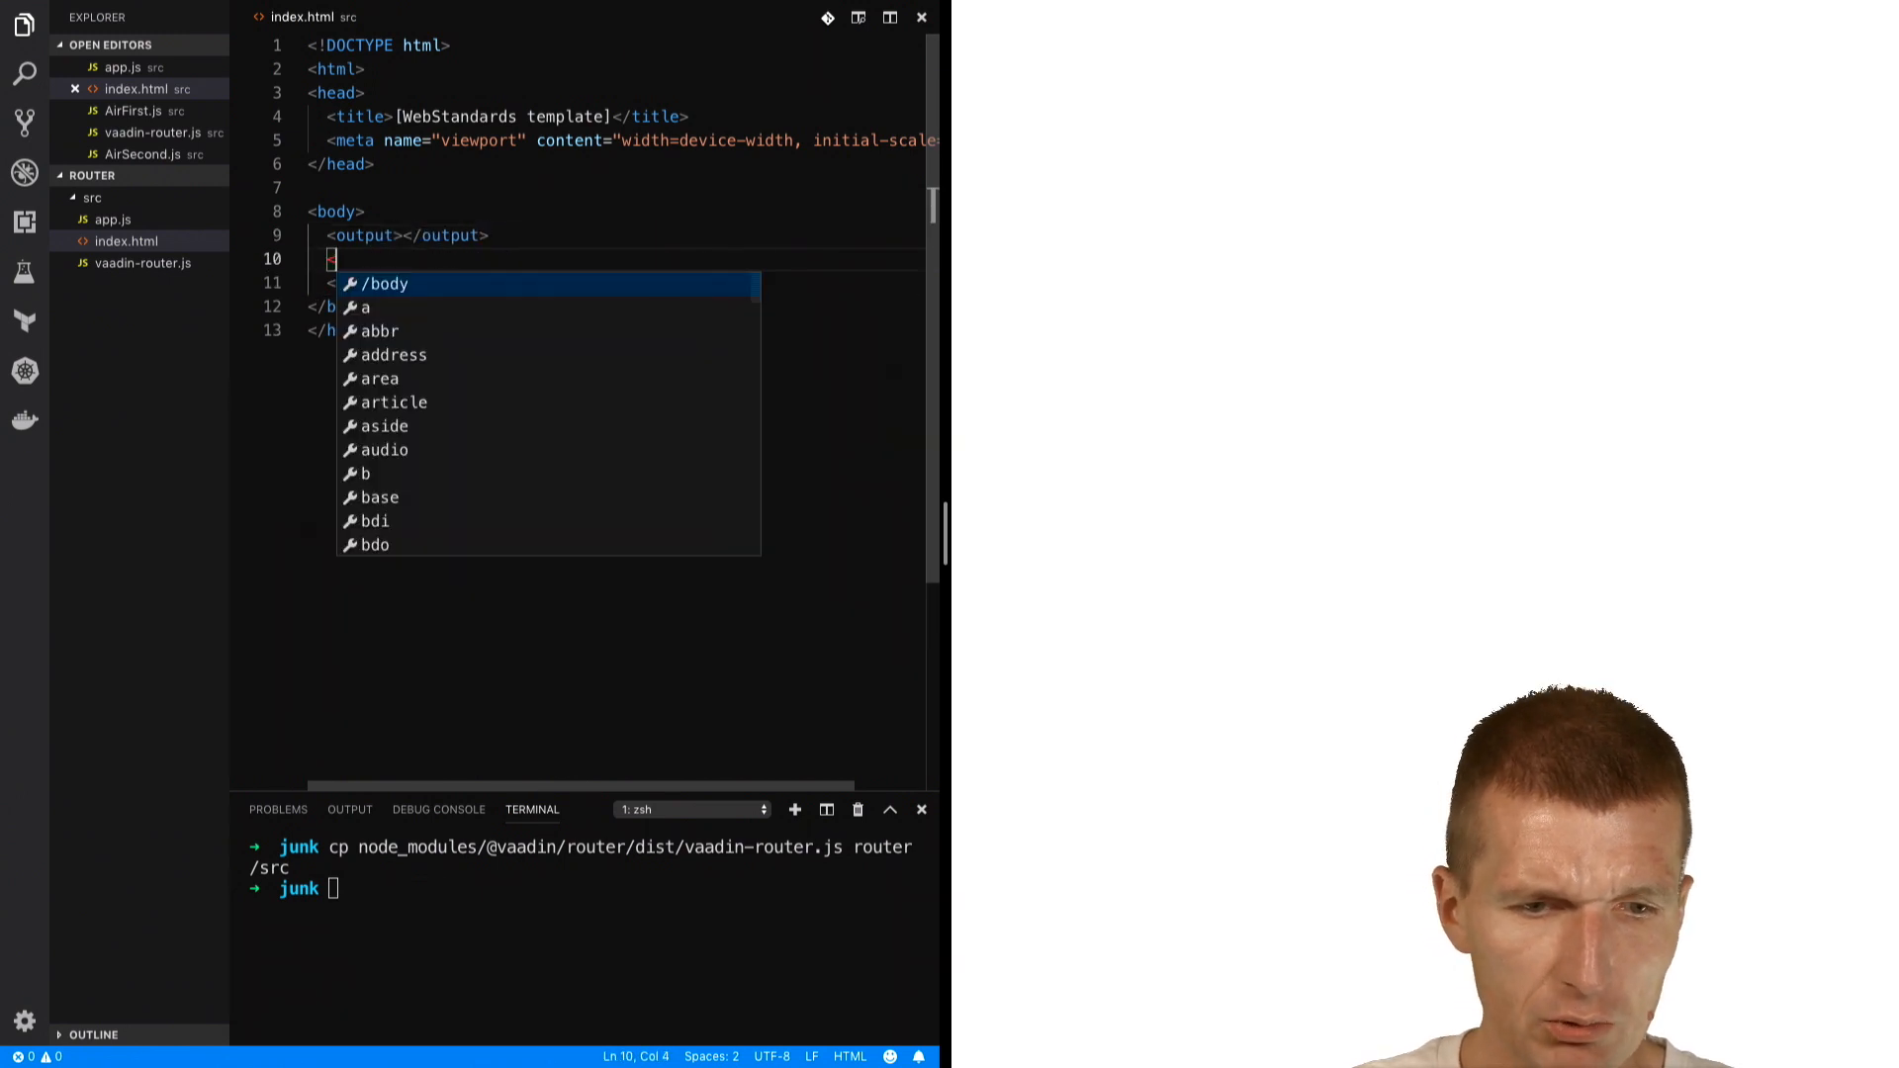
pyautogui.write('<a href="')
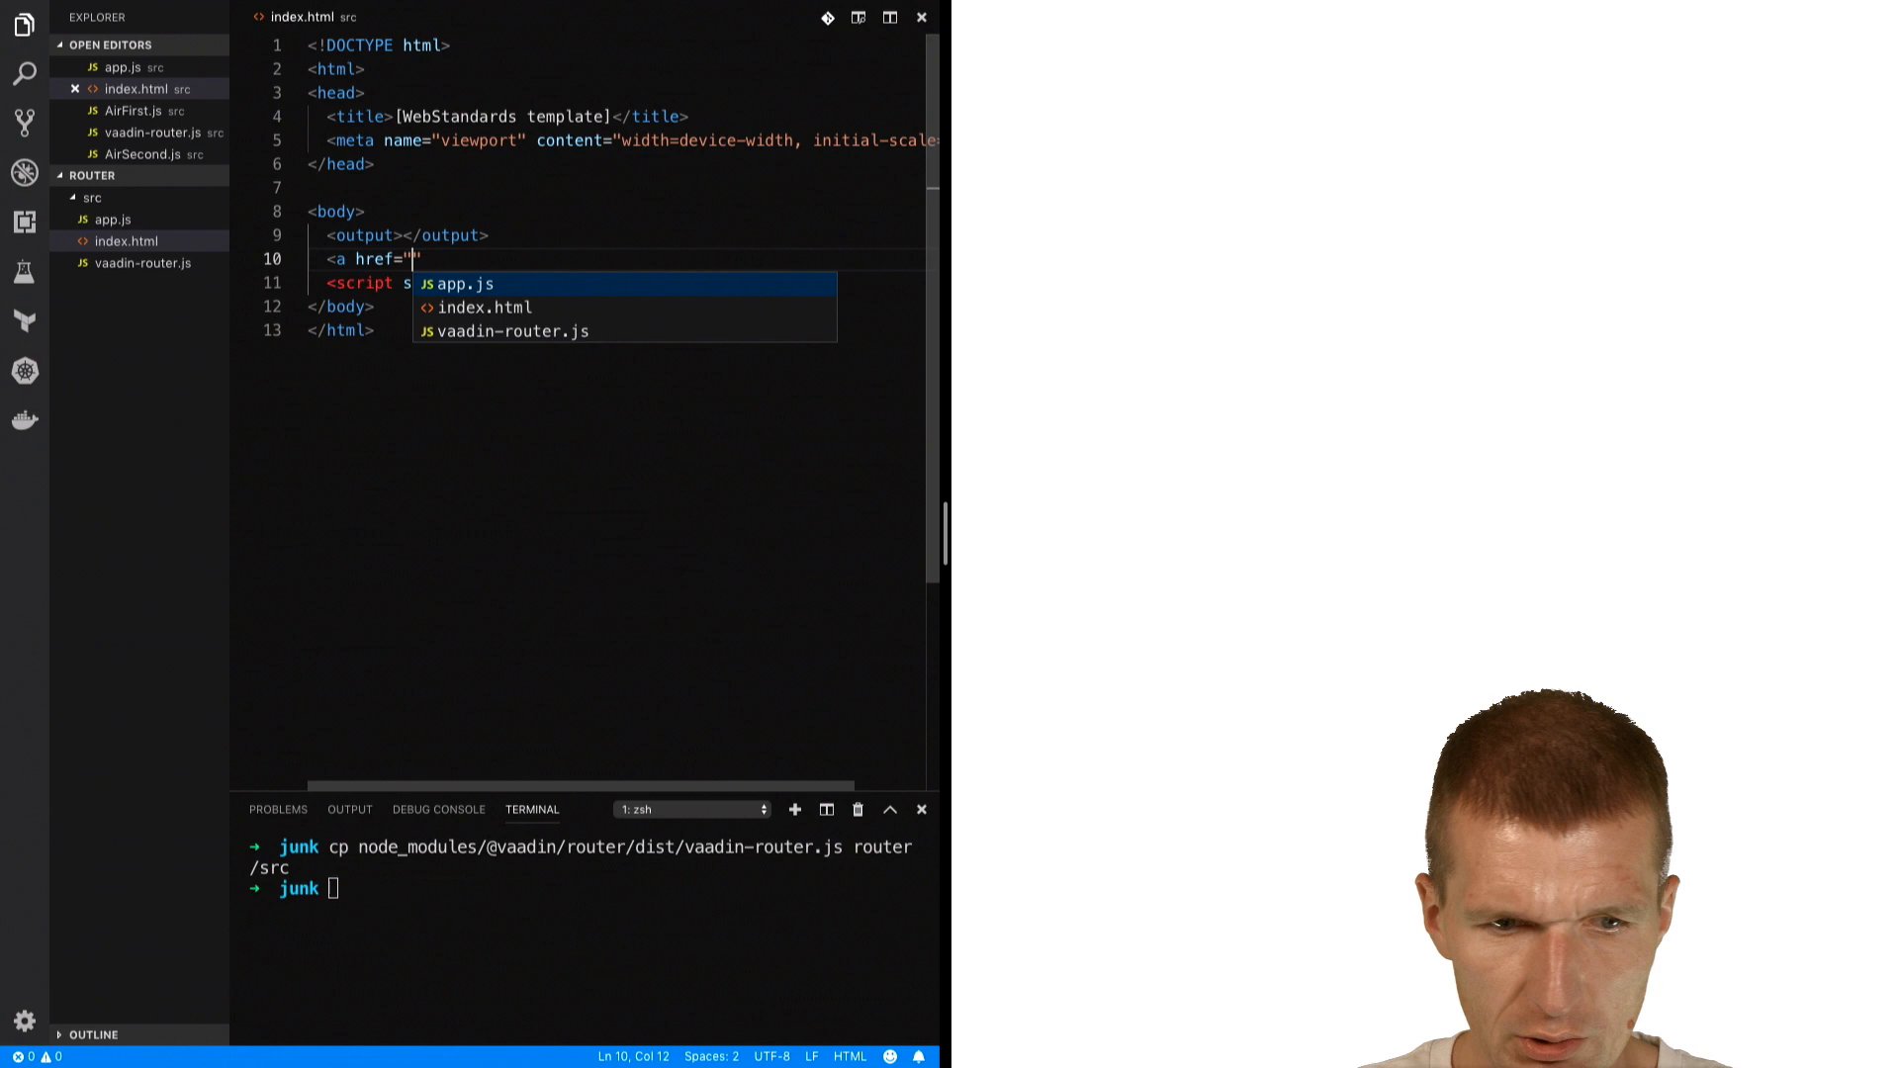
pyautogui.write('/first')
pyautogui.write('<')
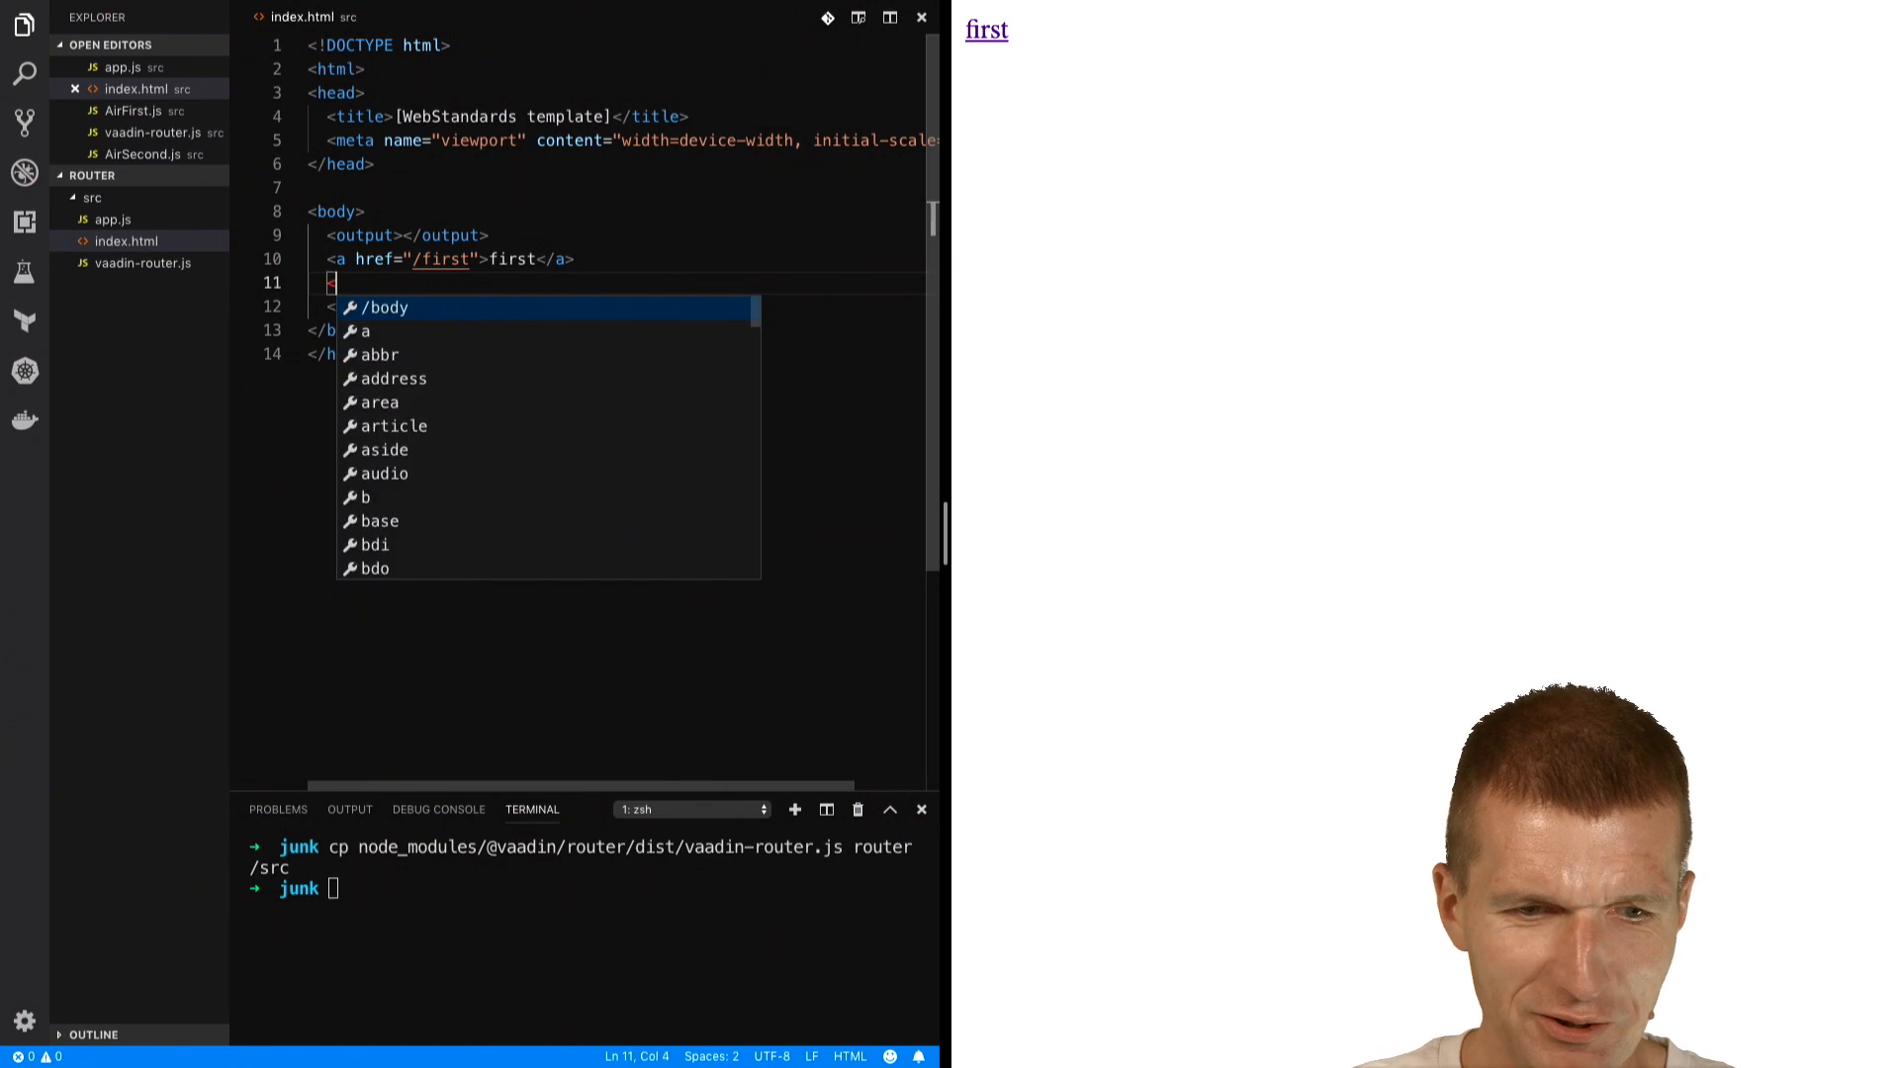
# - Add a 'second' link to /second above the output element
pyautogui.write('a href')
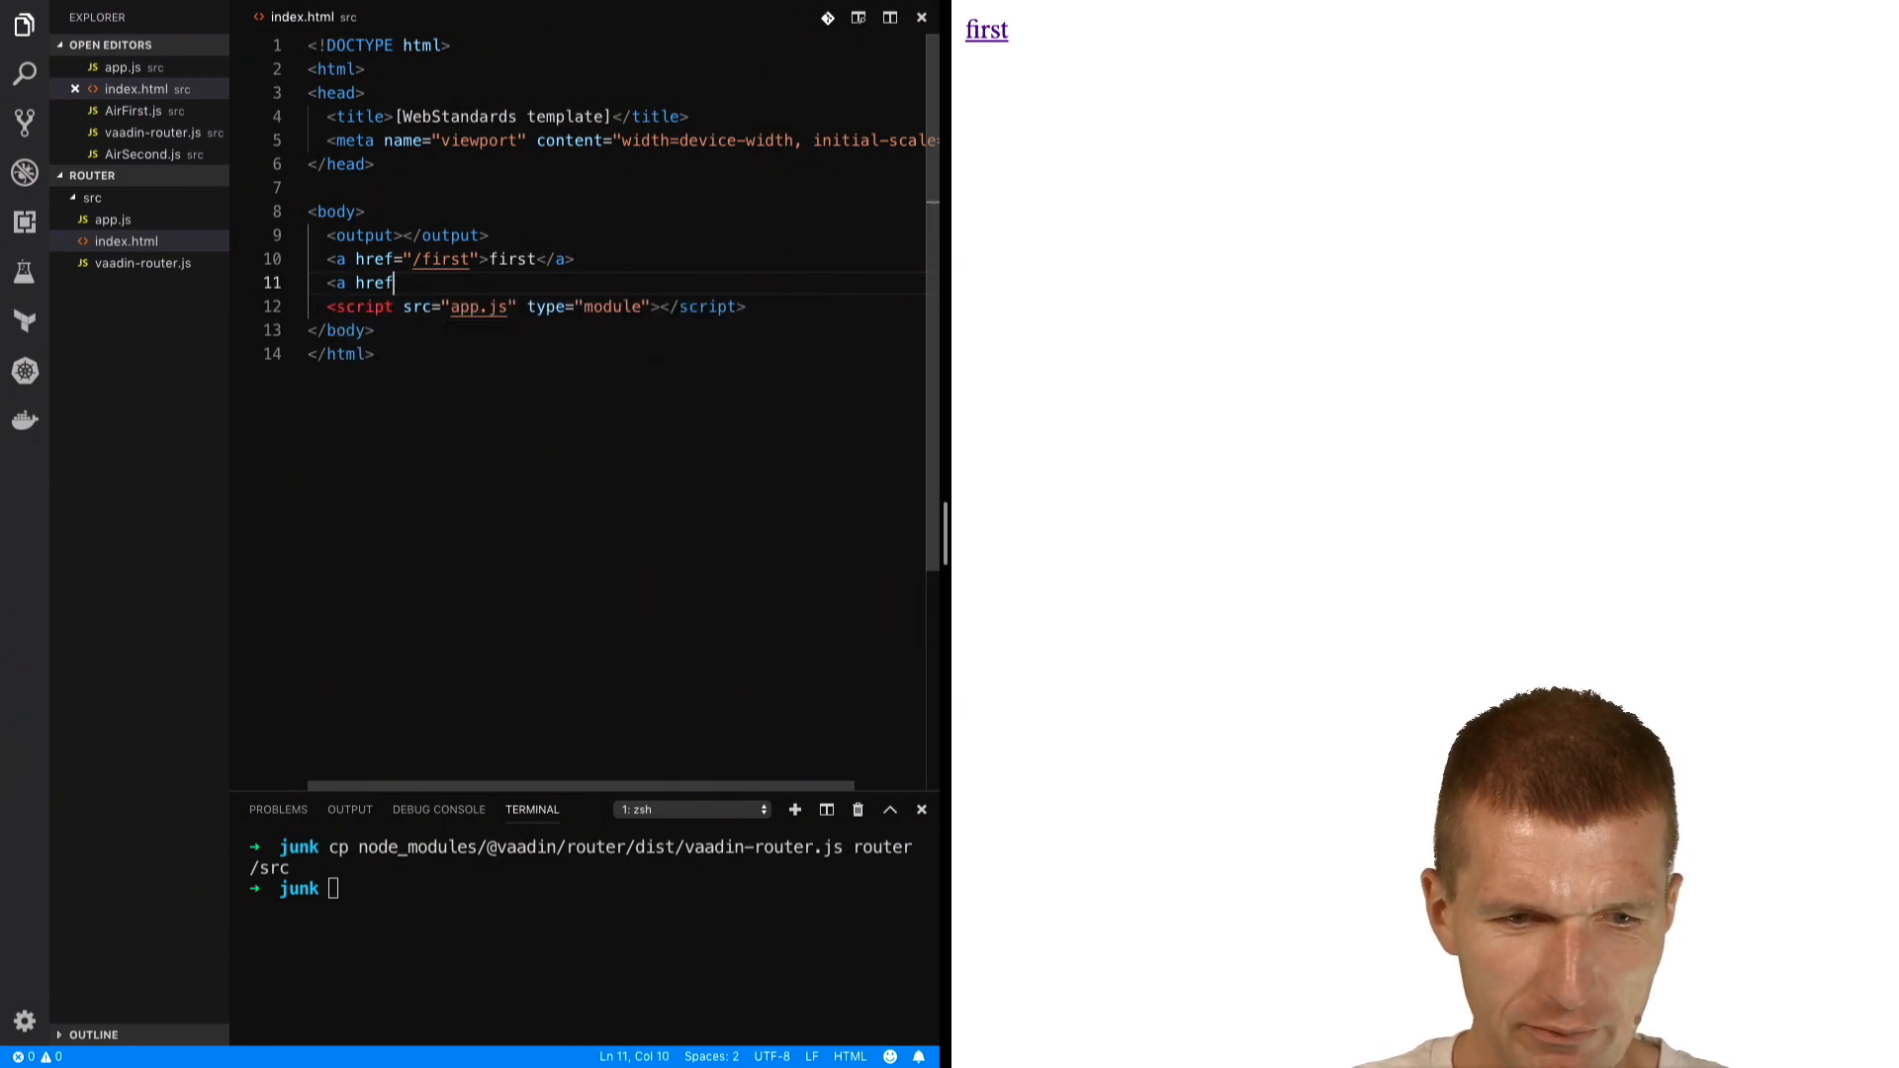
pyautogui.write('="/"')
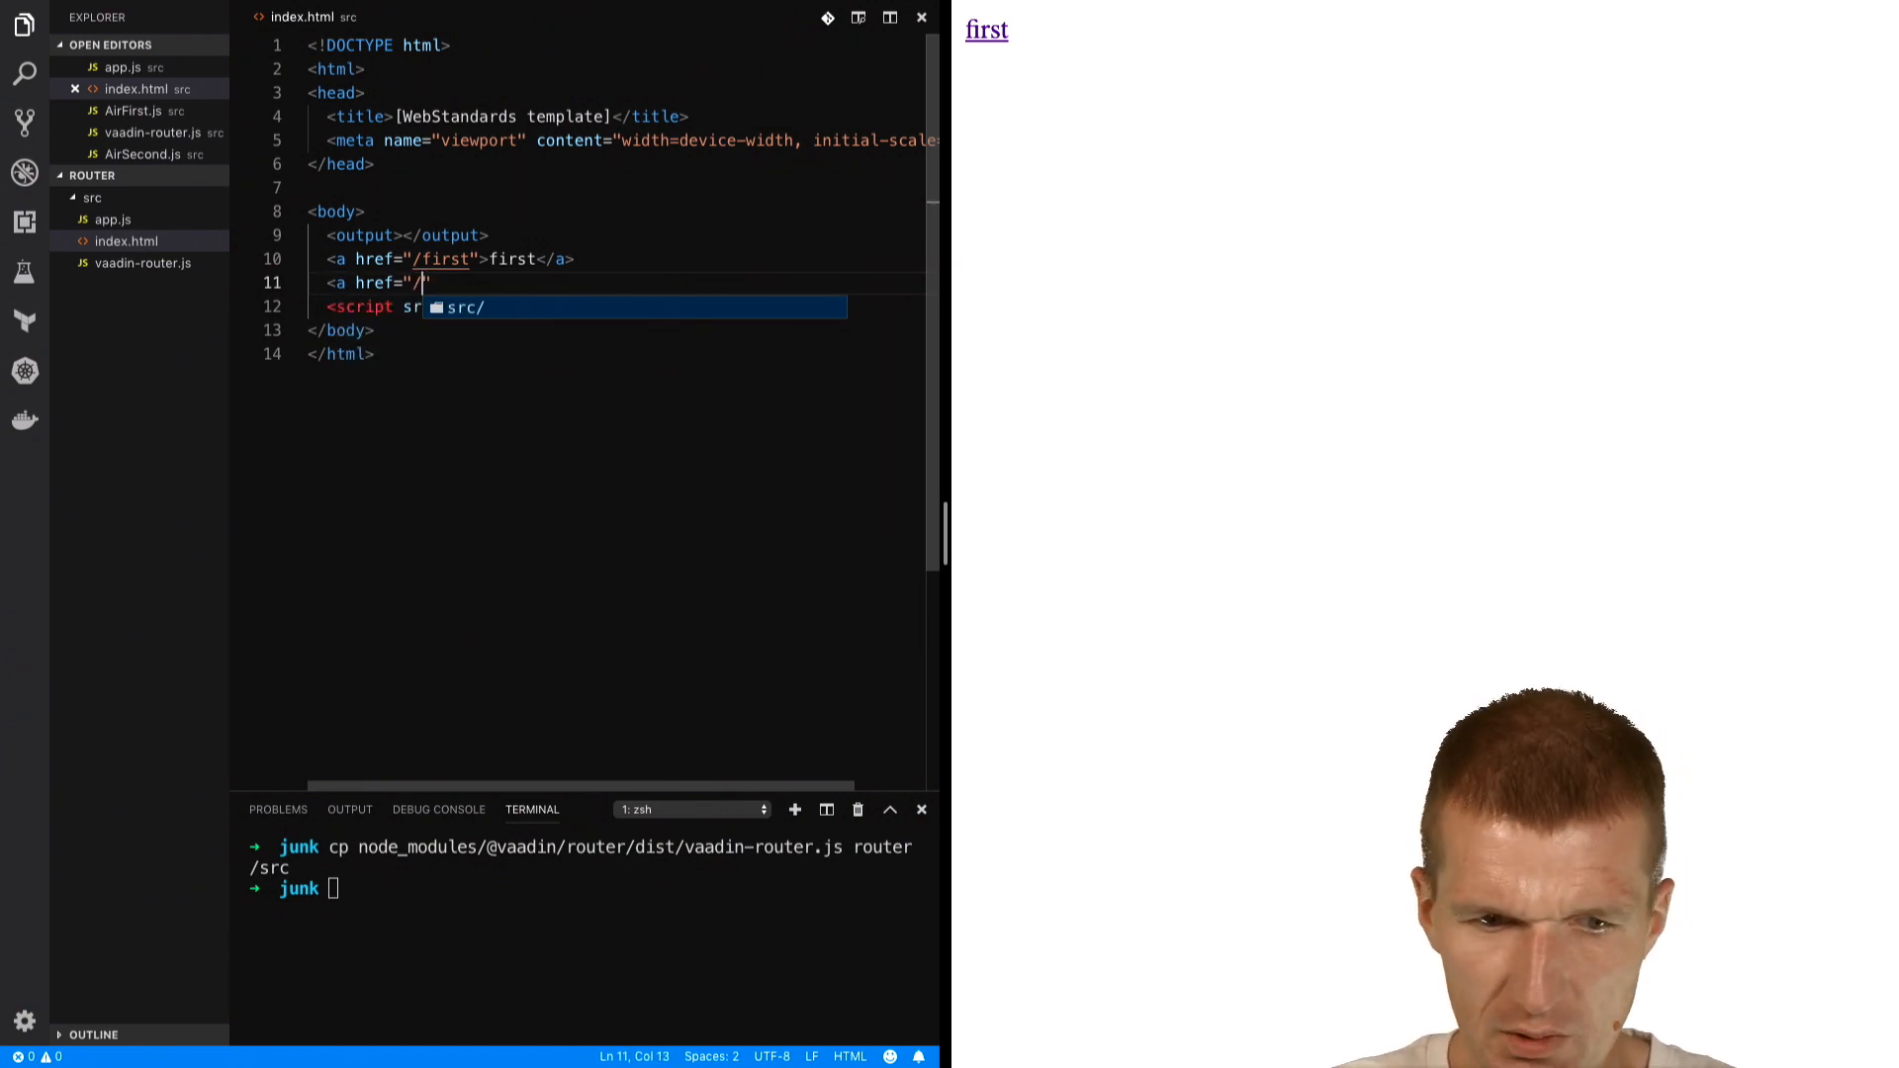
pyautogui.write('second">se</a>')
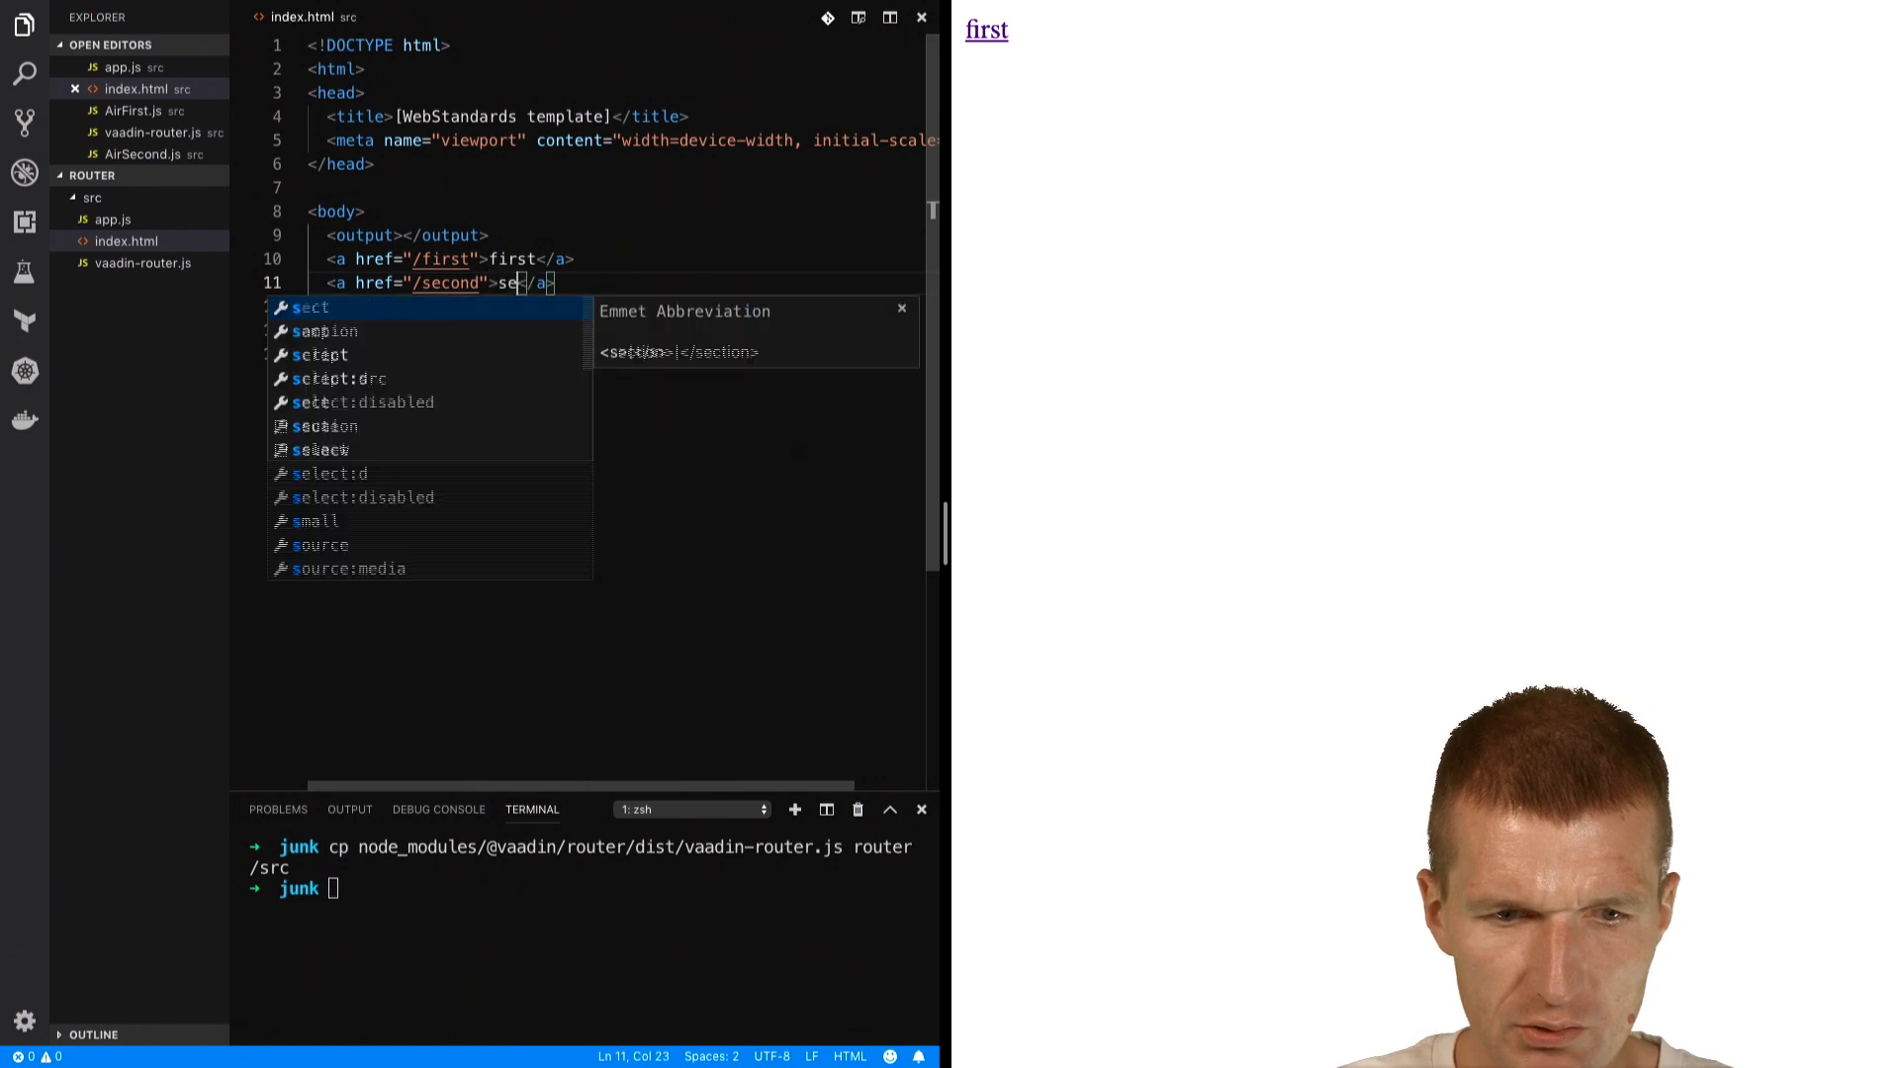
pyautogui.write('cond')
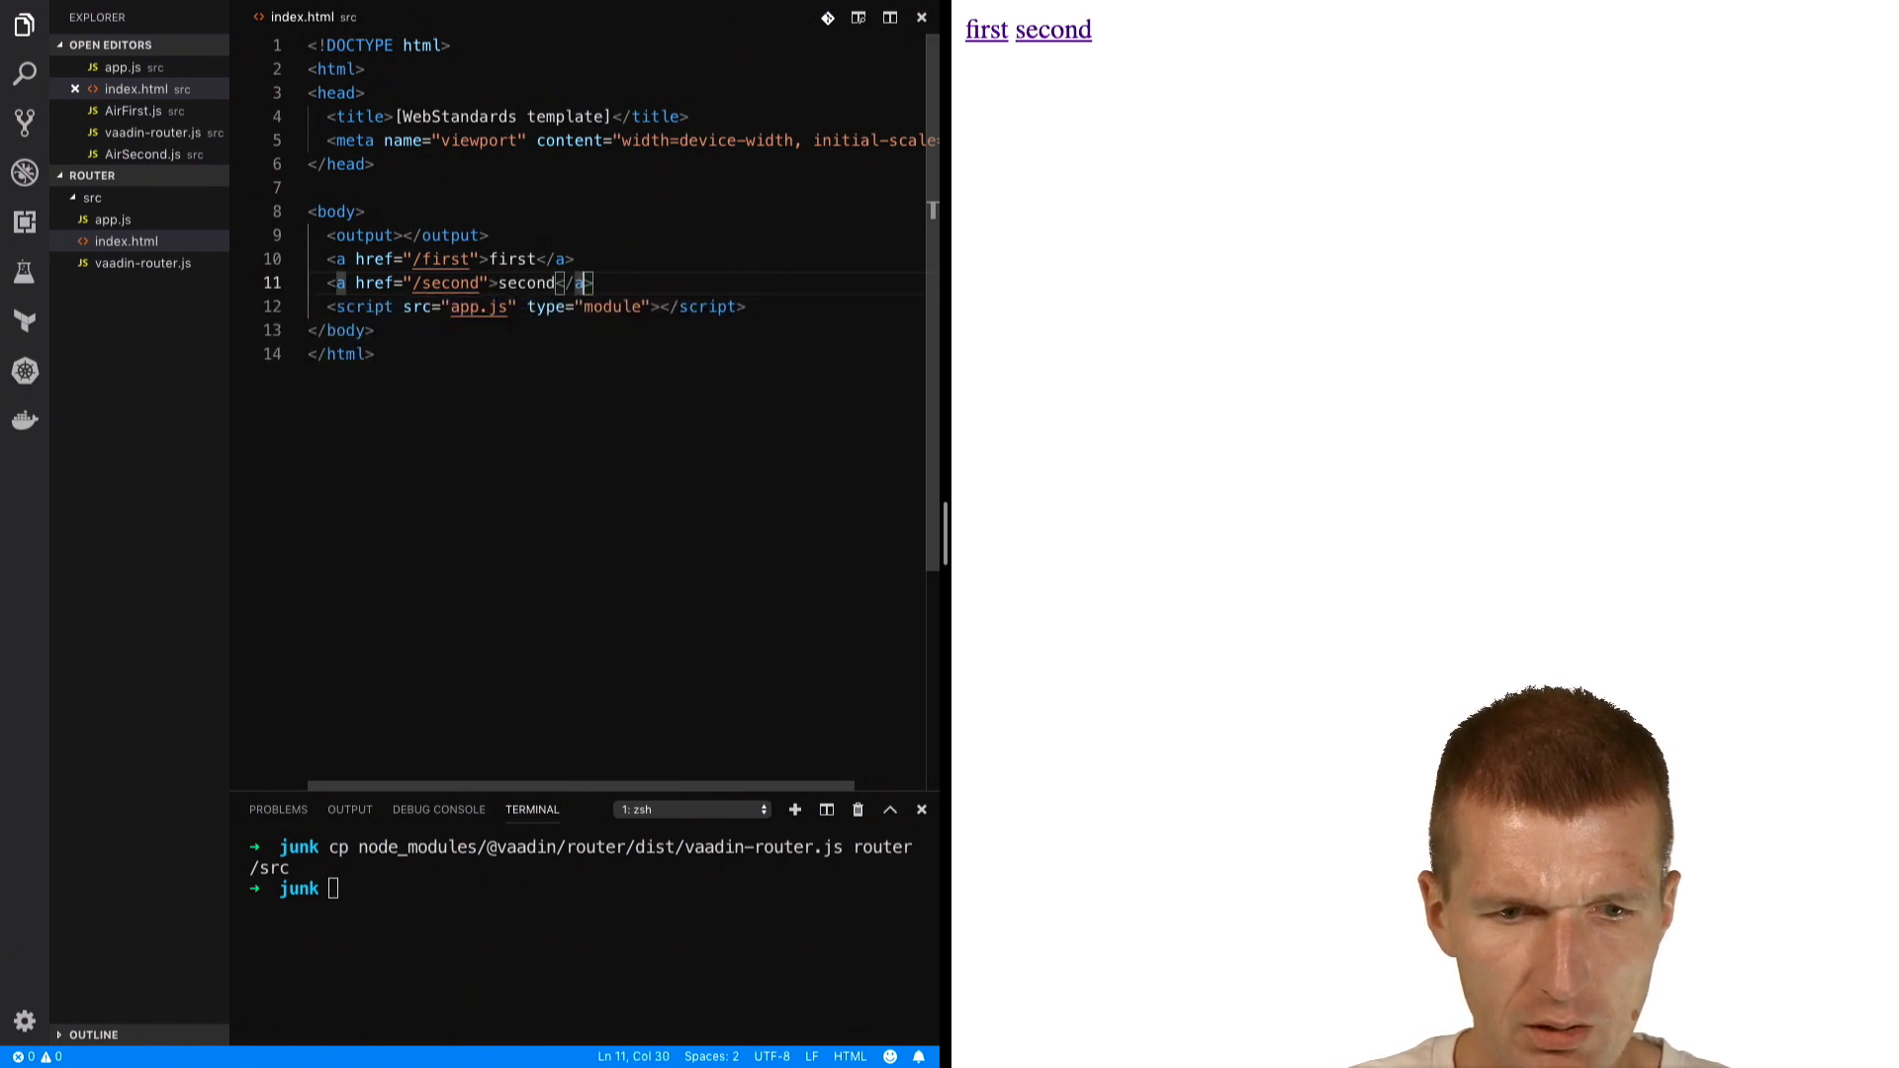
pyautogui.write('<')
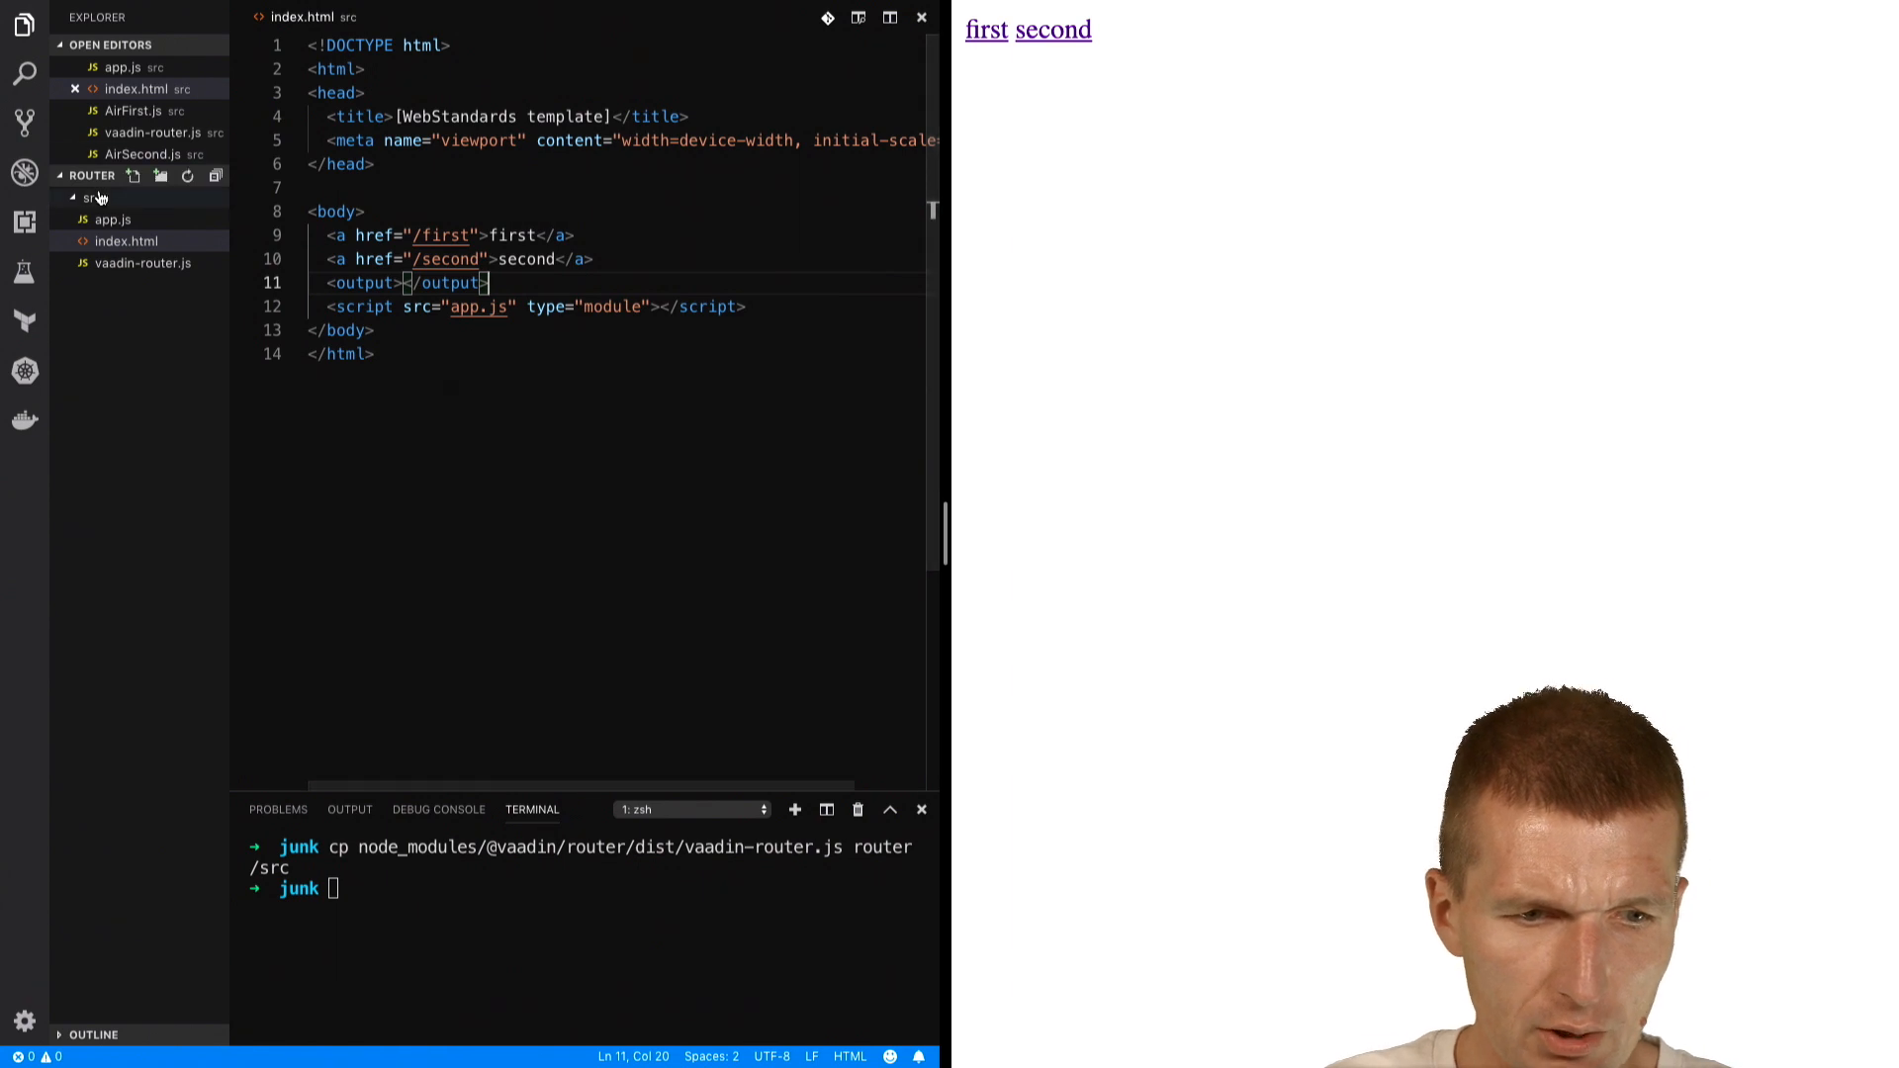
# - Create AirFirst.js in src with an AirFirst class whose connectedCallback sets innerText to "First"
pyautogui.click(93, 198)
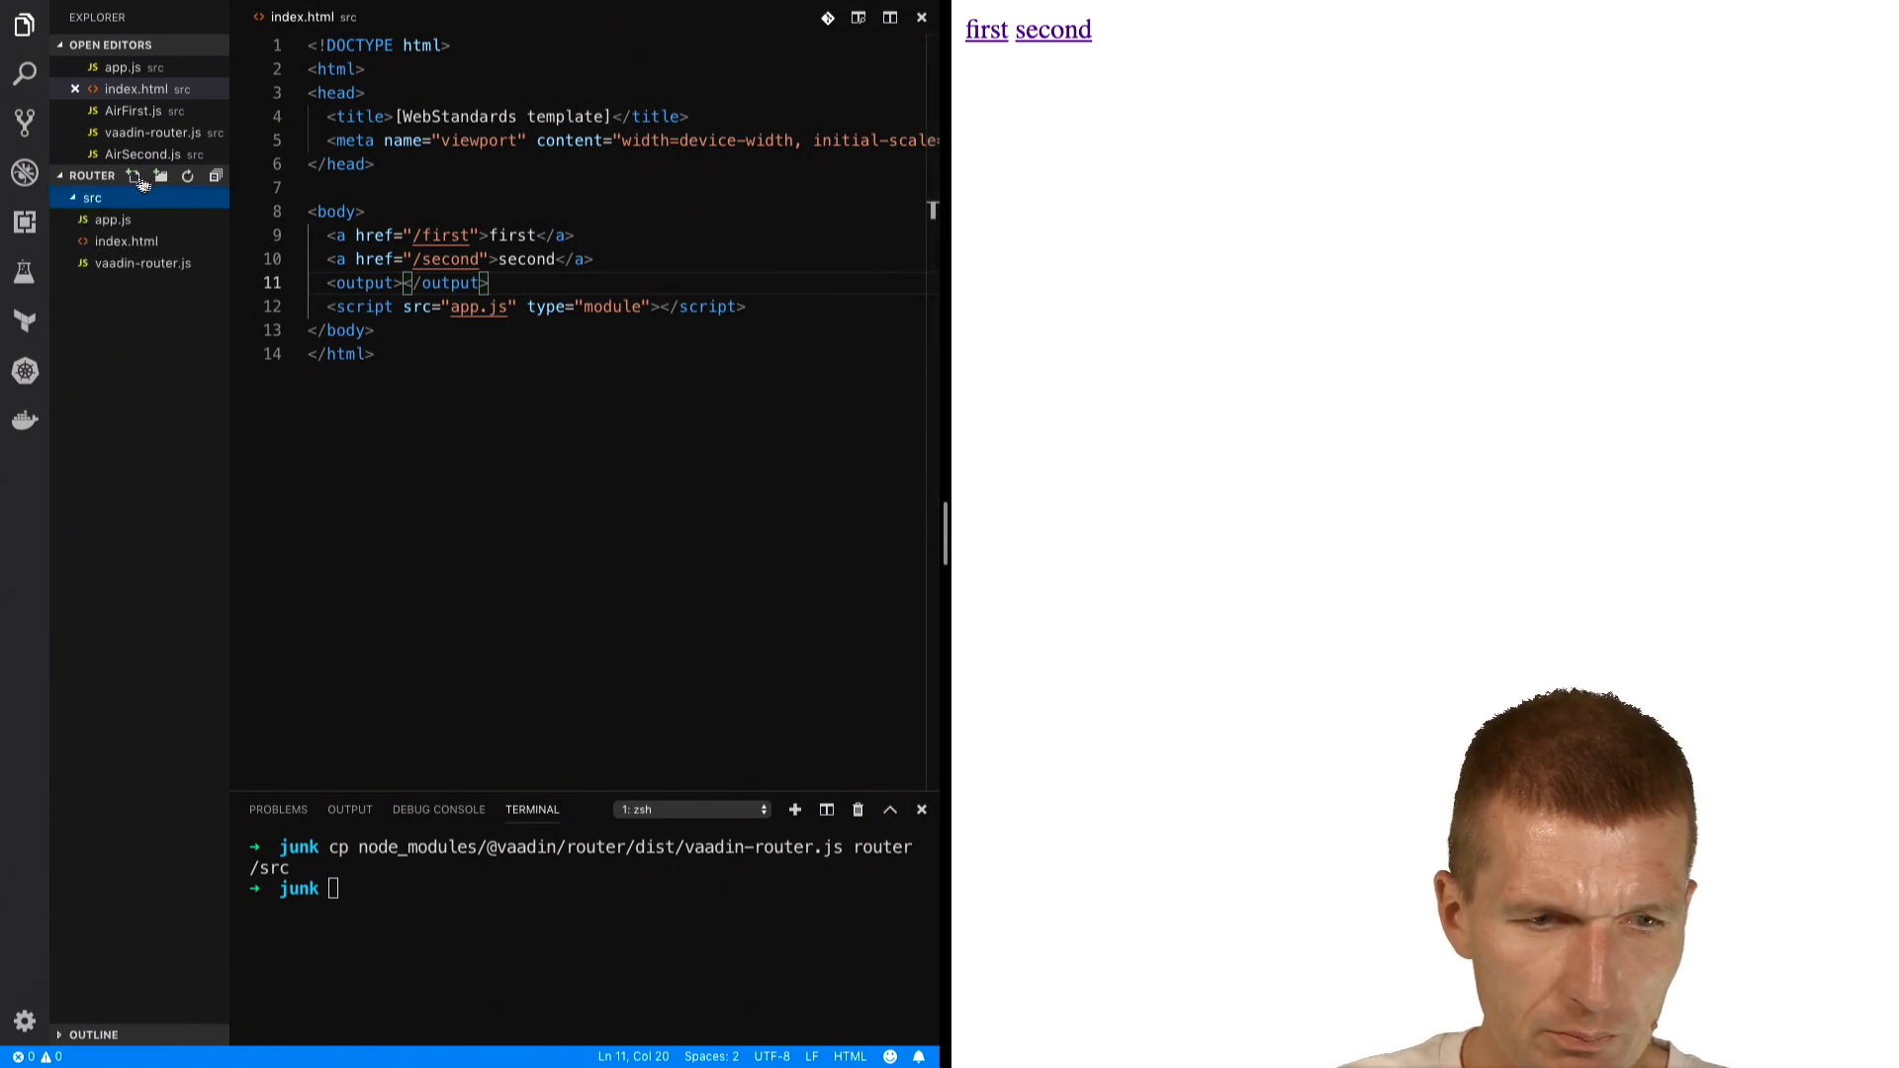
pyautogui.click(137, 176)
pyautogui.write('AirFirst.js')
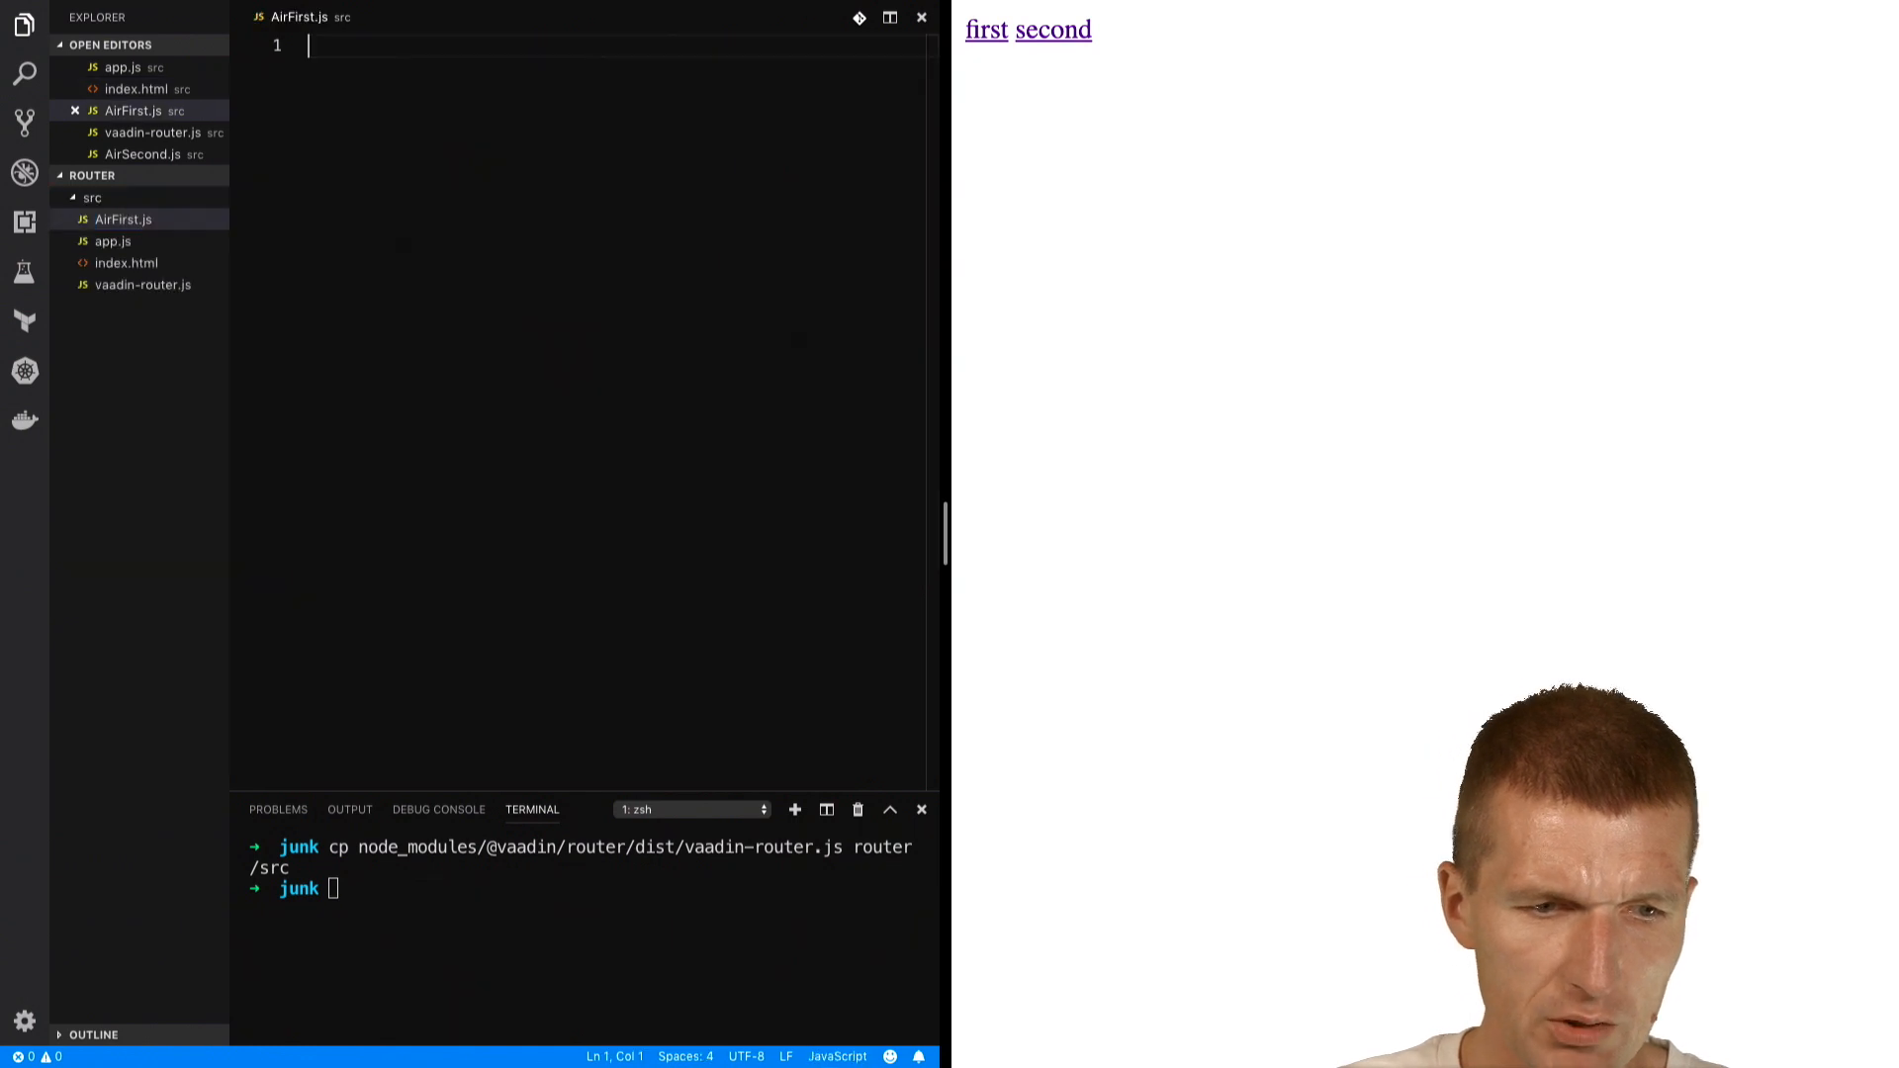
pyautogui.write('class AirFirst extends HTMLElement {')
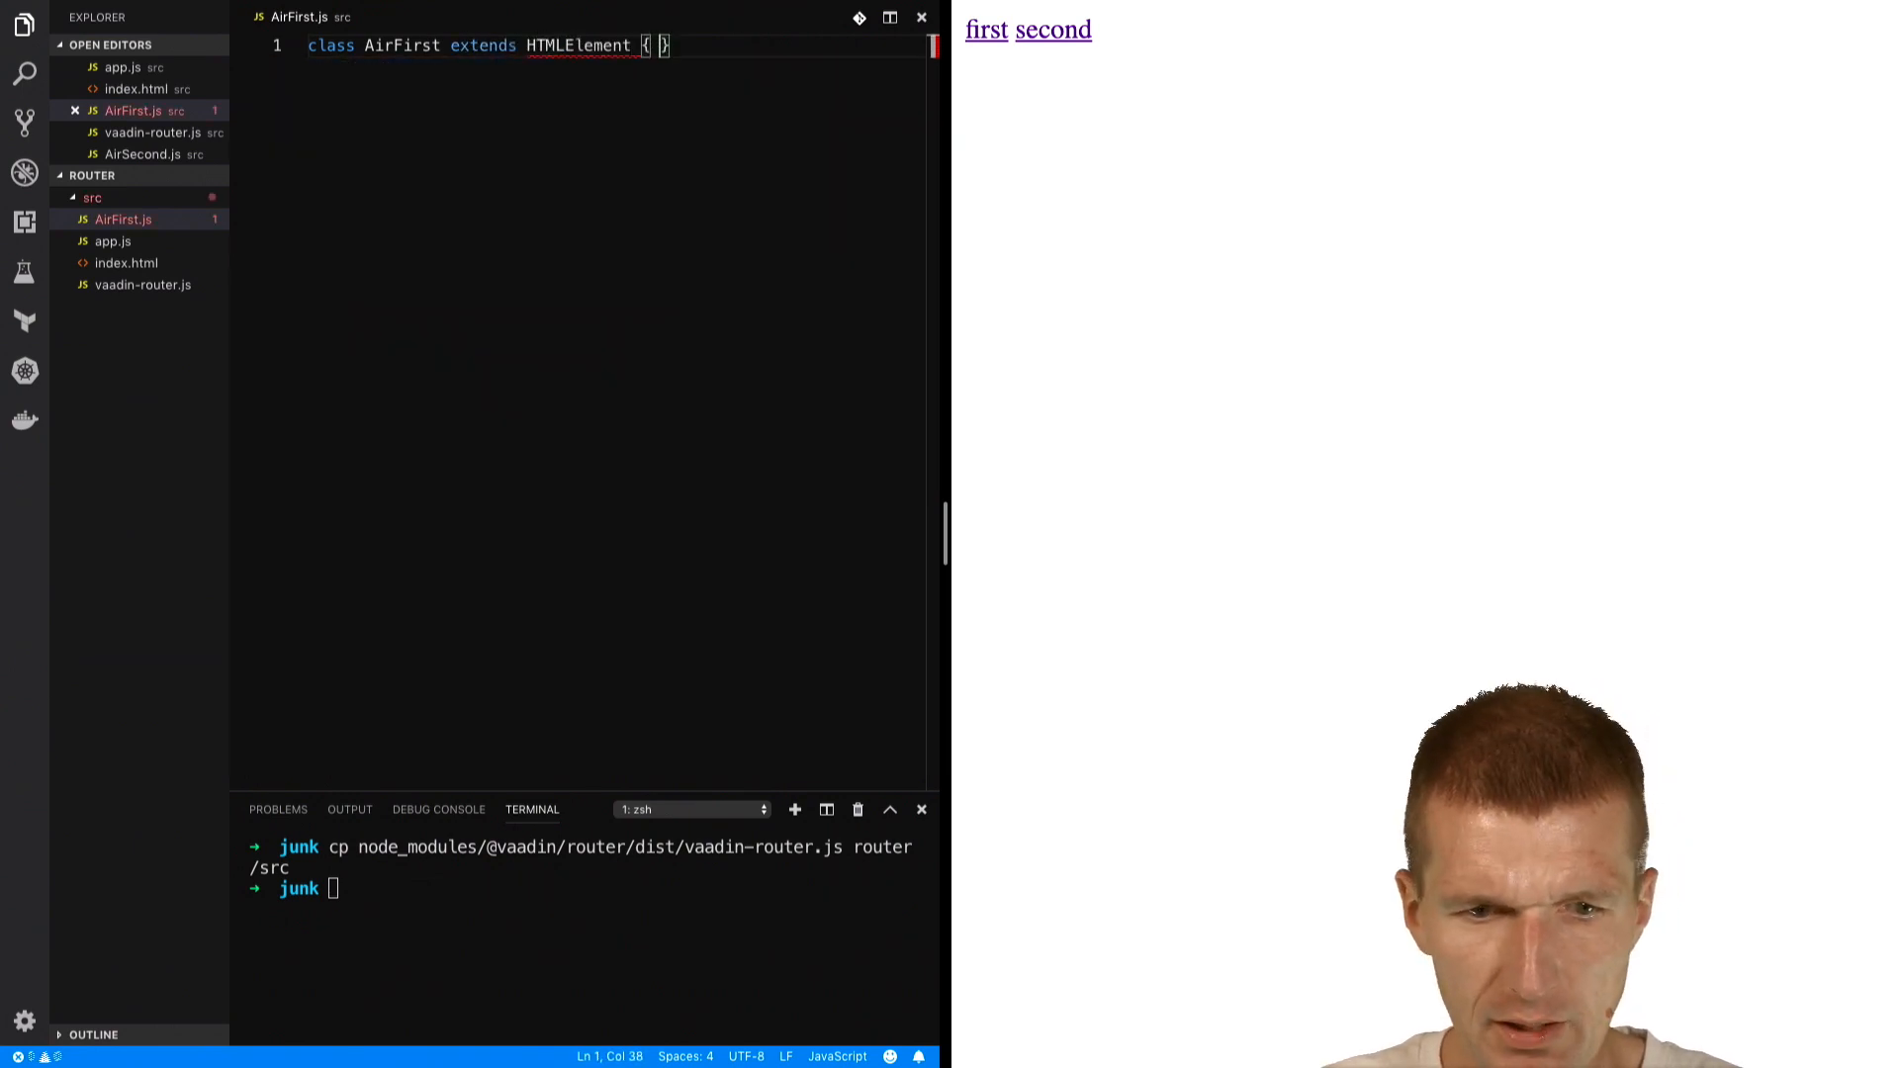
pyautogui.write('connectedCallback')
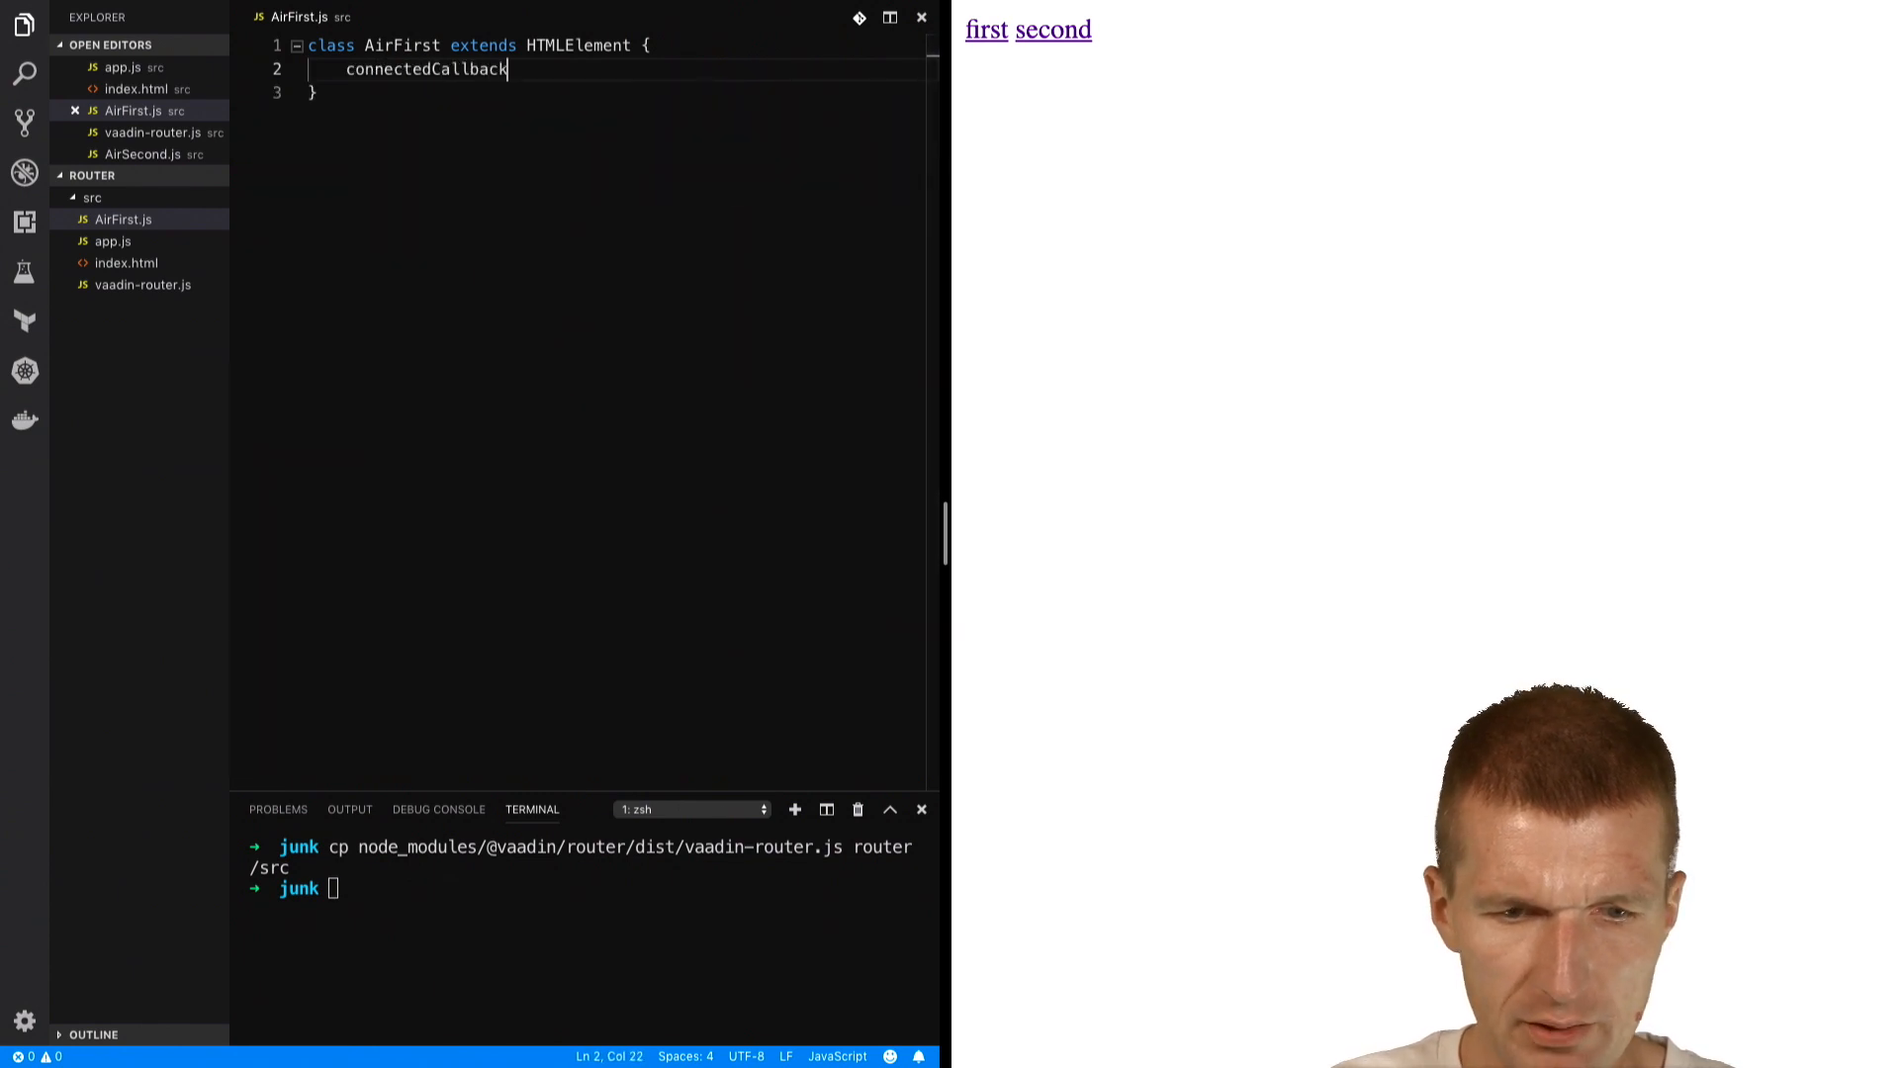
pyautogui.write('() {')
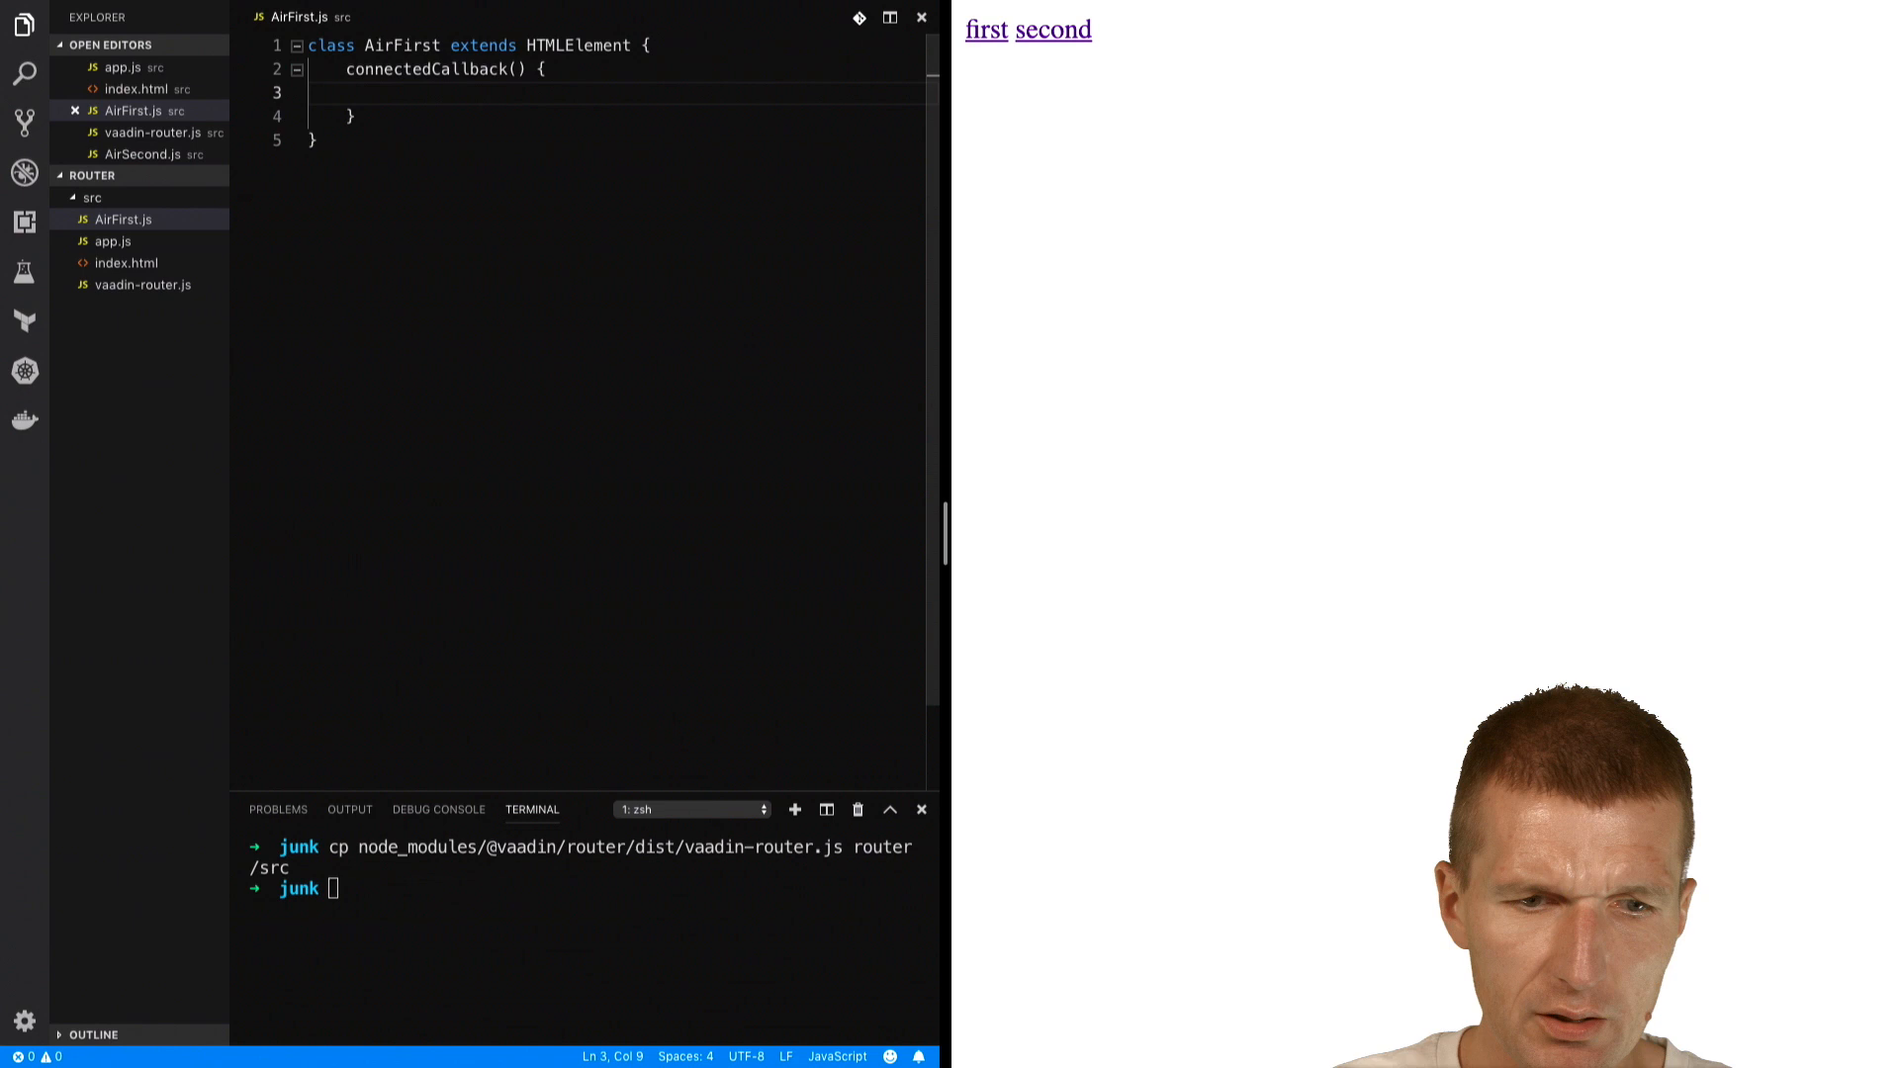
pyautogui.write('this.innerText ="')
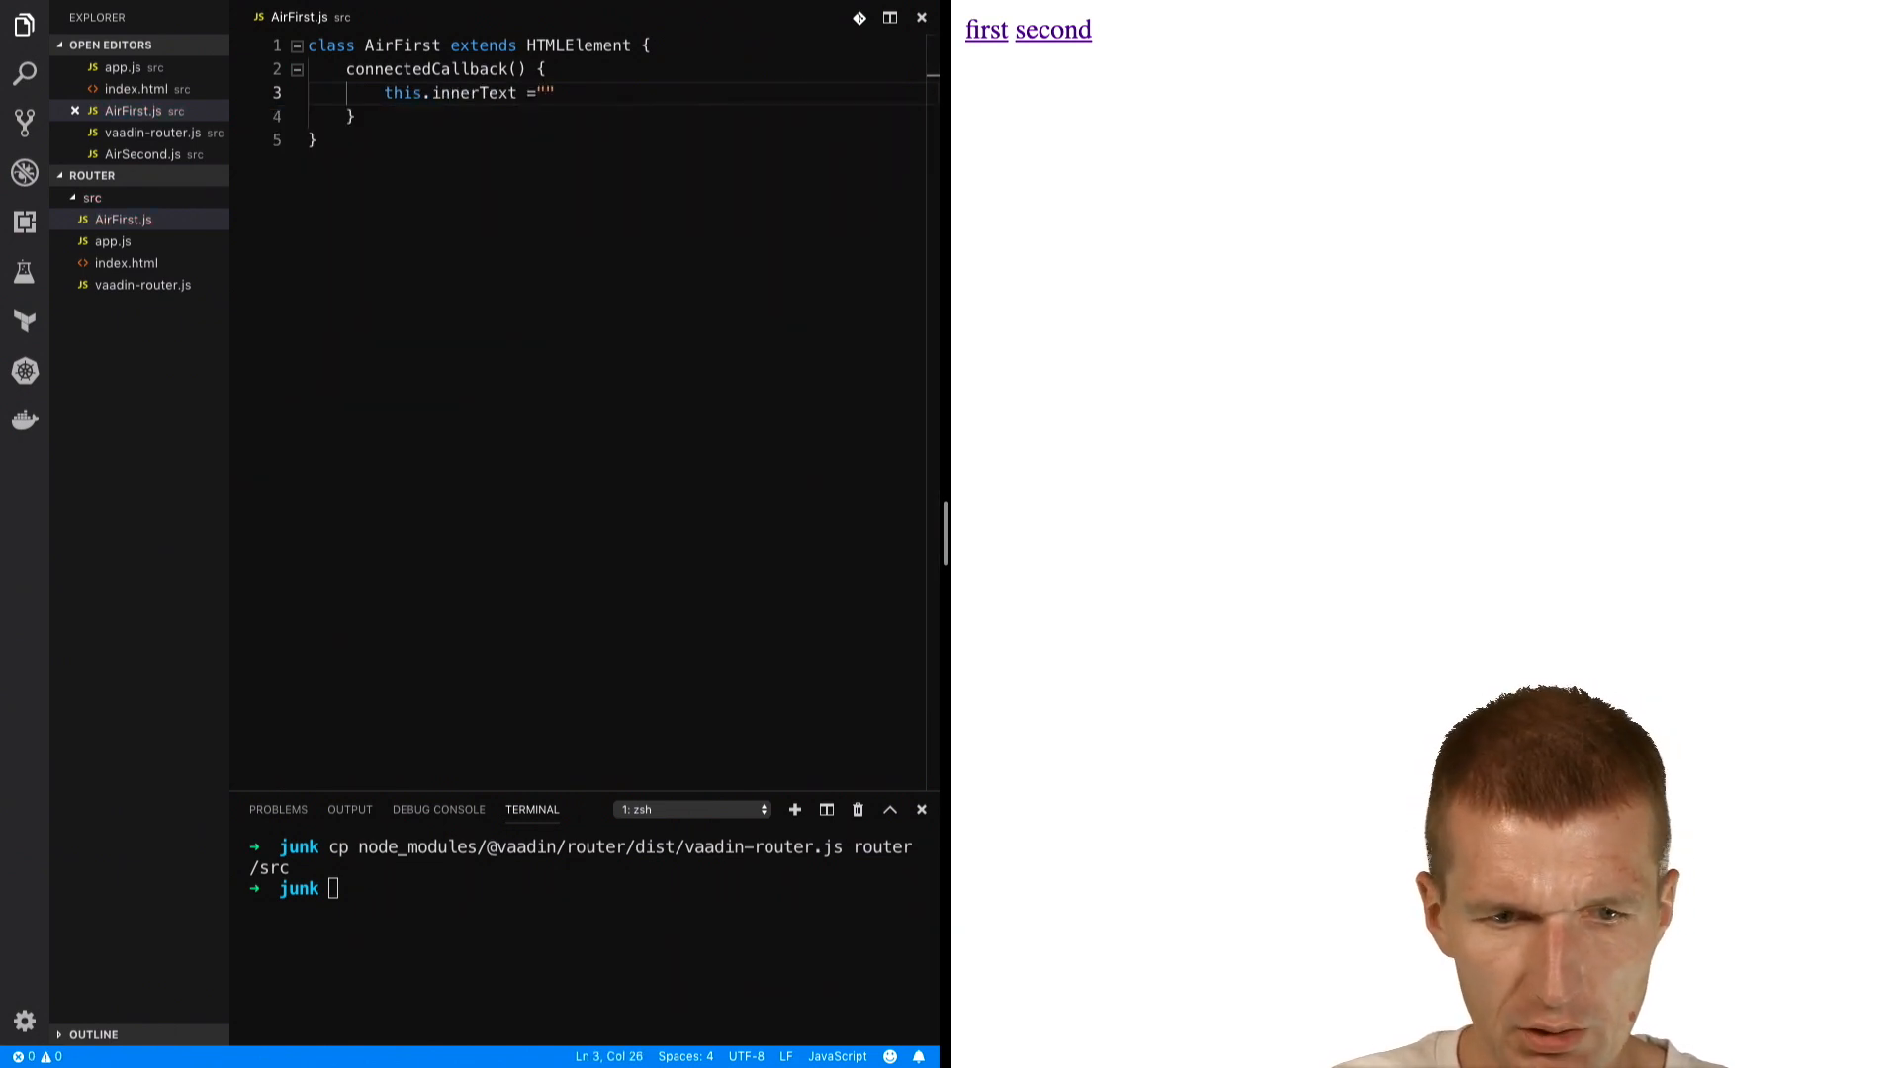
pyautogui.write('first')
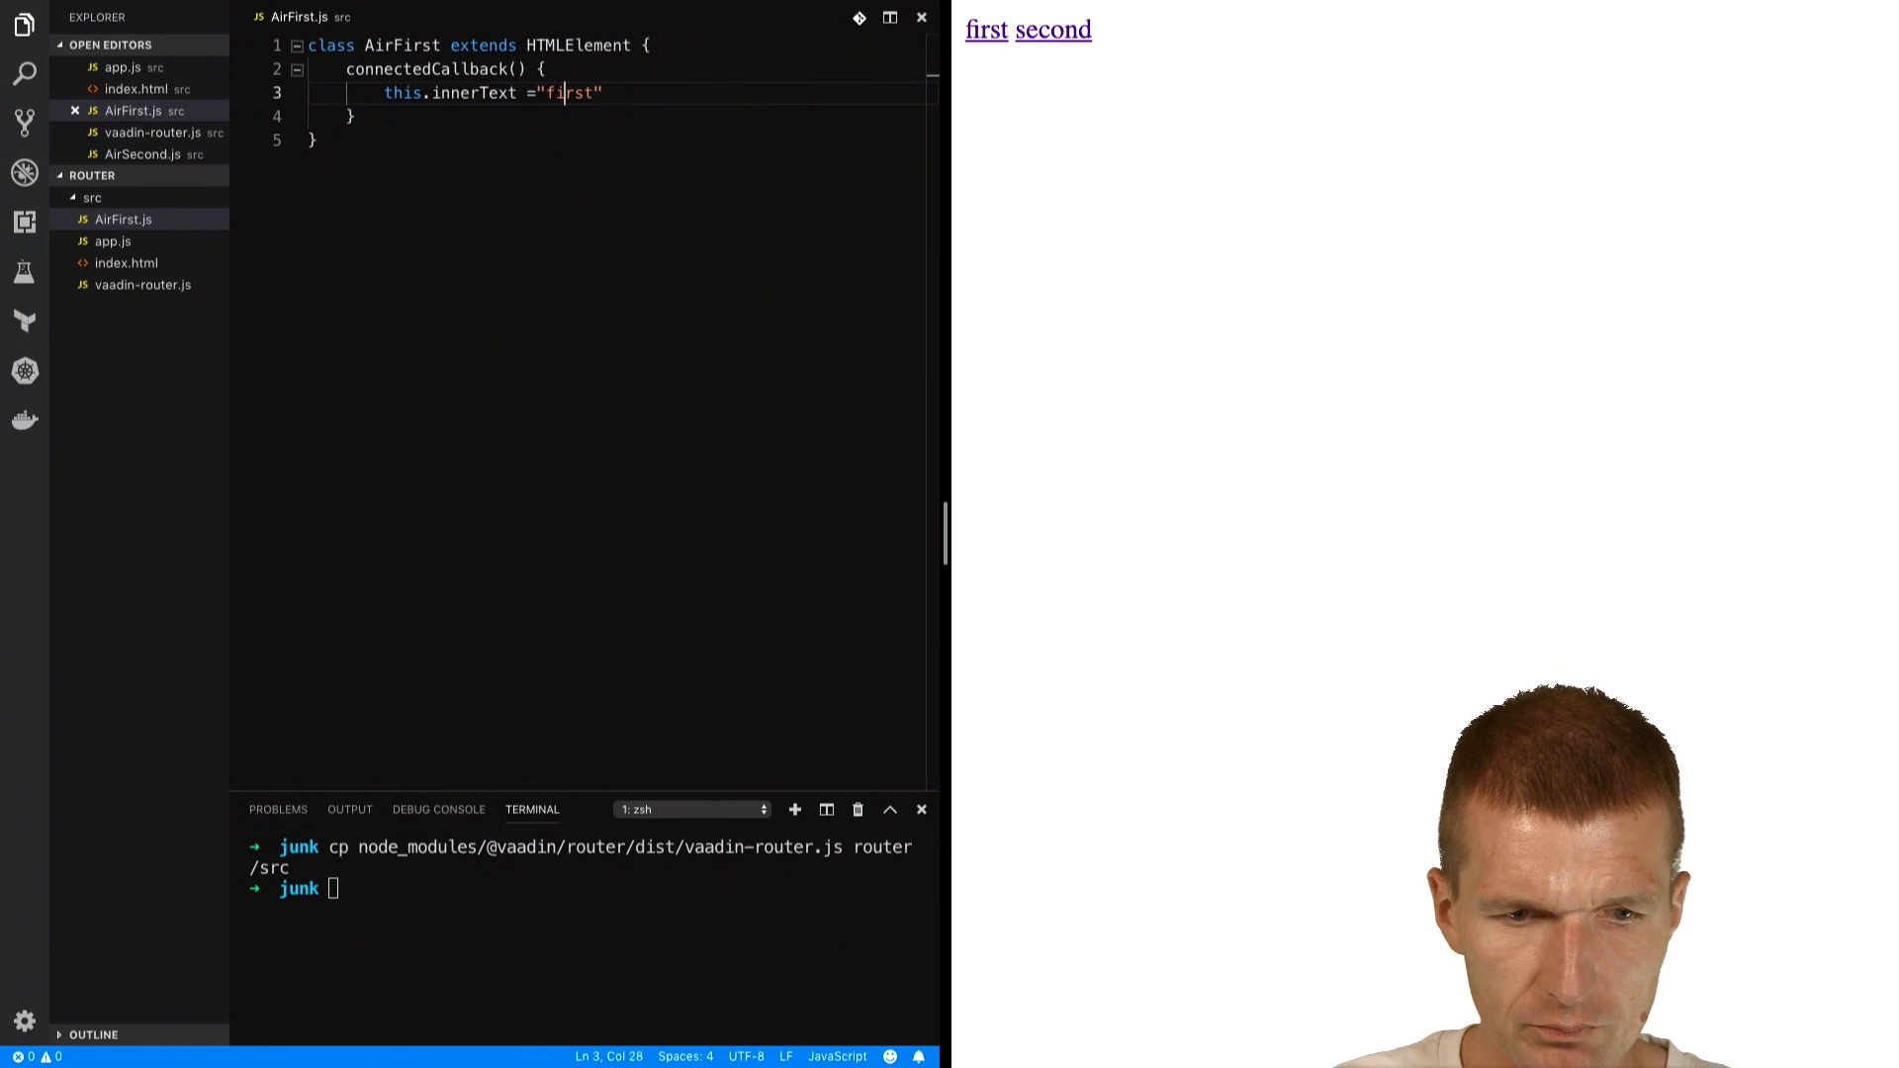
pyautogui.write('"First";')
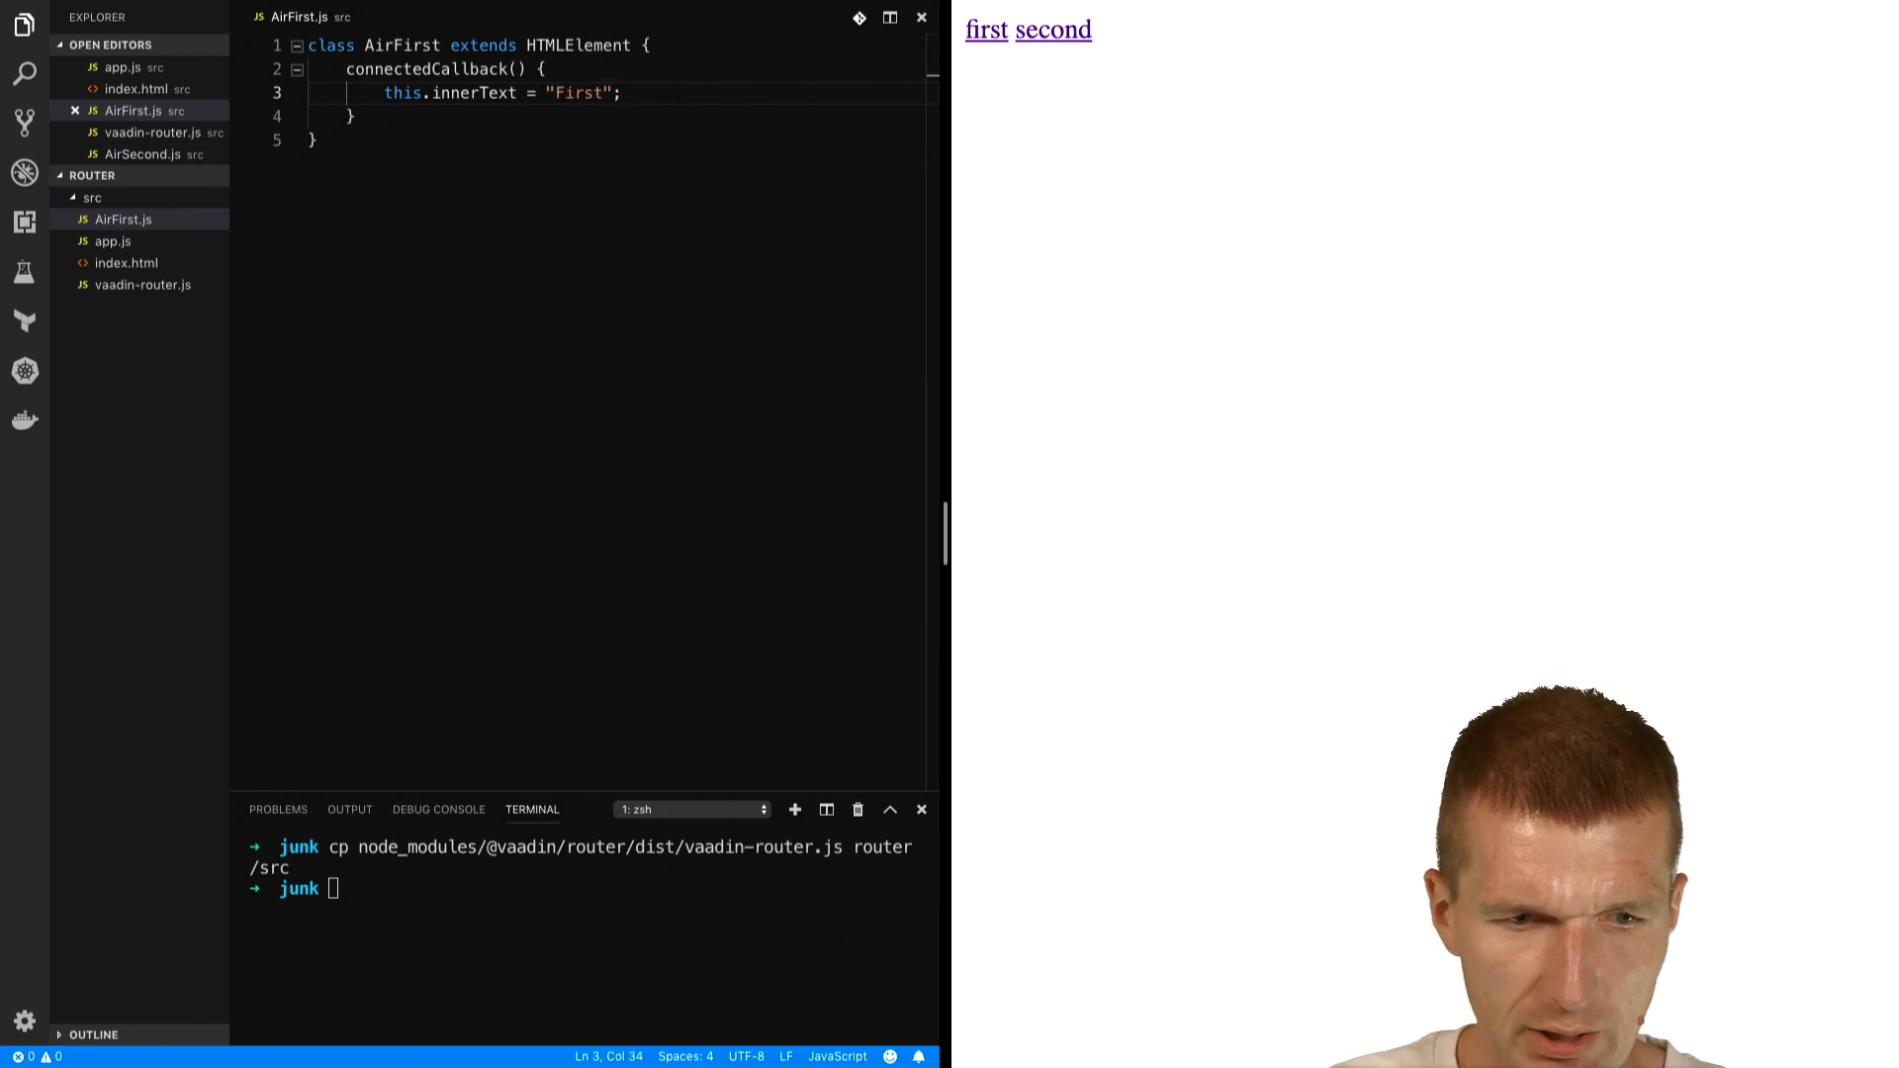
# - Register AirFirst as the air-first custom element and move the terminal into router/src
pyautogui.write('customElements')
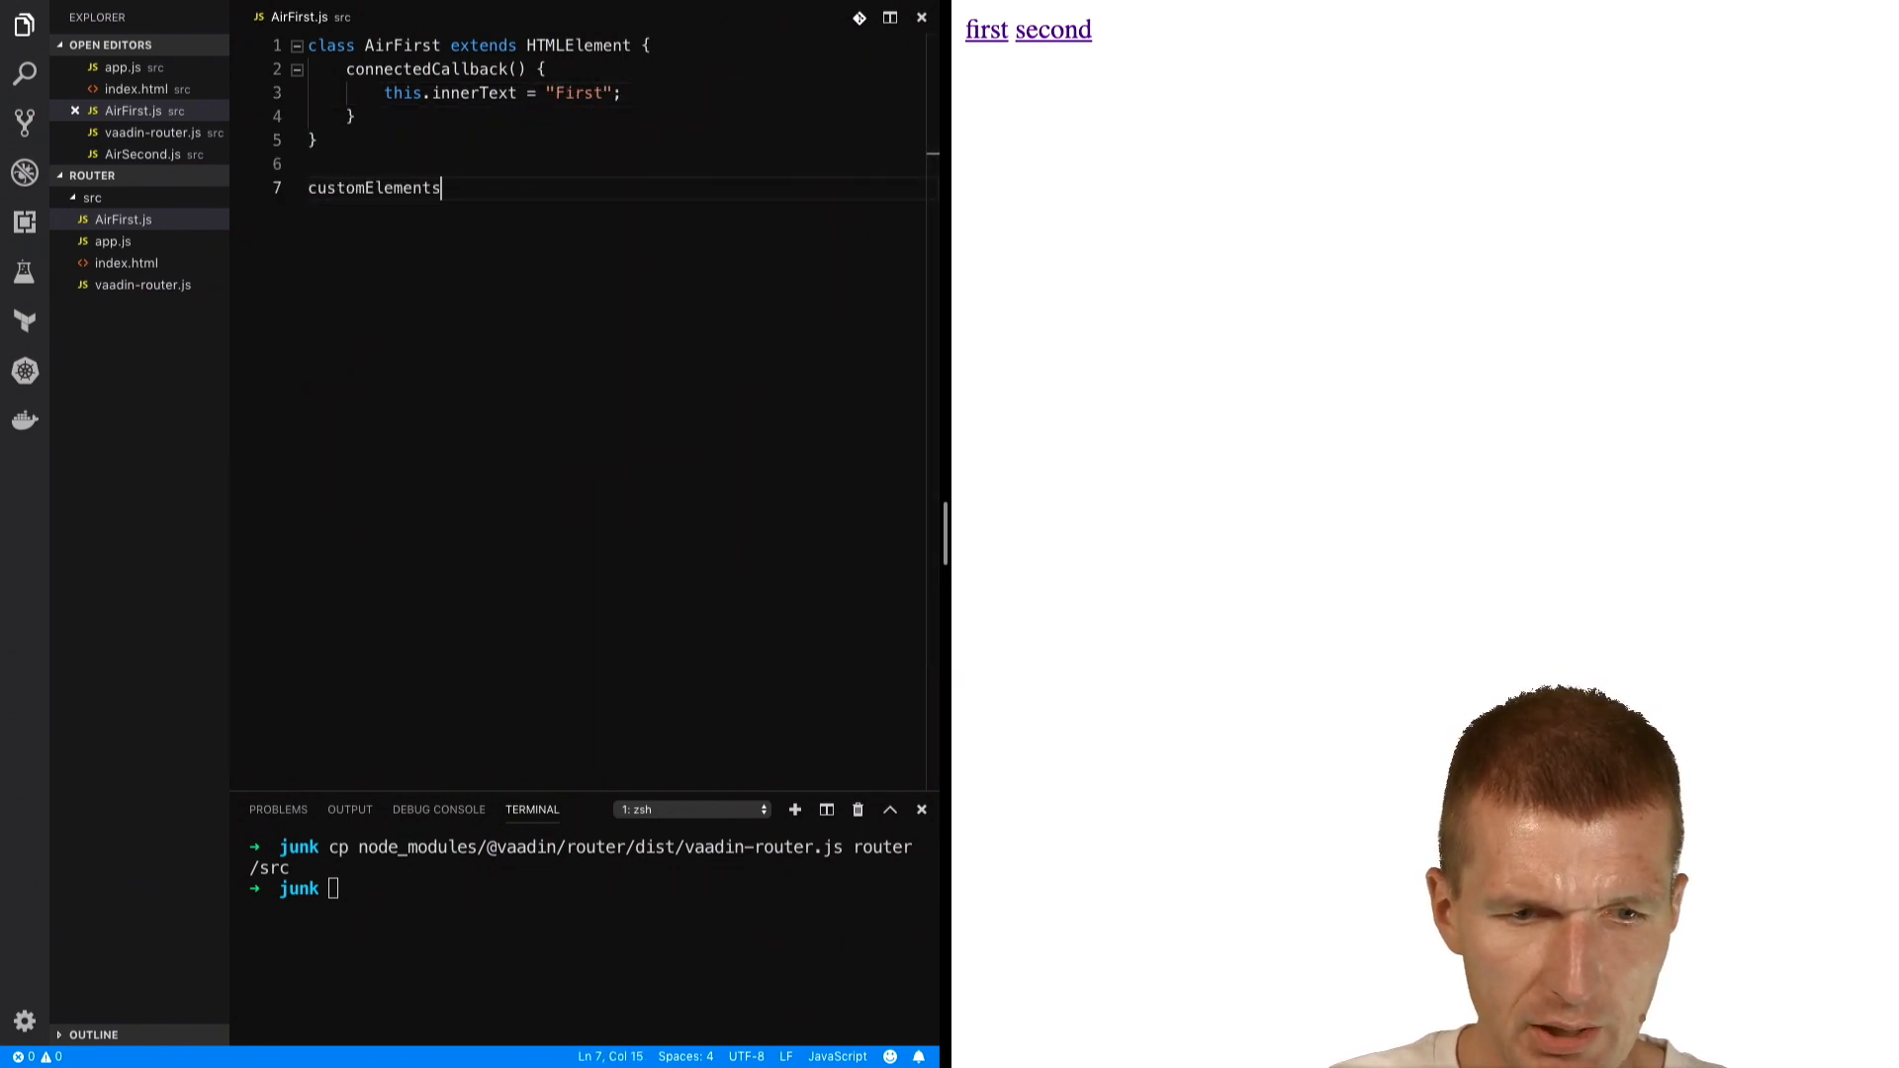
pyautogui.write('.define')
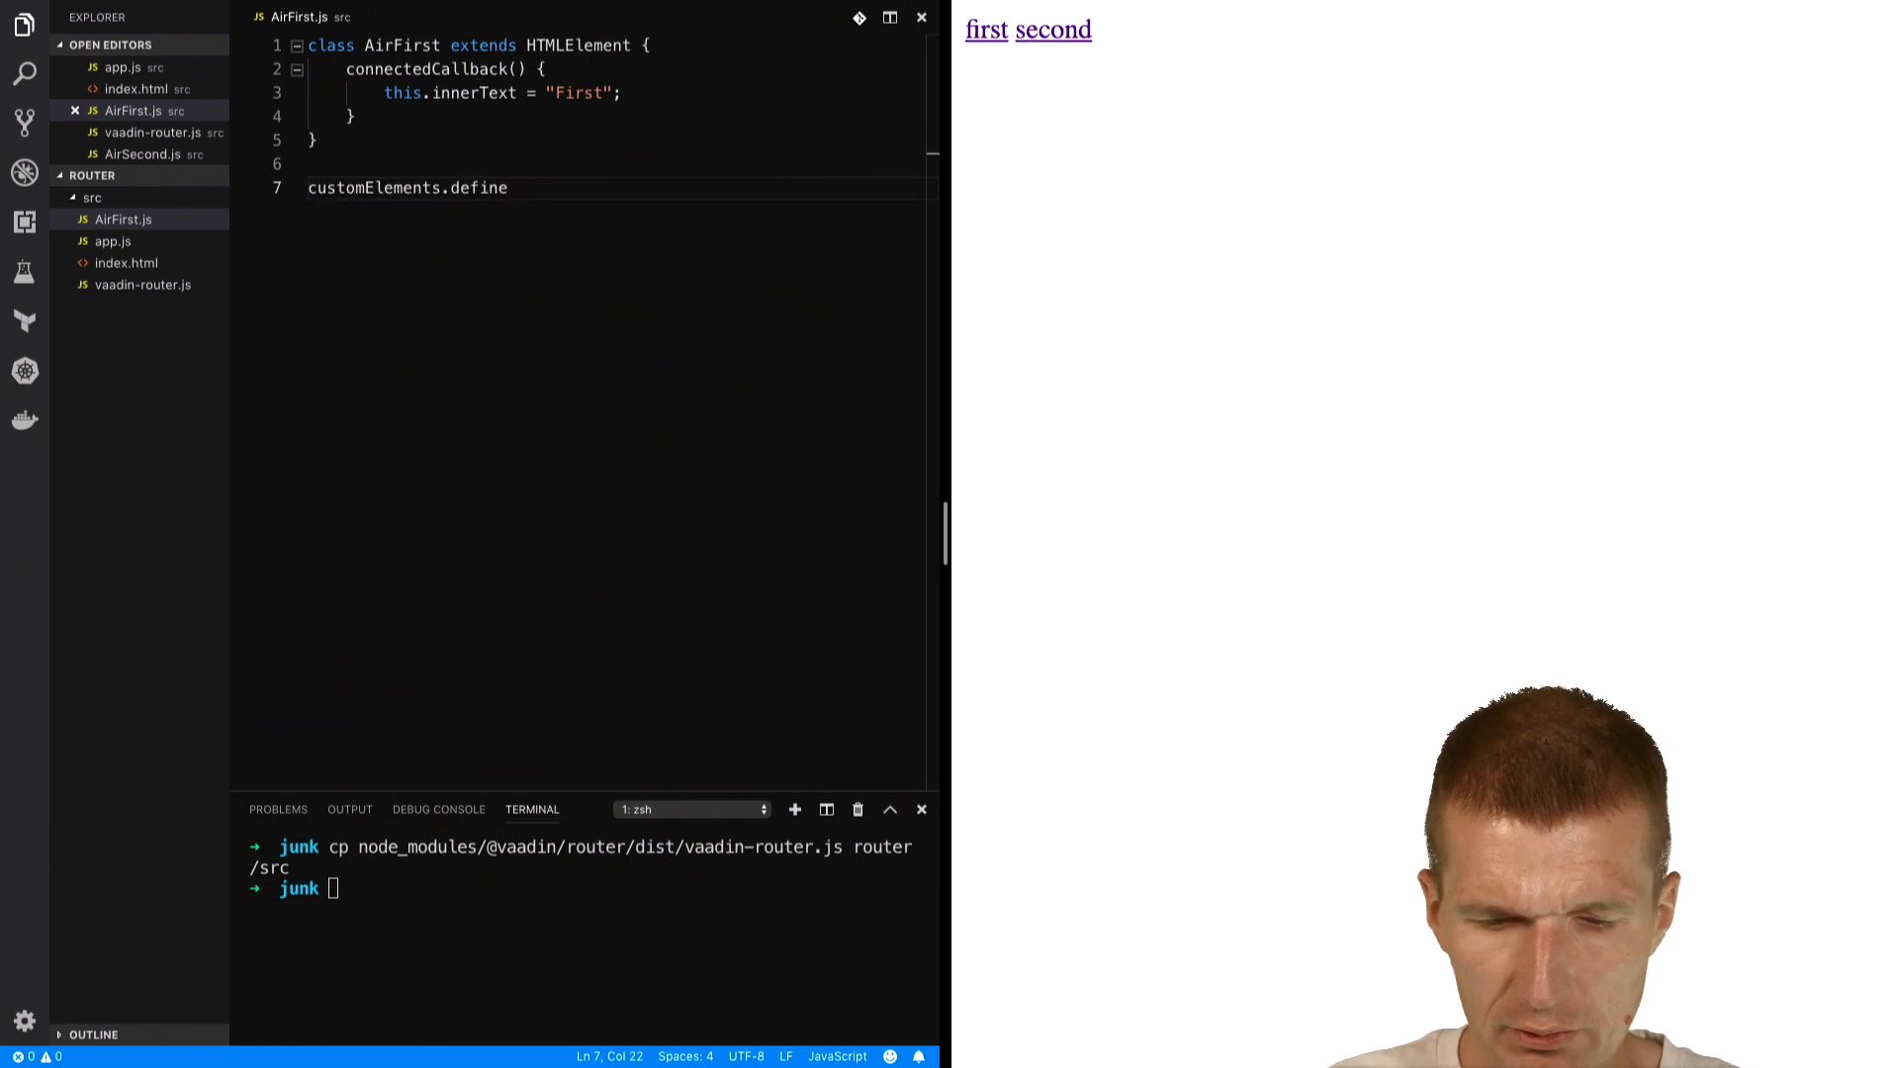
pyautogui.write("('');")
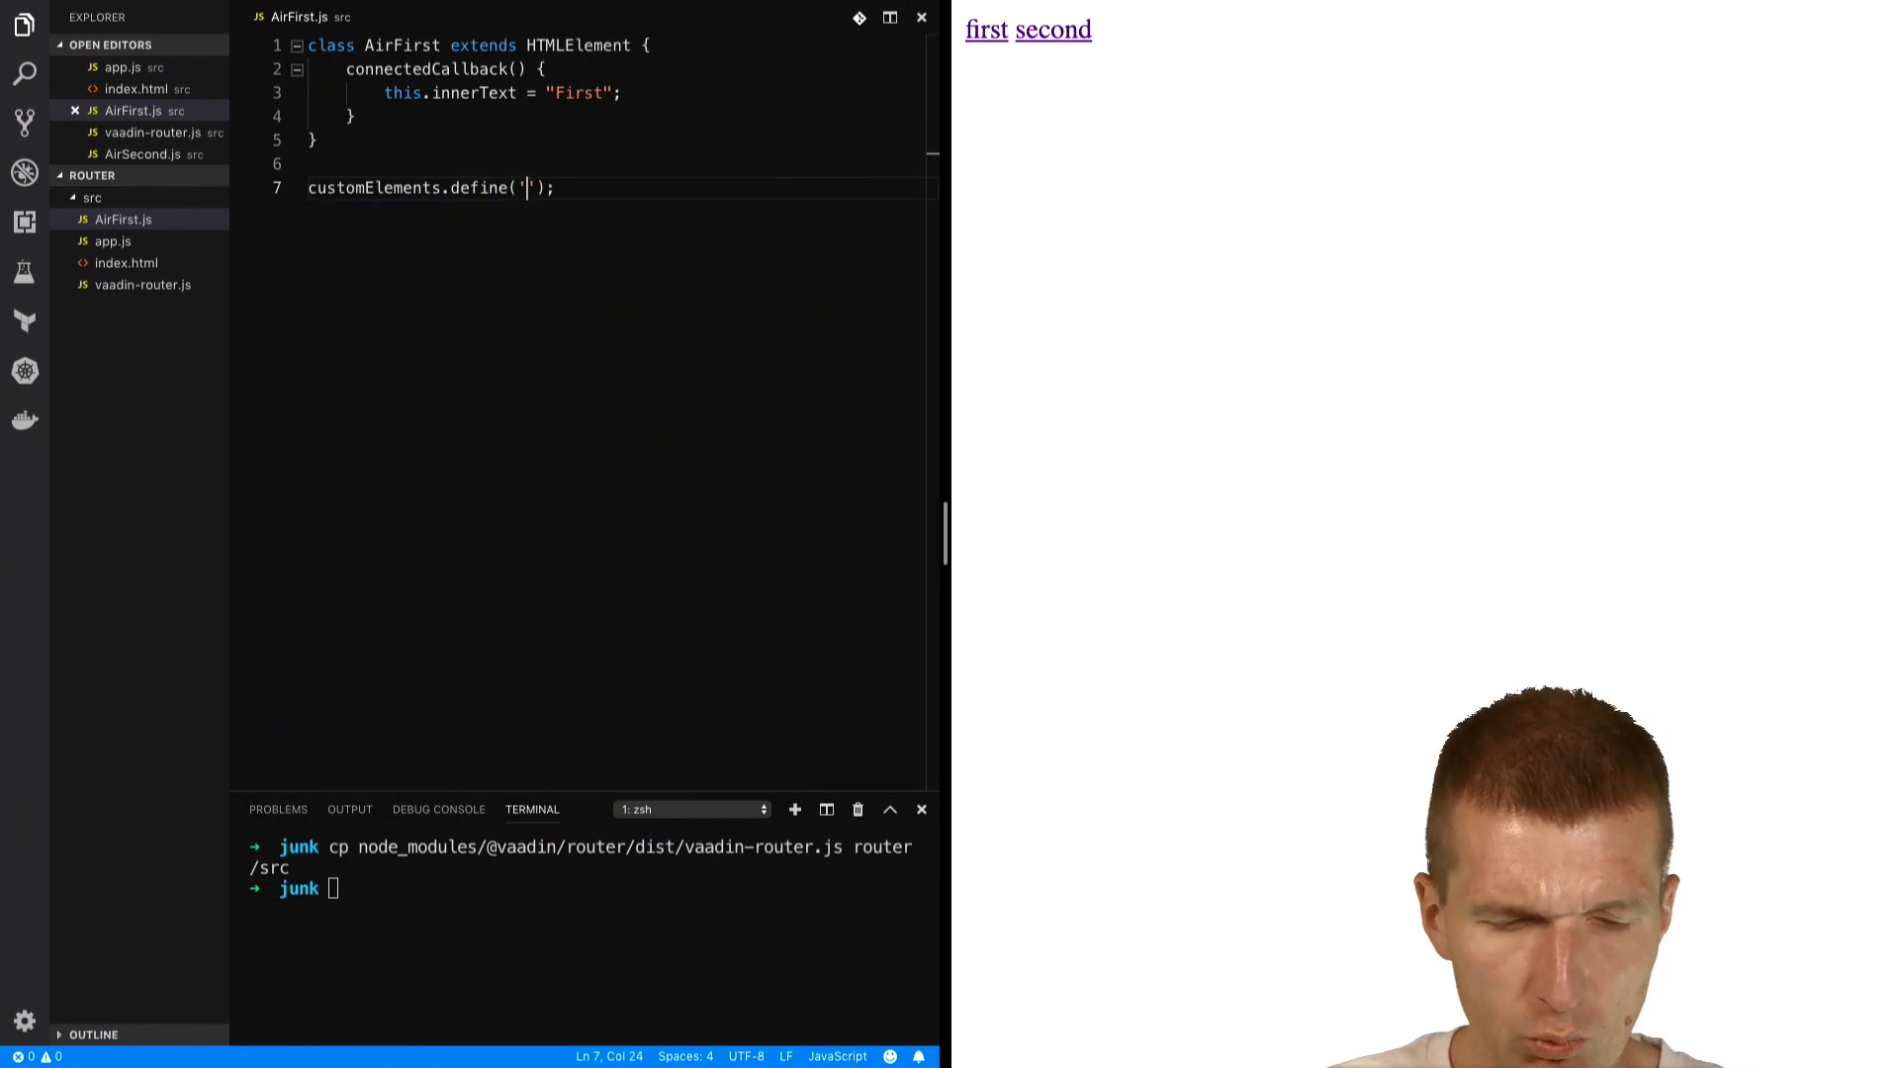
pyautogui.write('air-frist')
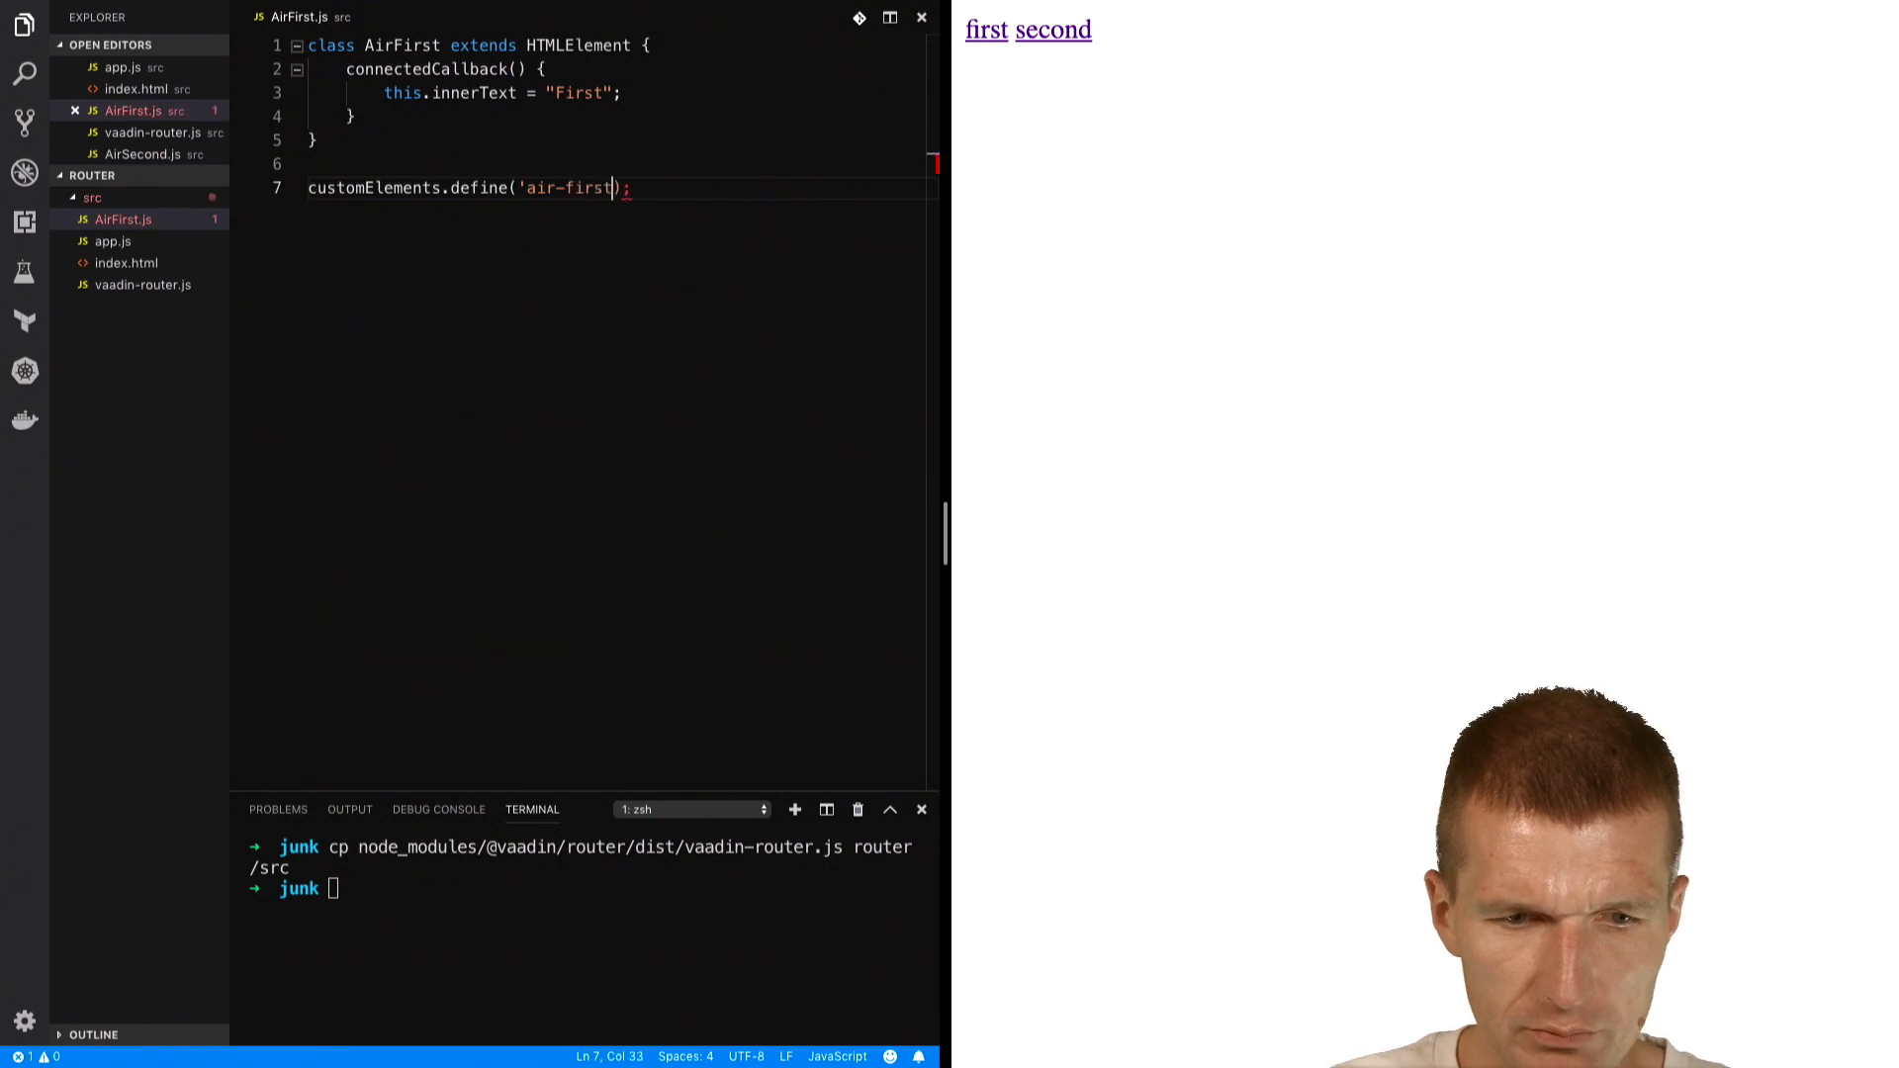
pyautogui.write(',Air')
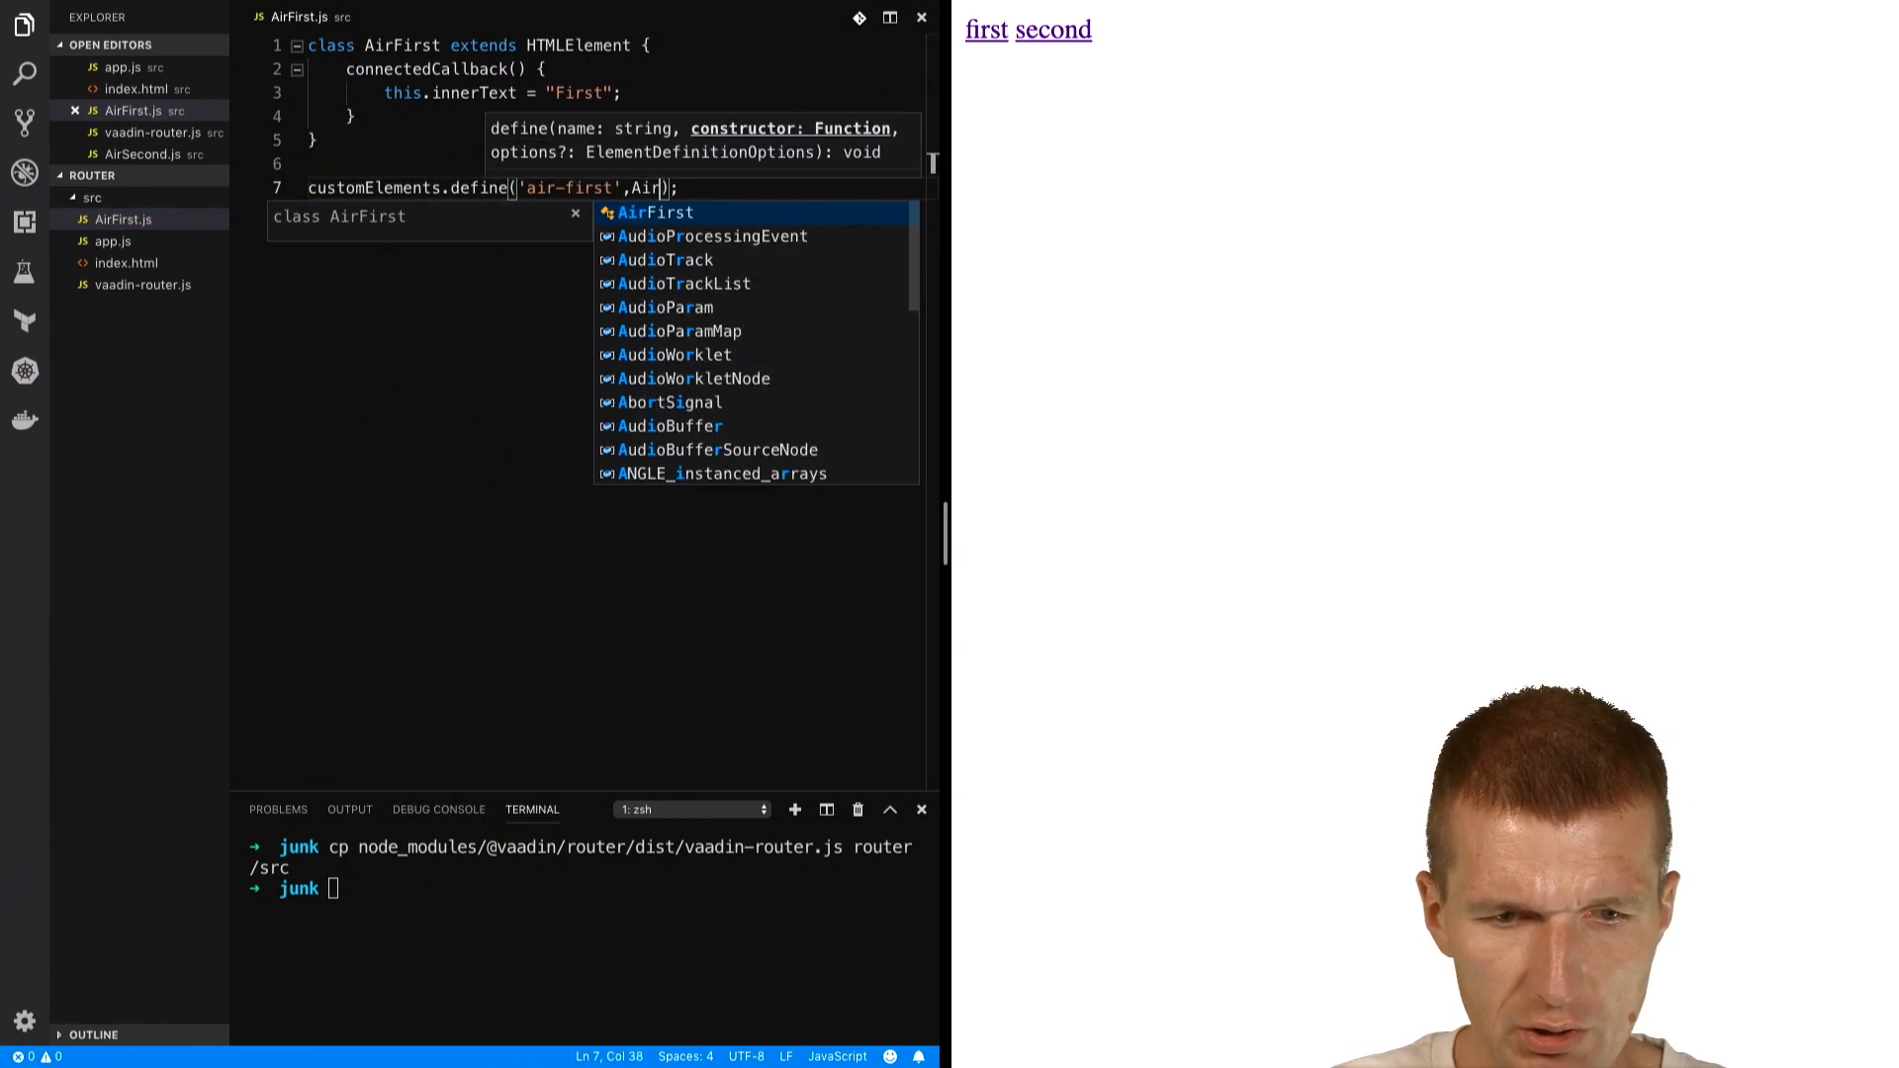
pyautogui.press('Tab')
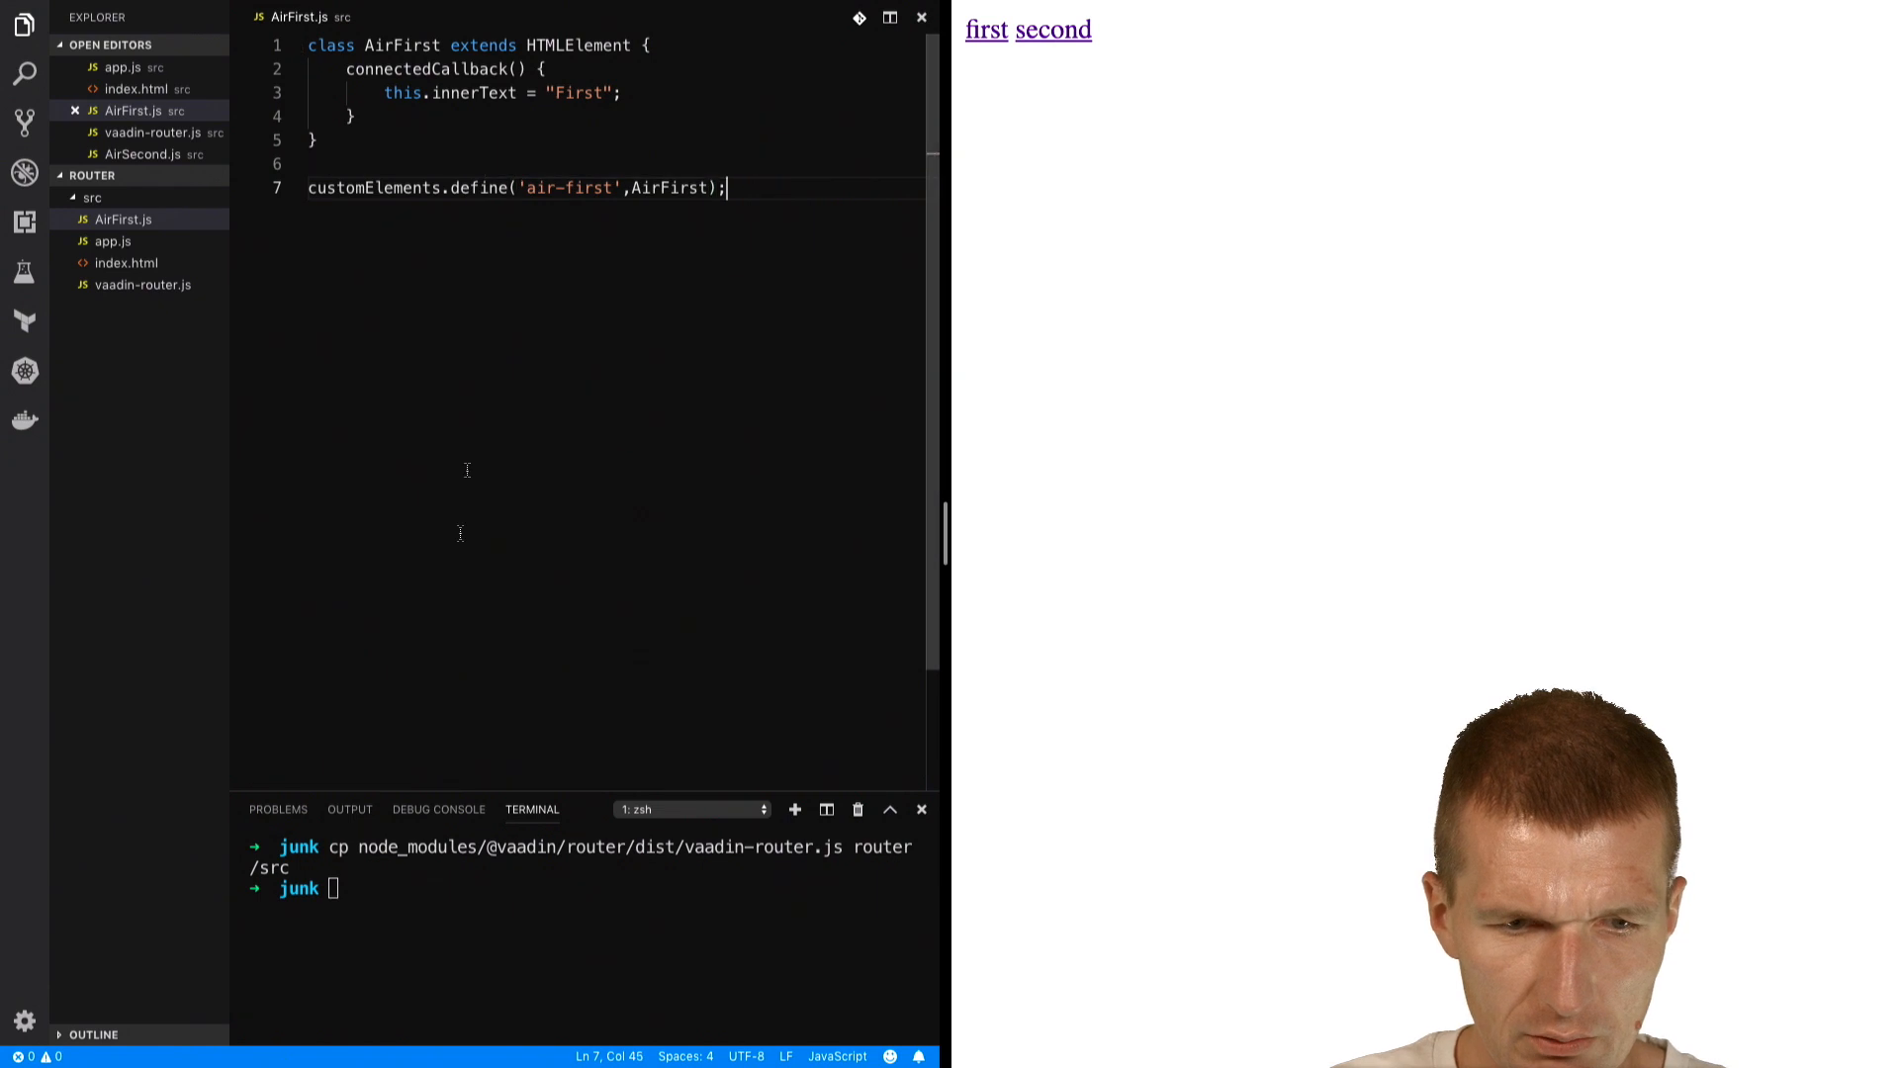
pyautogui.write('cd router/')
pyautogui.write('cd sr')
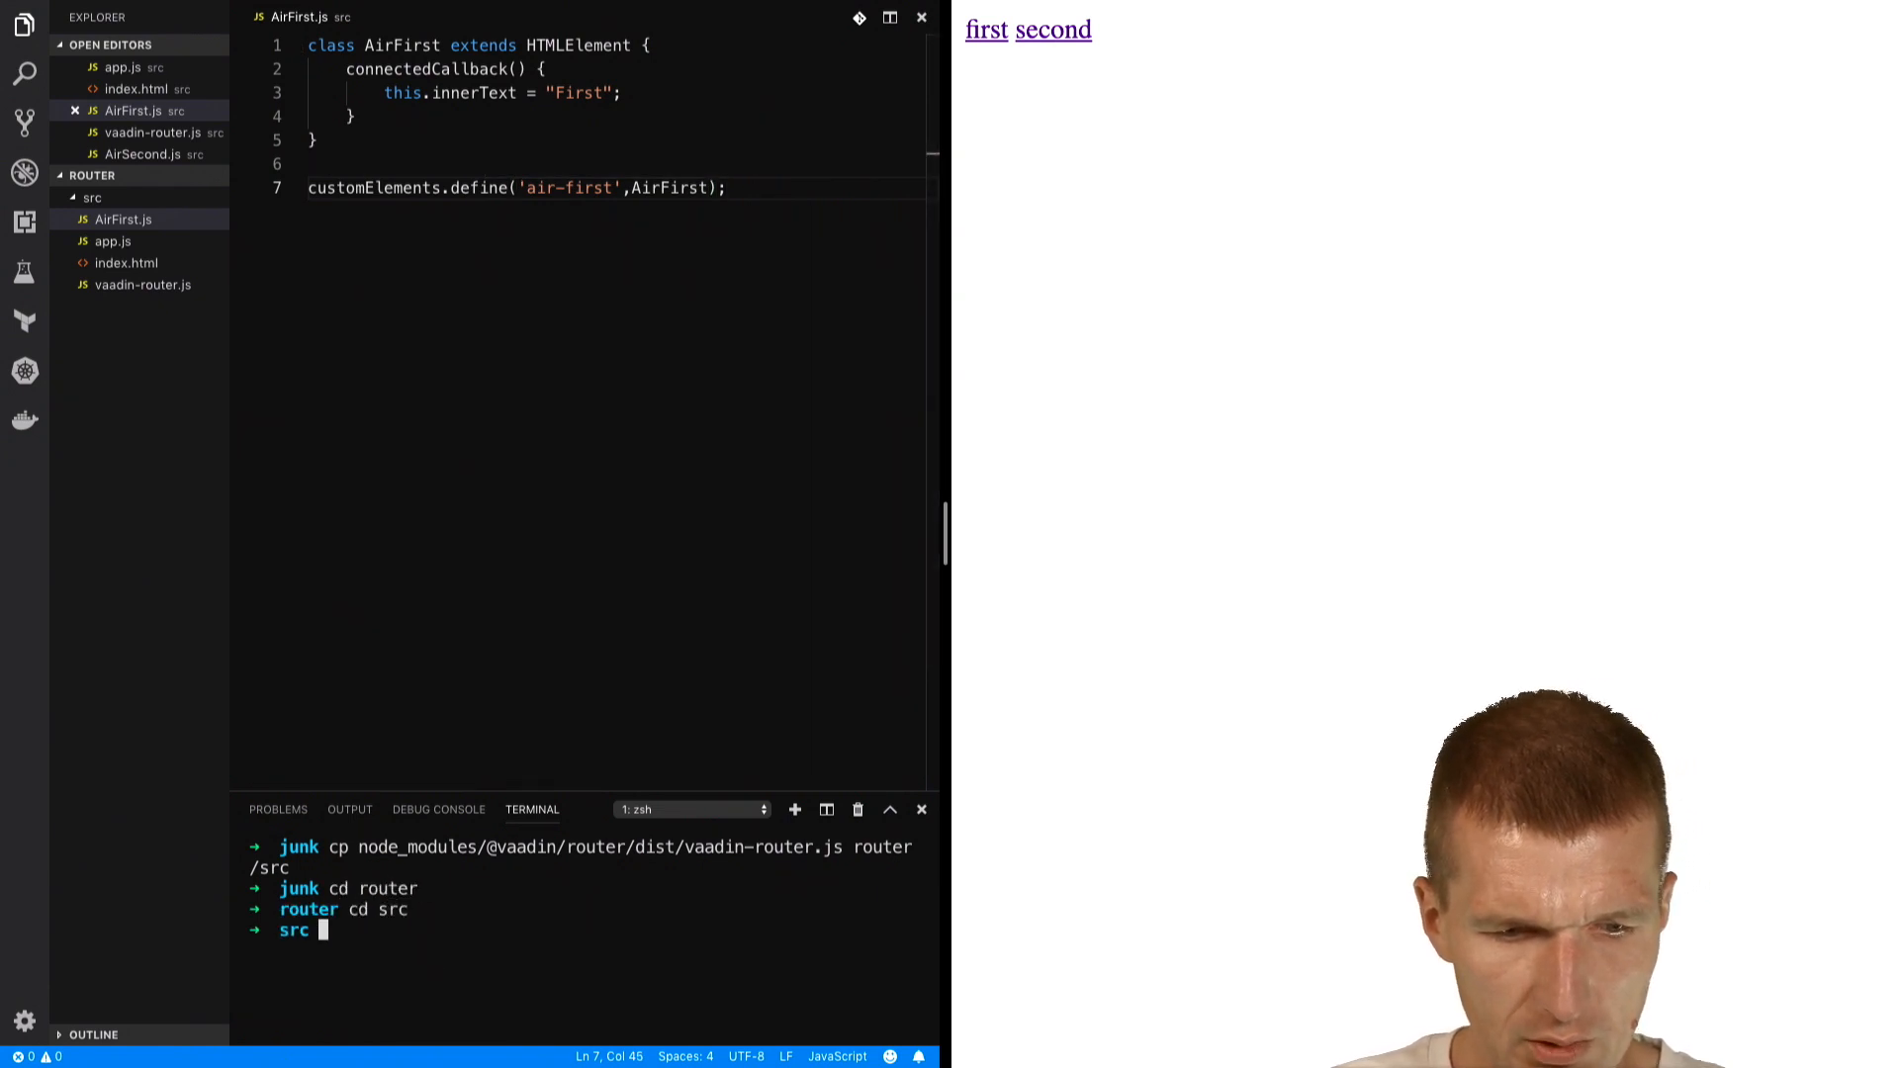
pyautogui.write('cp AirFirst.js AirSecond.js')
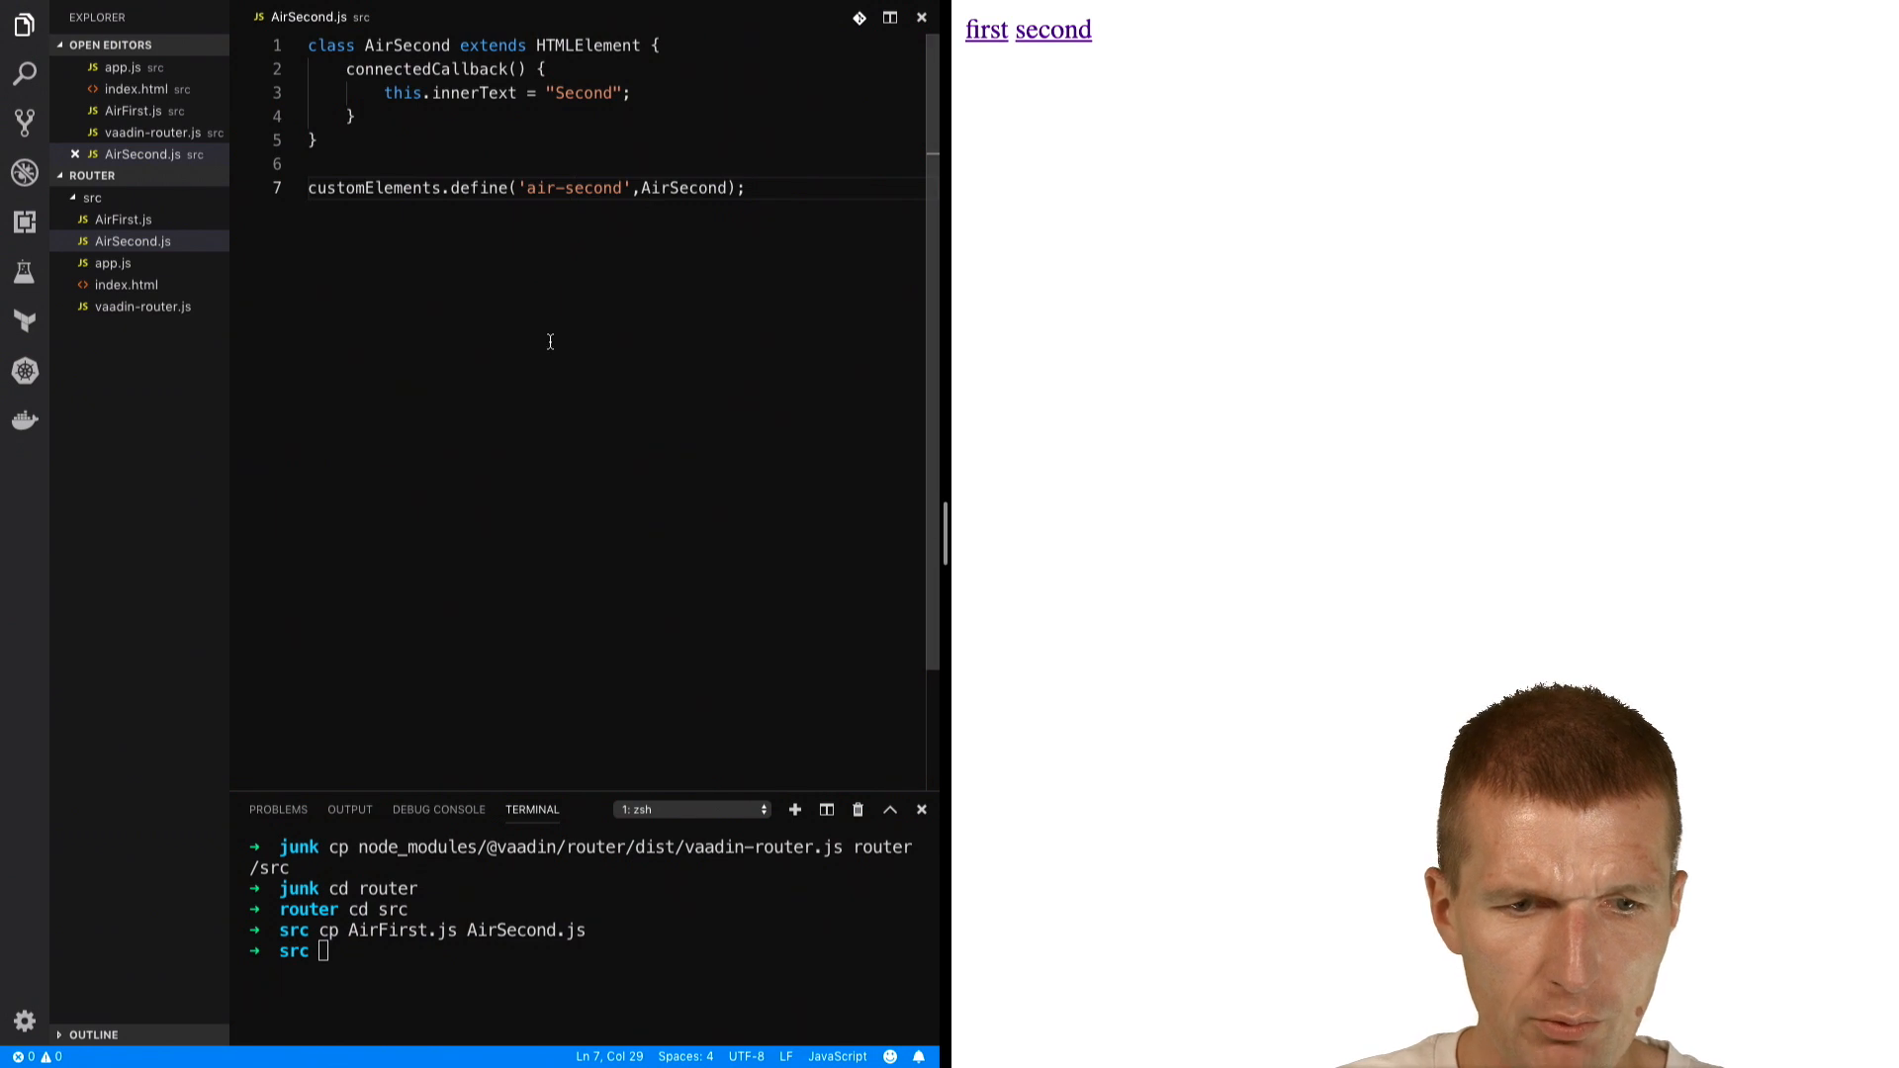
# - Bring up app.js in the editor after creating AirSecond.js with the air-second element
pyautogui.click(111, 263)
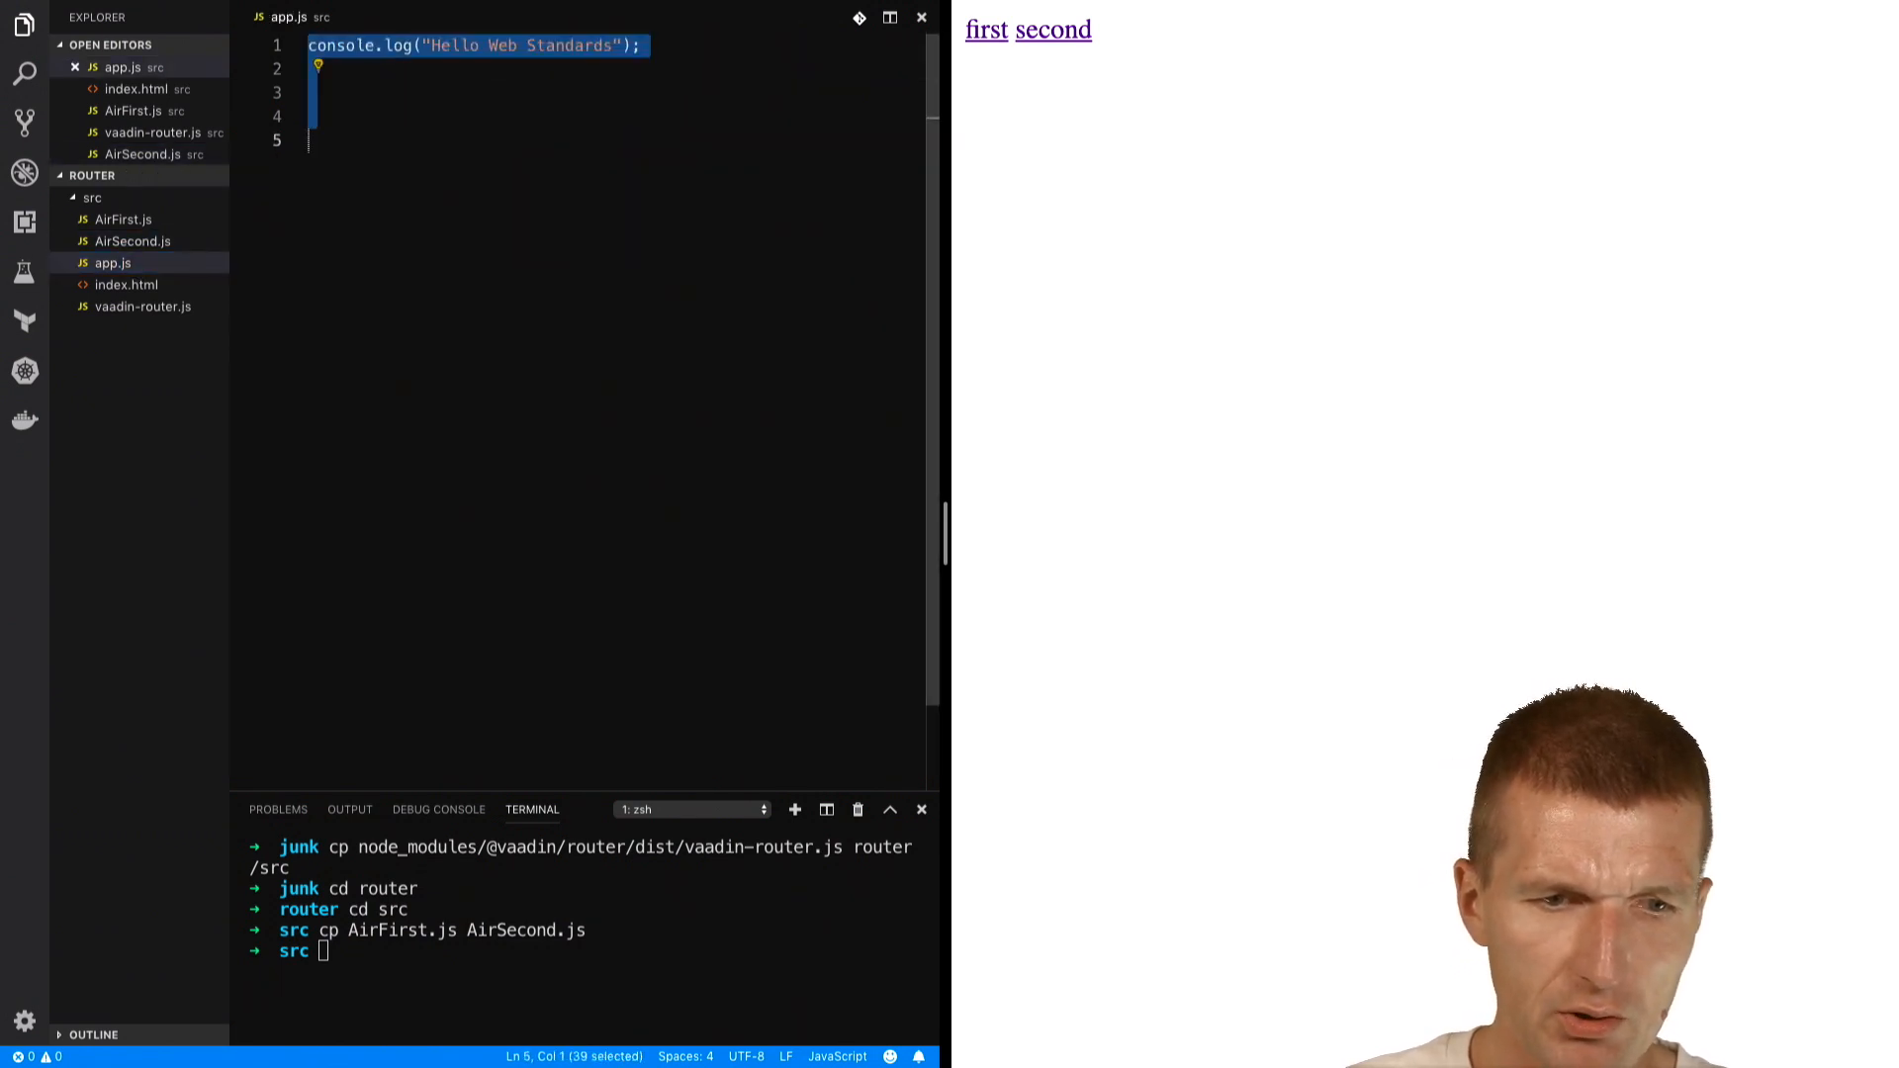
# - Import ./AirFirst.js and ./AirSecond.js in app.js and paste the Vaadin Router sample setup
pyautogui.write('import')
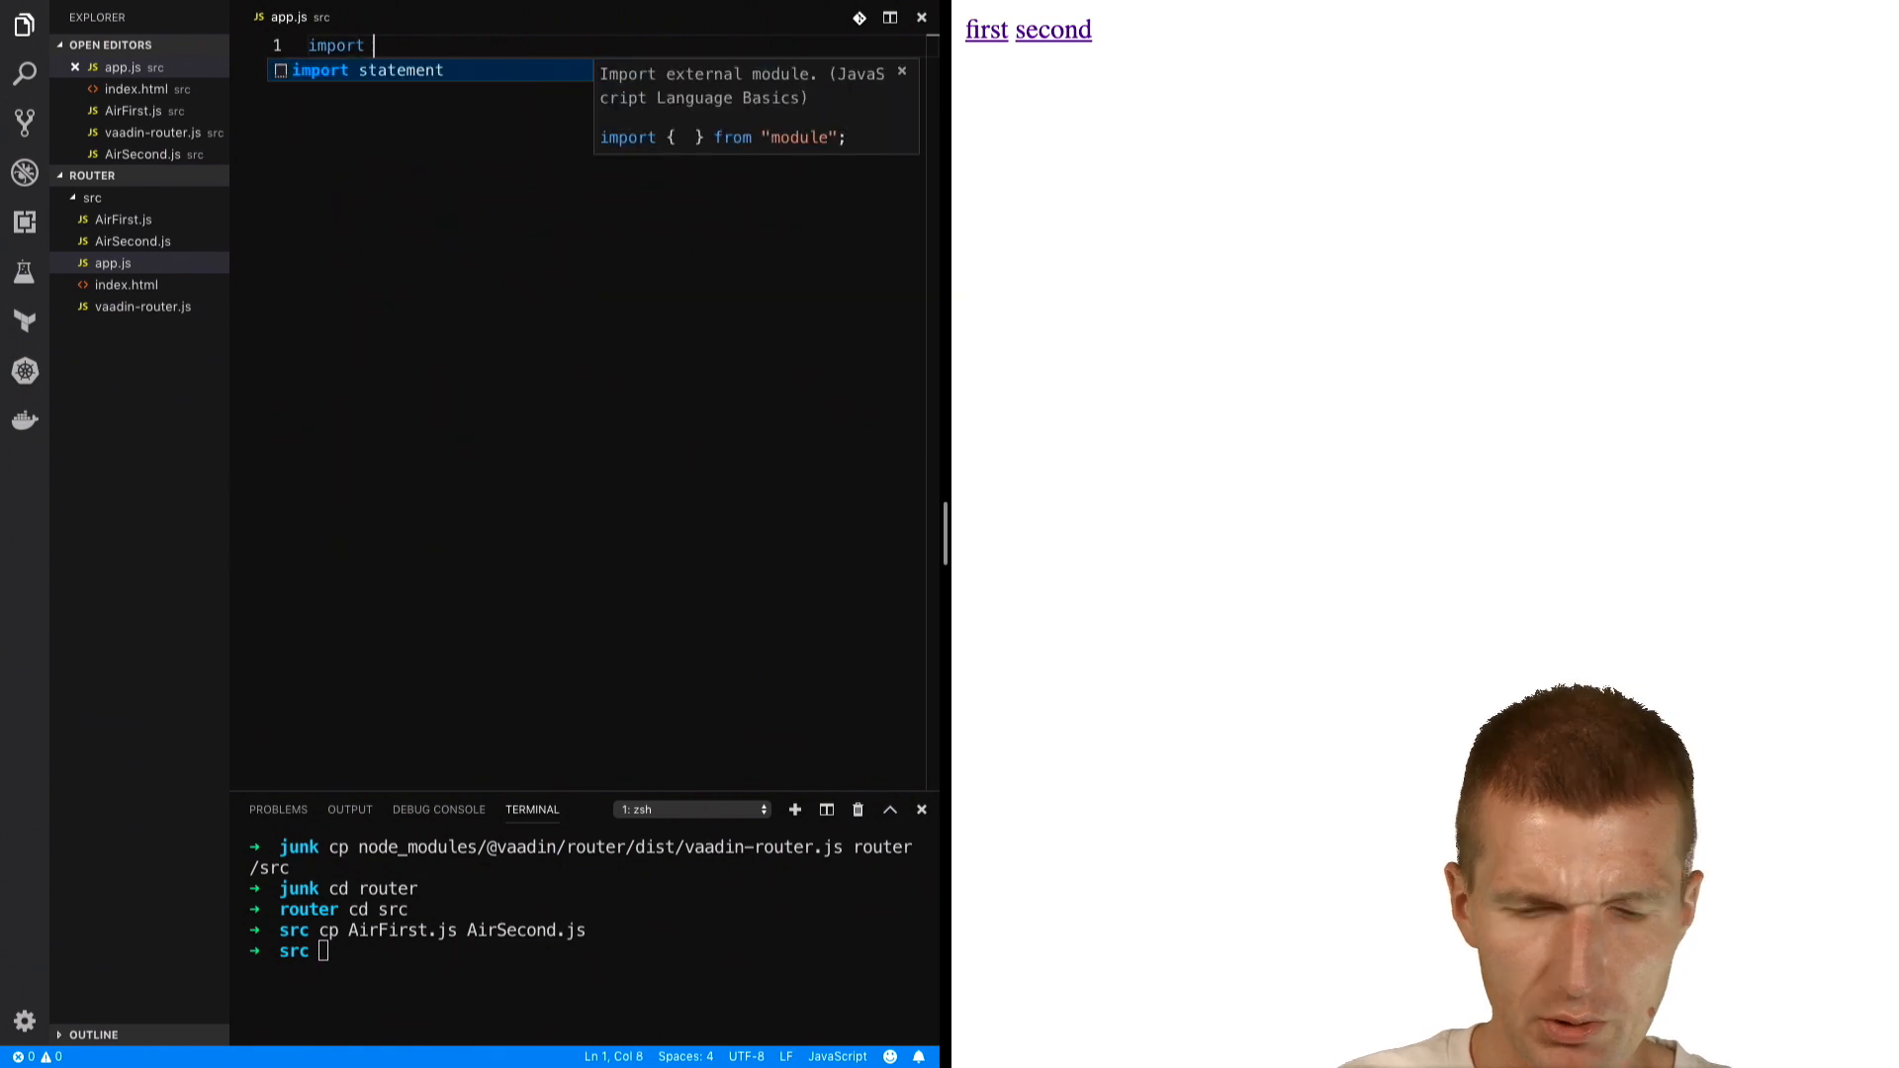
pyautogui.write("'./AirFirst.js")
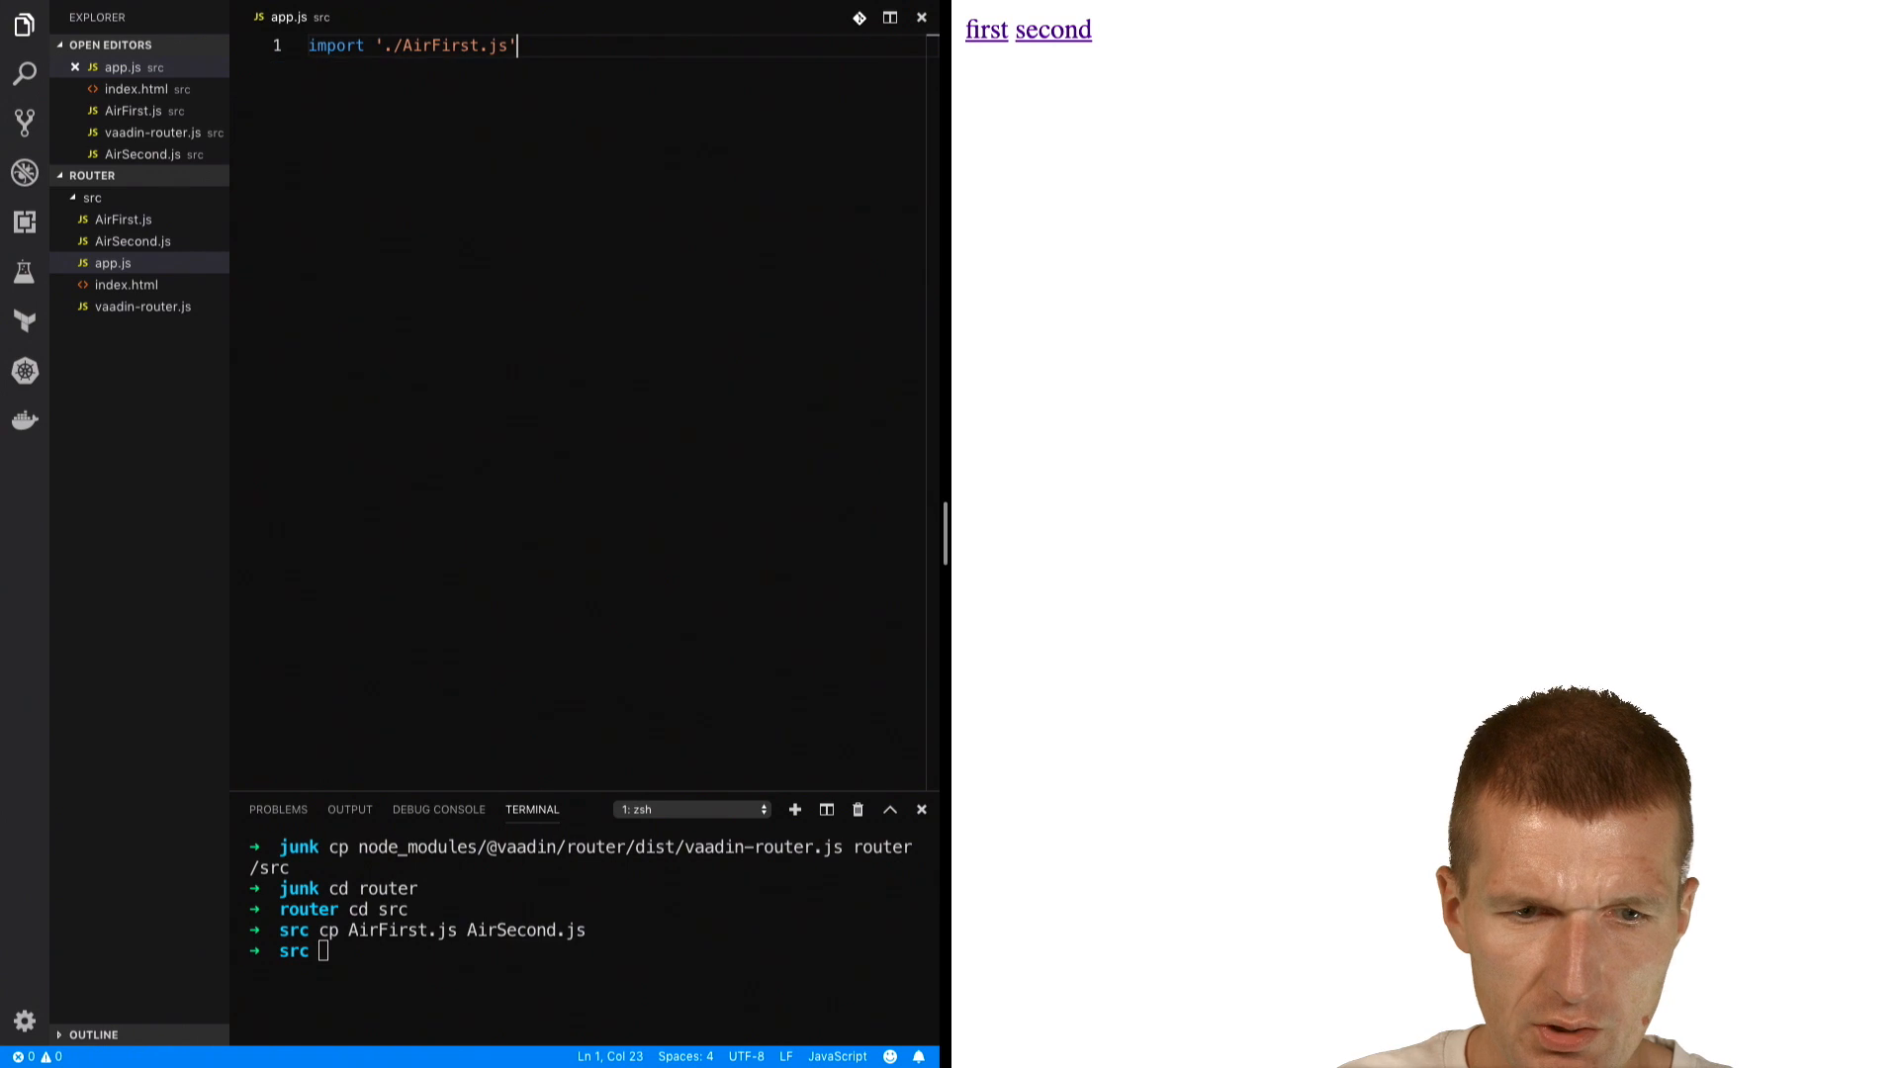
pyautogui.write("import ''")
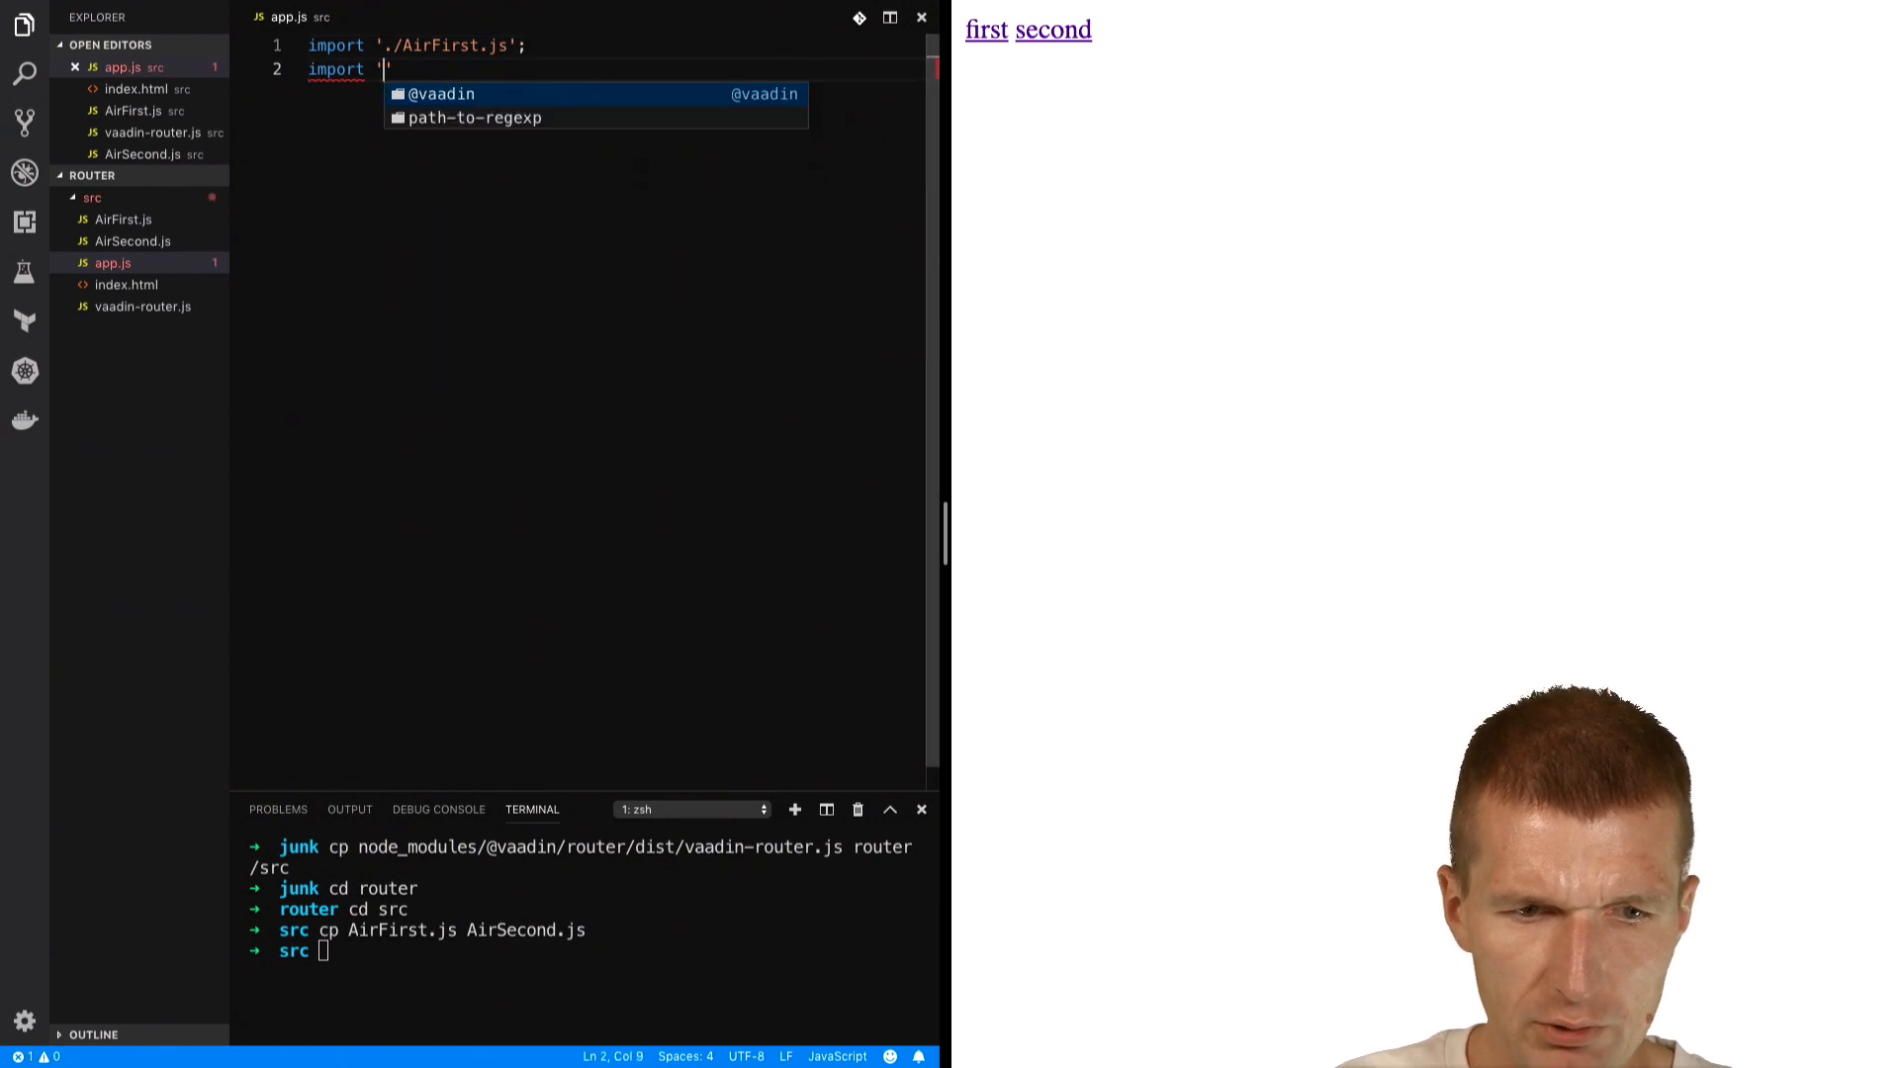
pyautogui.write('./Ar')
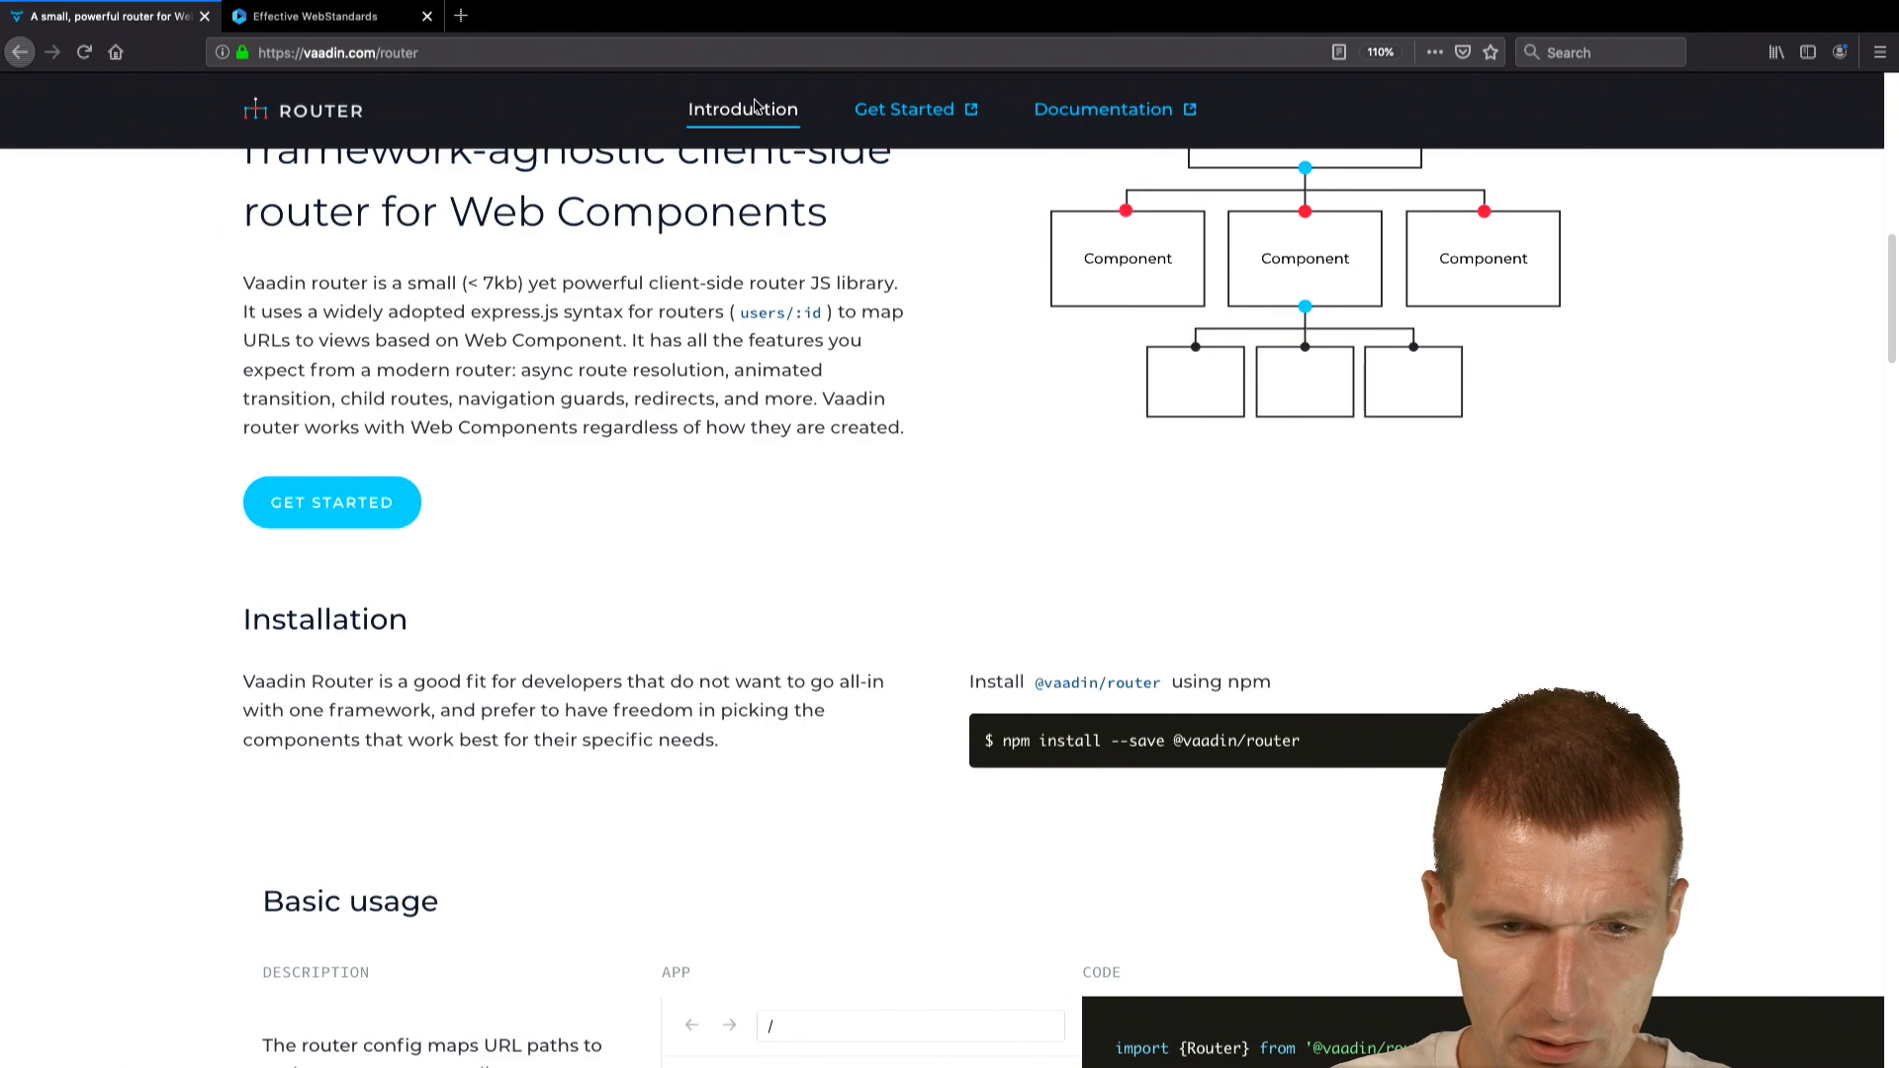
pyautogui.scroll(-3)
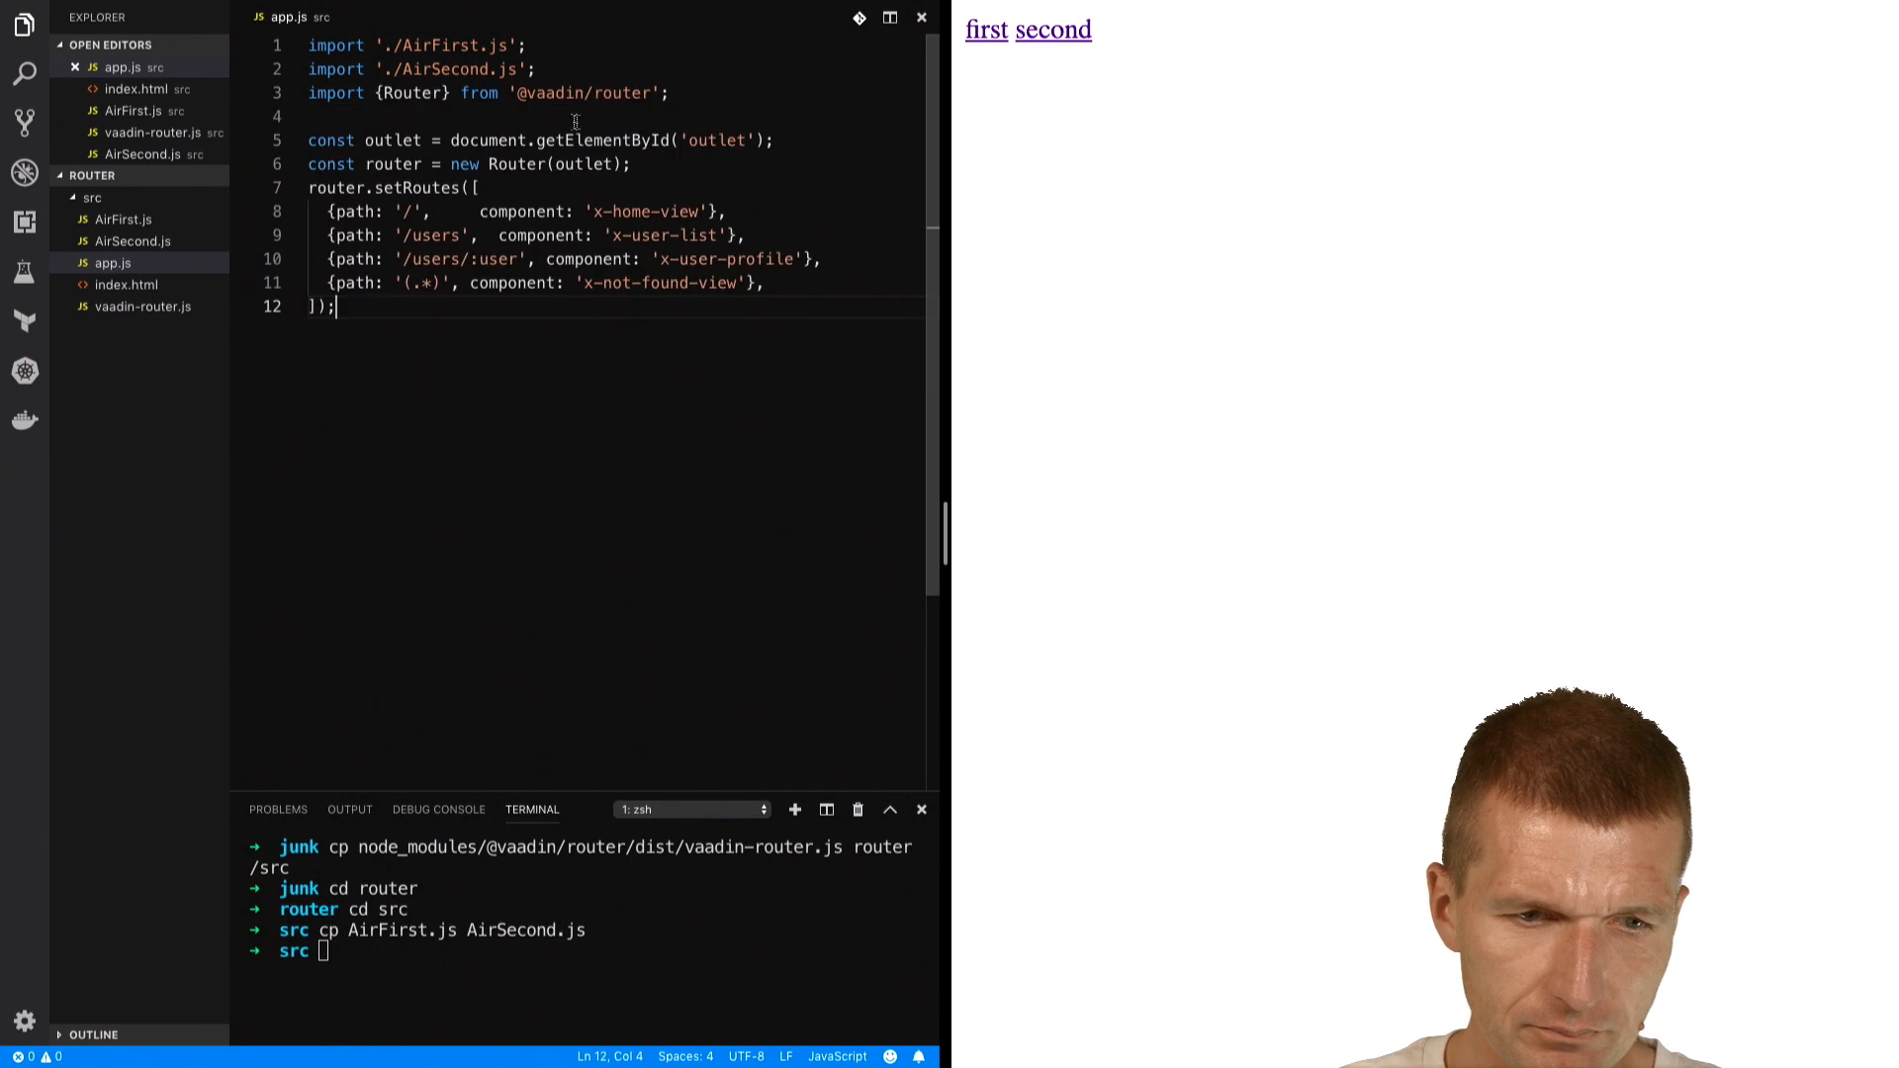
# - Import Router from './vaadin-router.js' and find the outlet with querySelector('output')
pyautogui.click(519, 93)
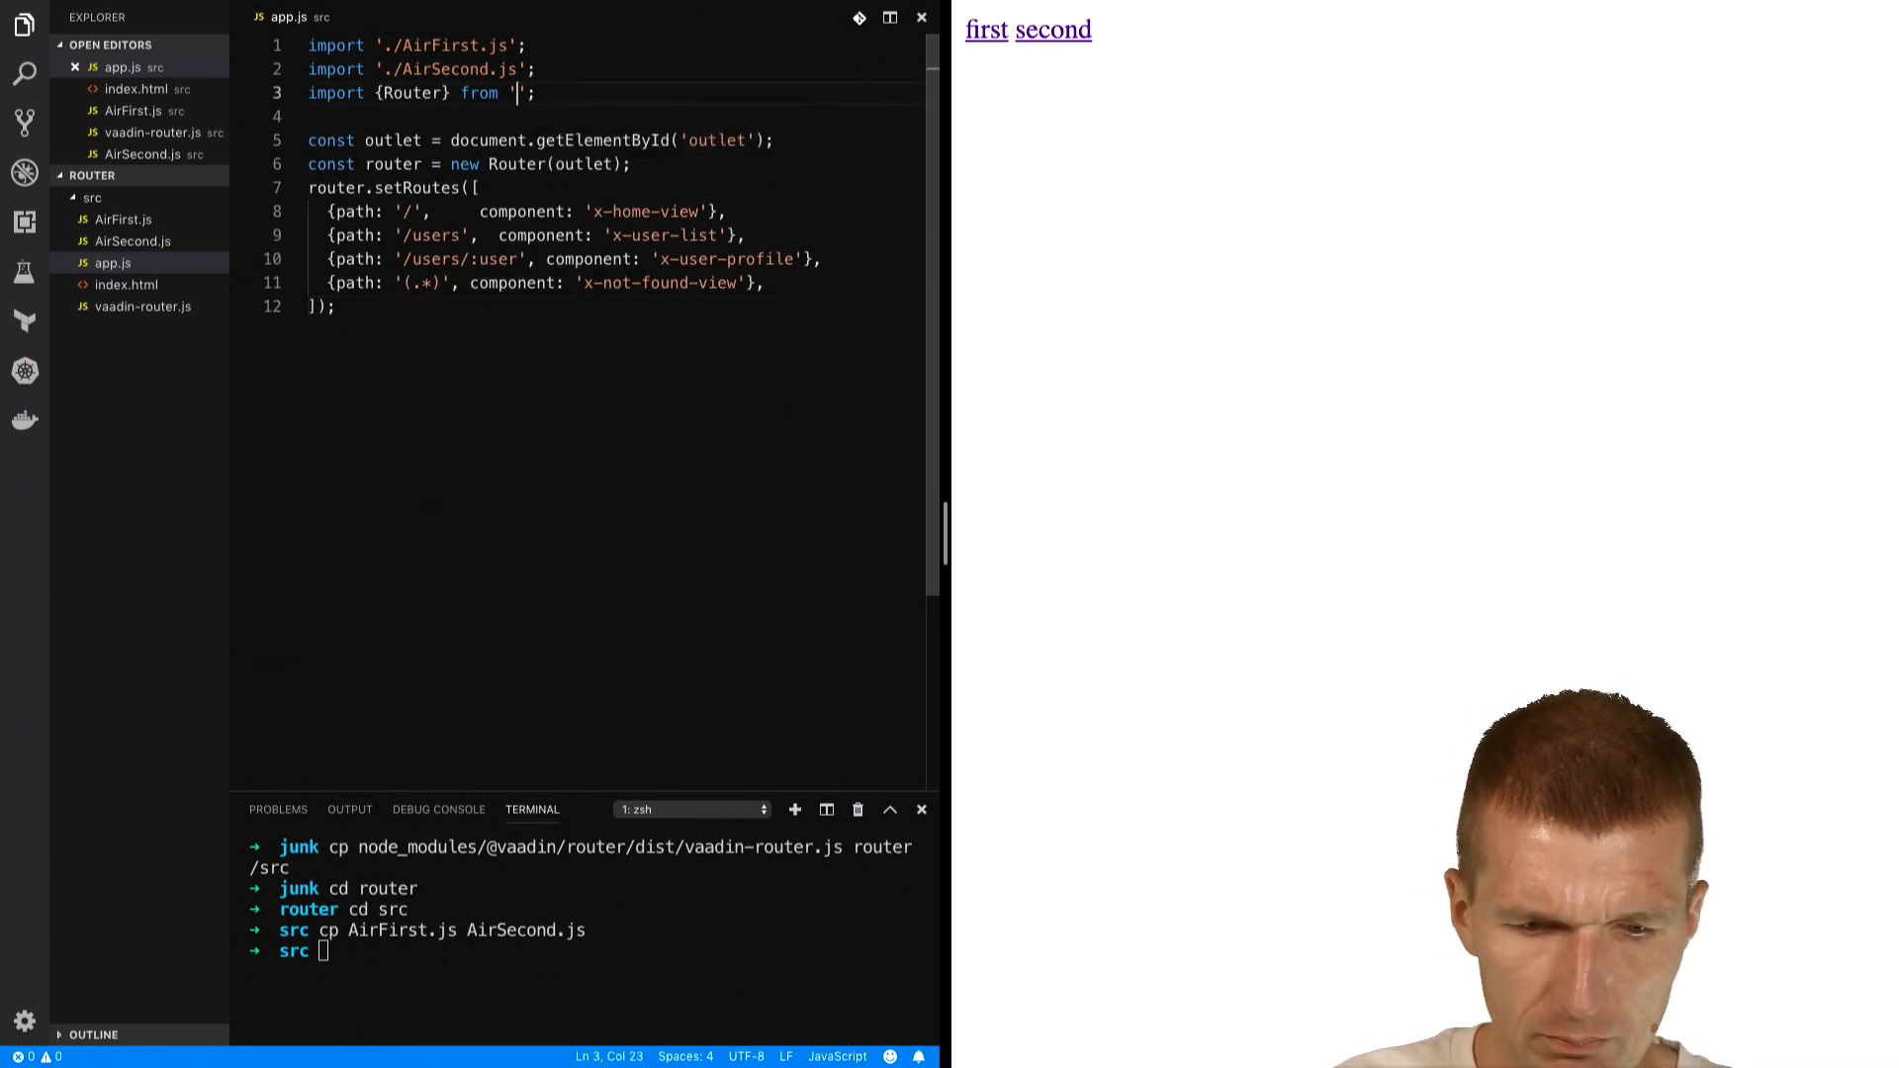
pyautogui.write('./vaadin-router.js')
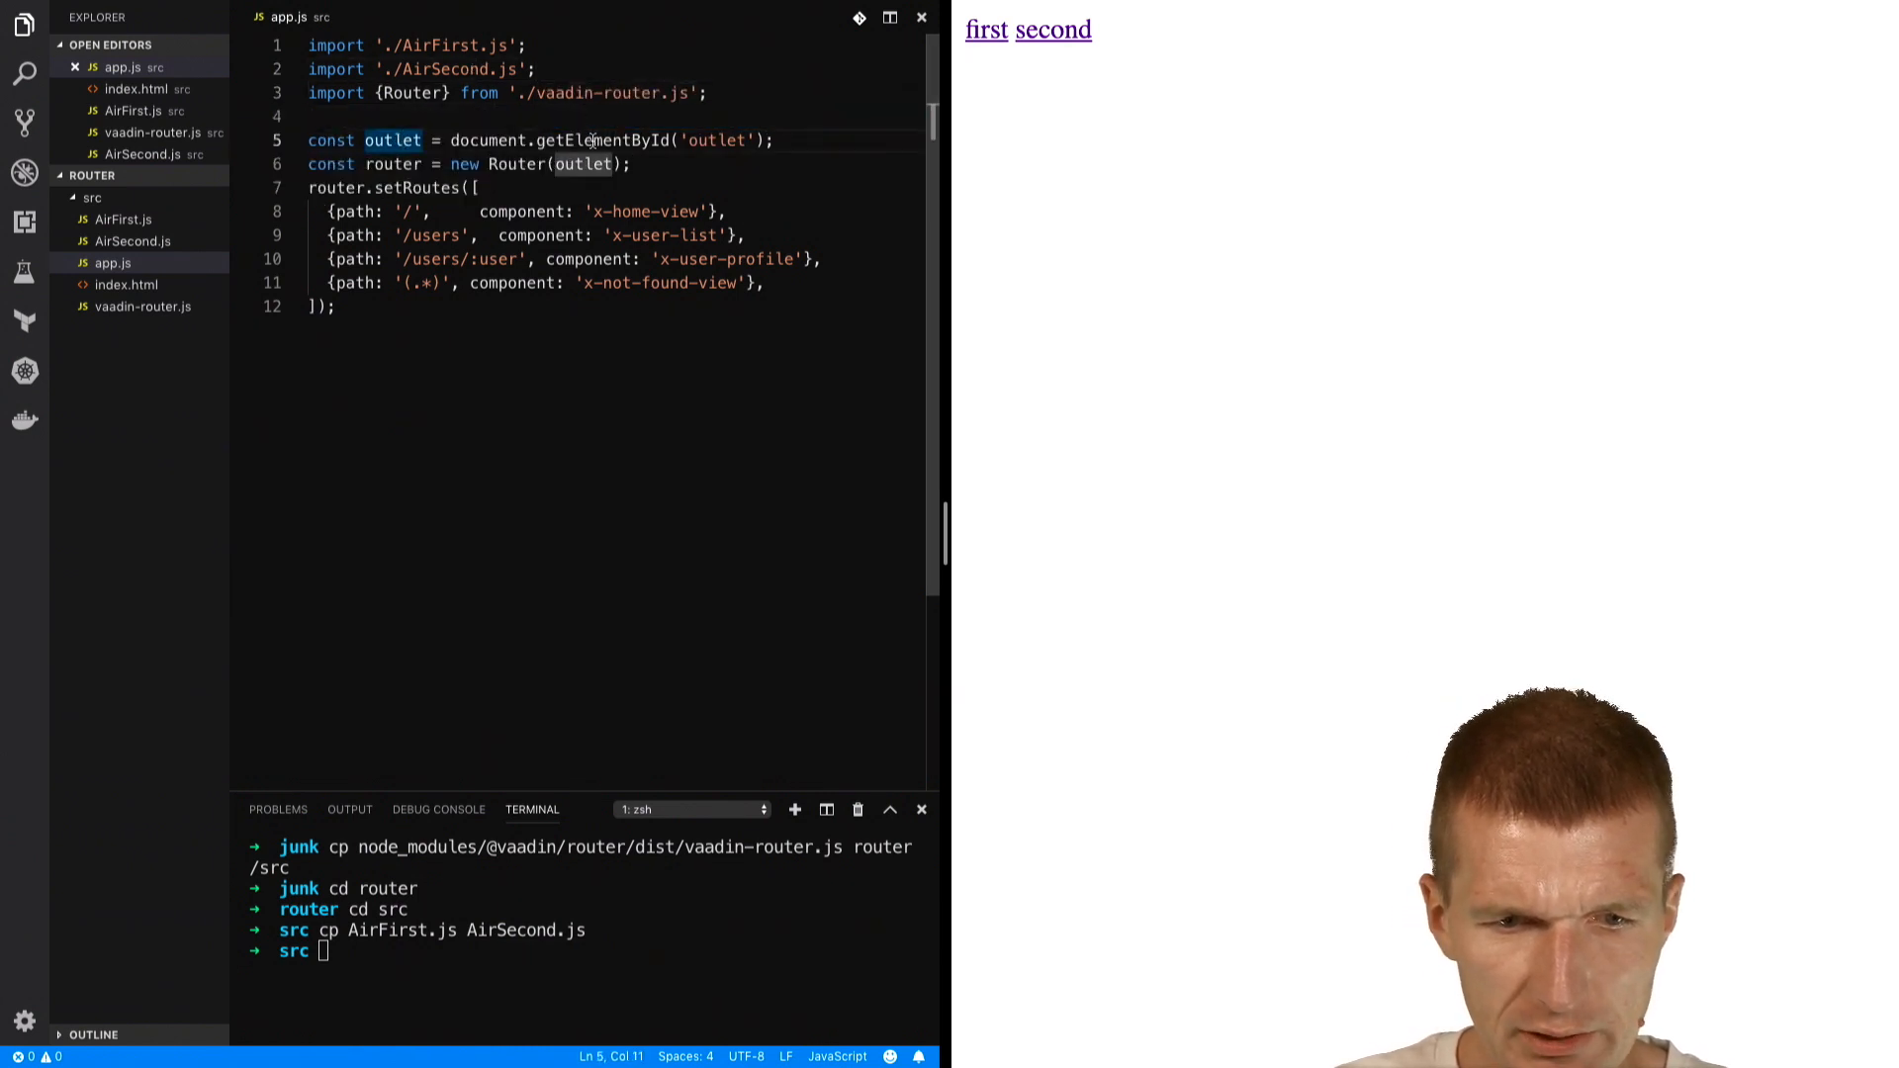
pyautogui.write('que')
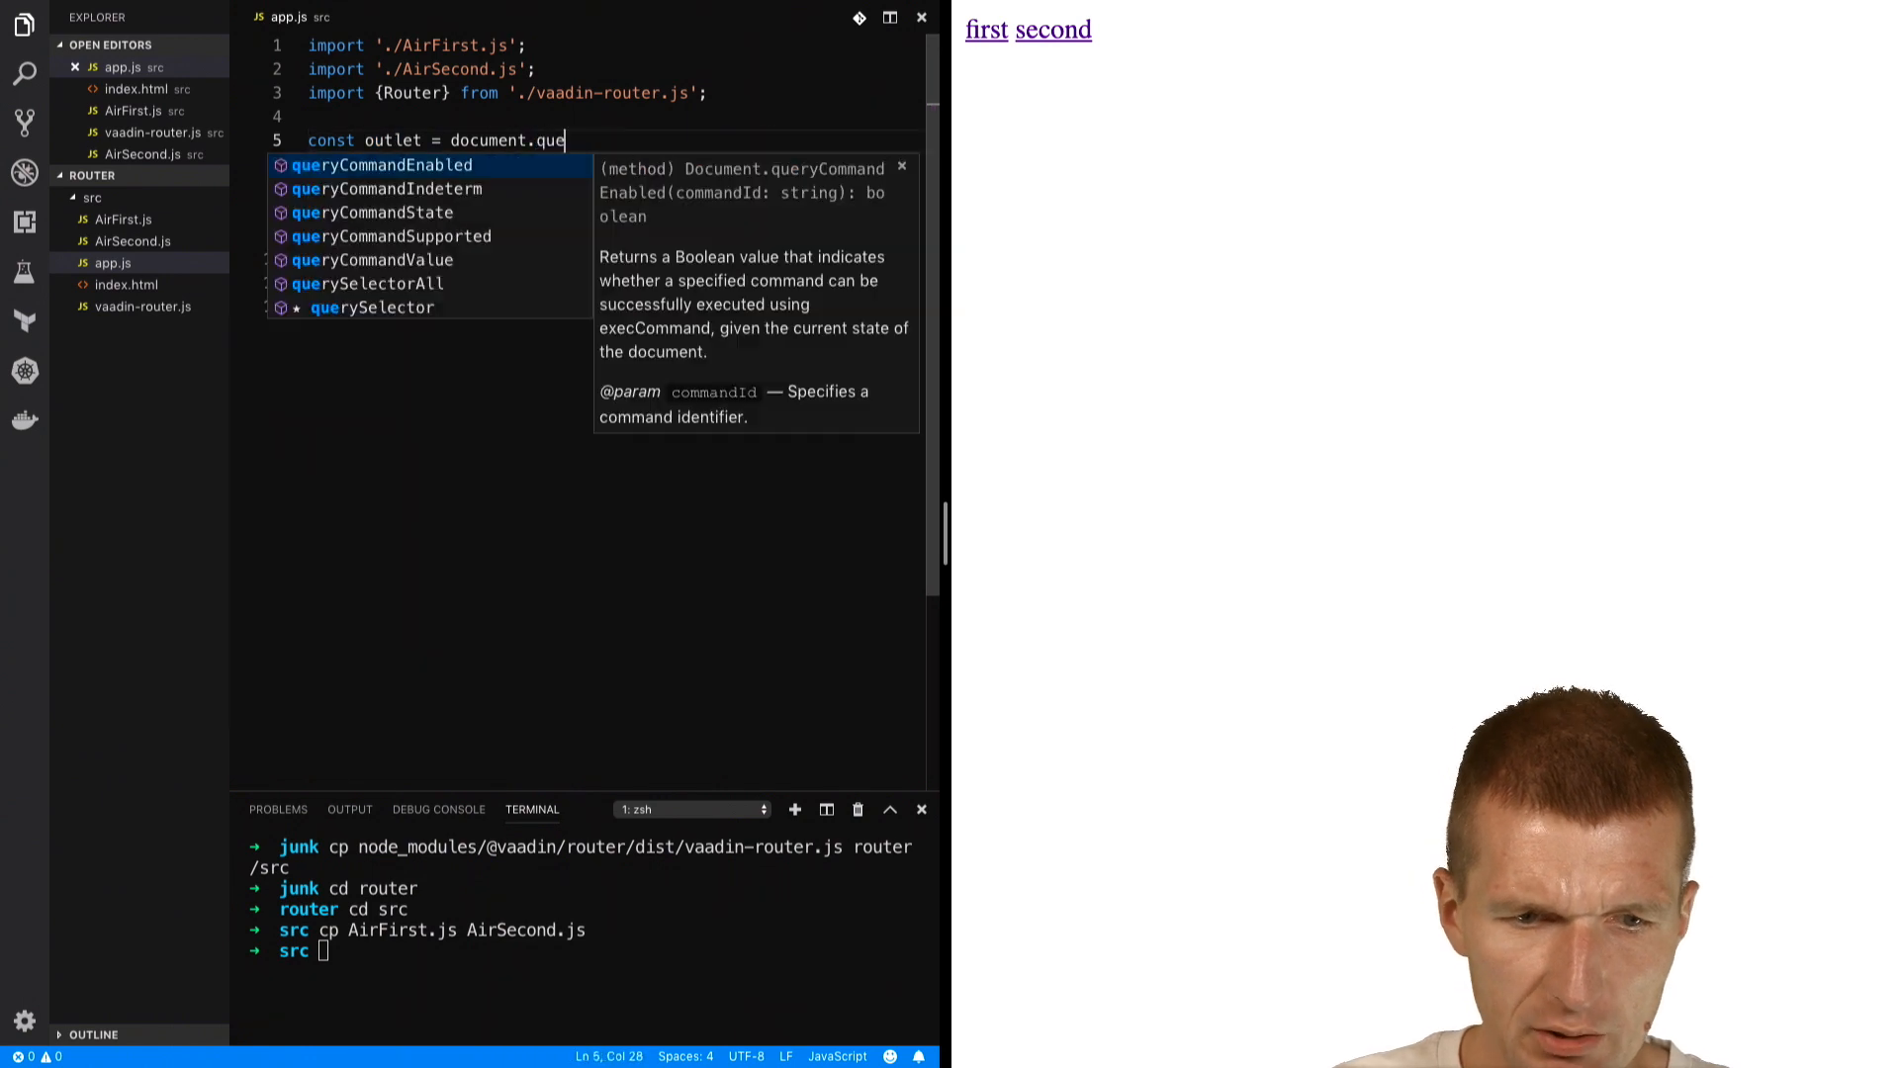
pyautogui.write('rySelector();')
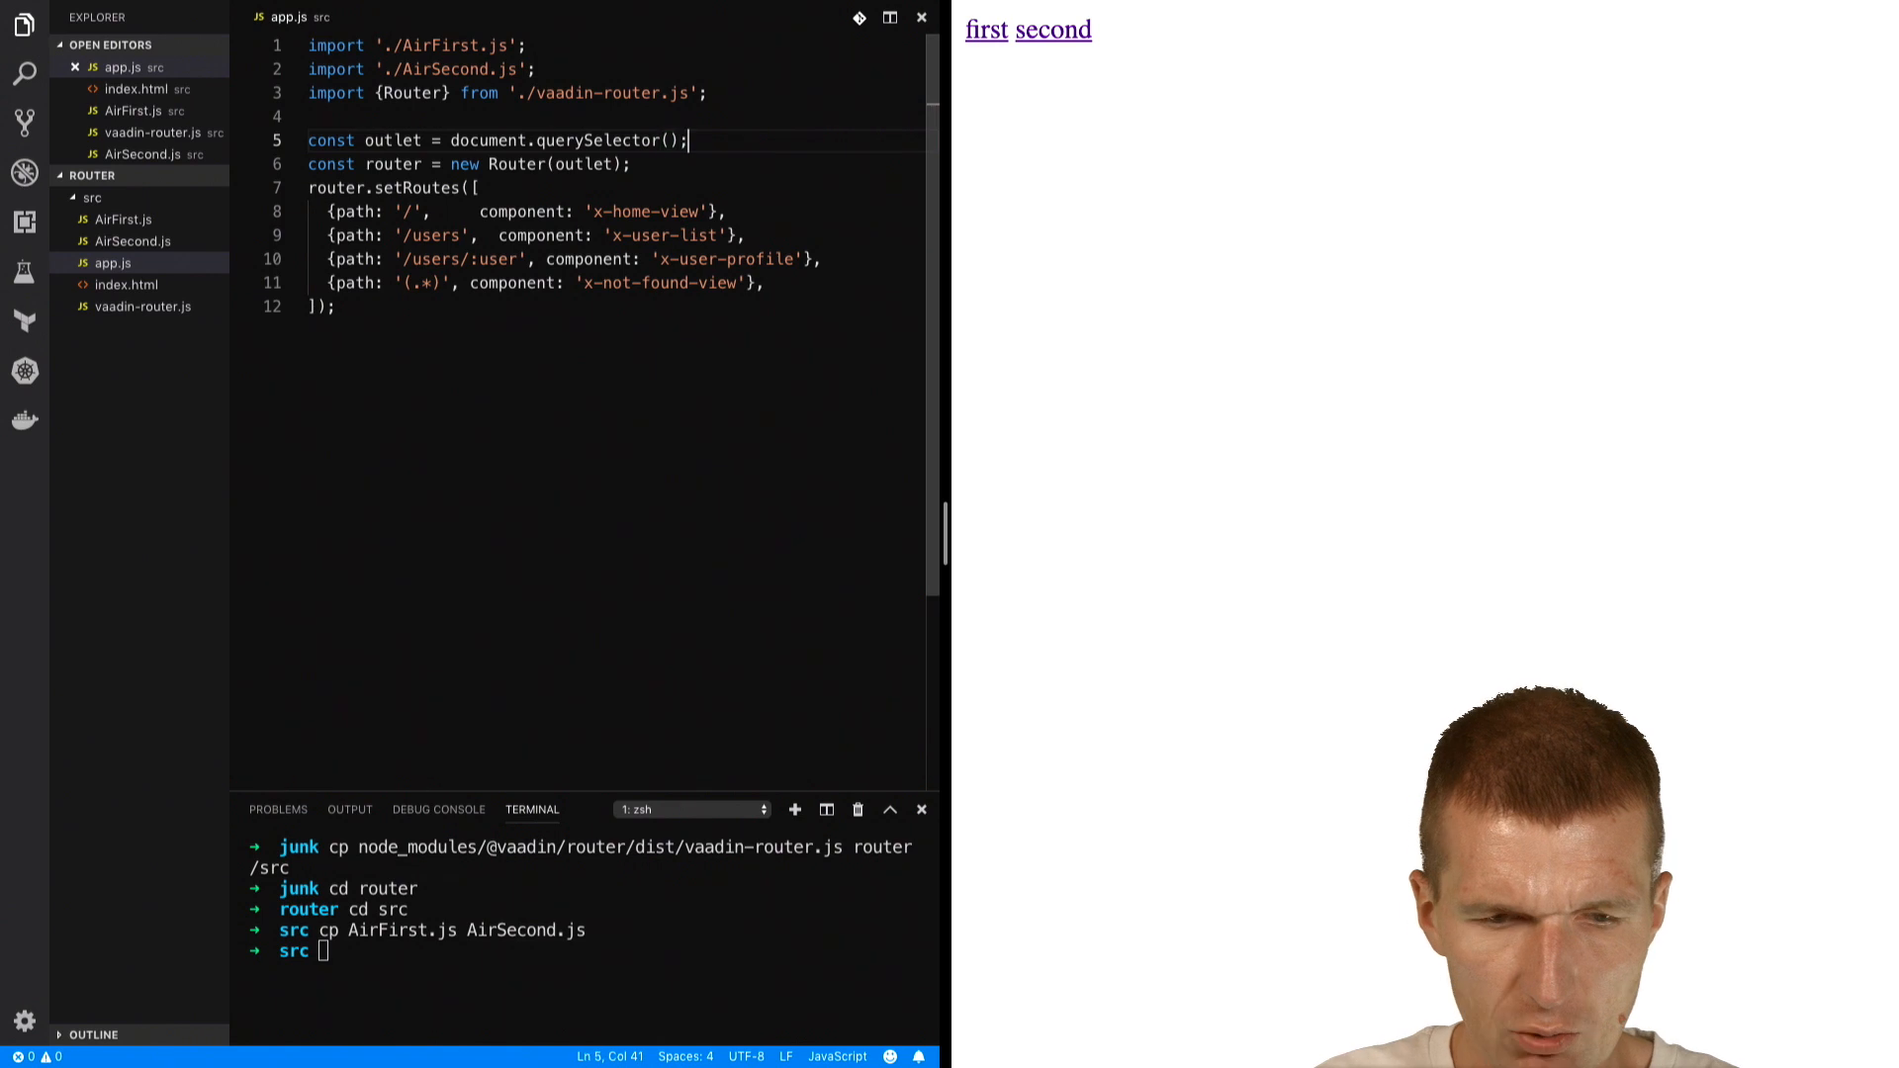
pyautogui.write("output'")
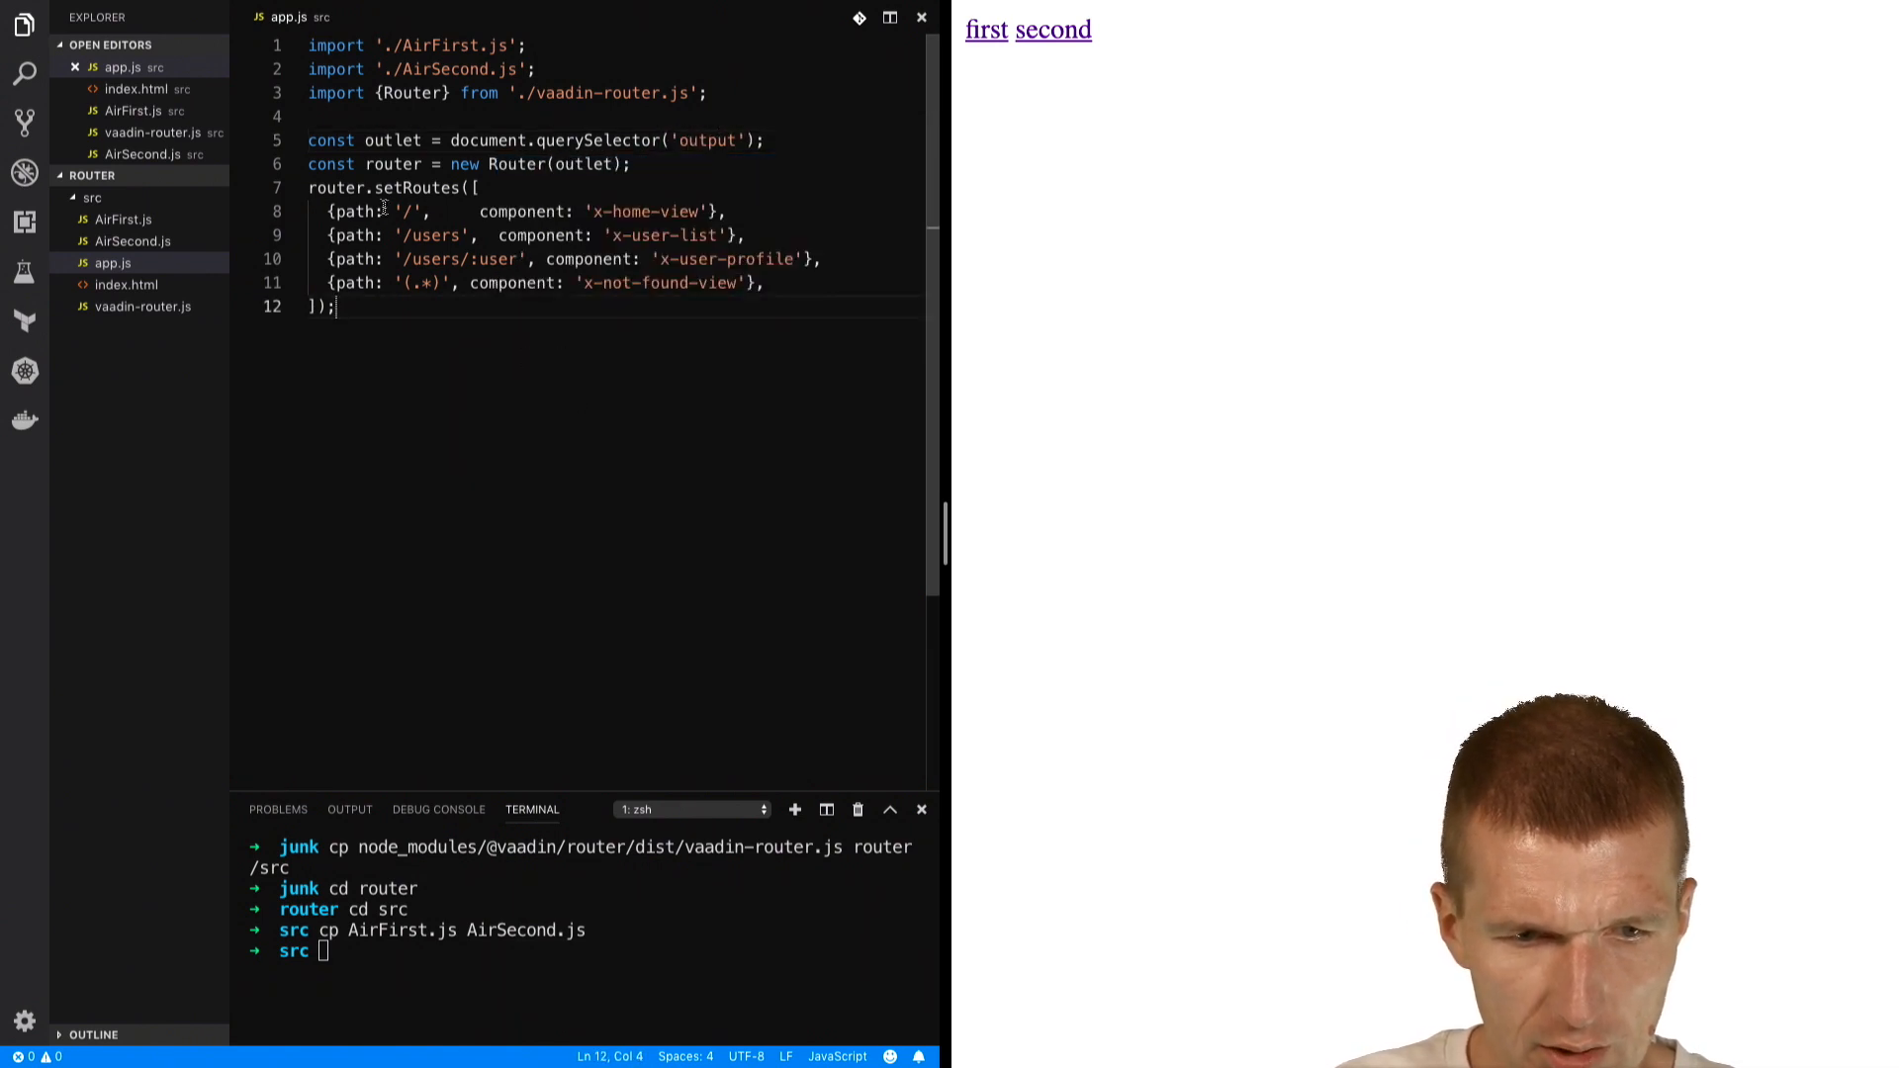
# - Map the root route to air-second and change the second route's path to /first
pyautogui.doubleClick(618, 212)
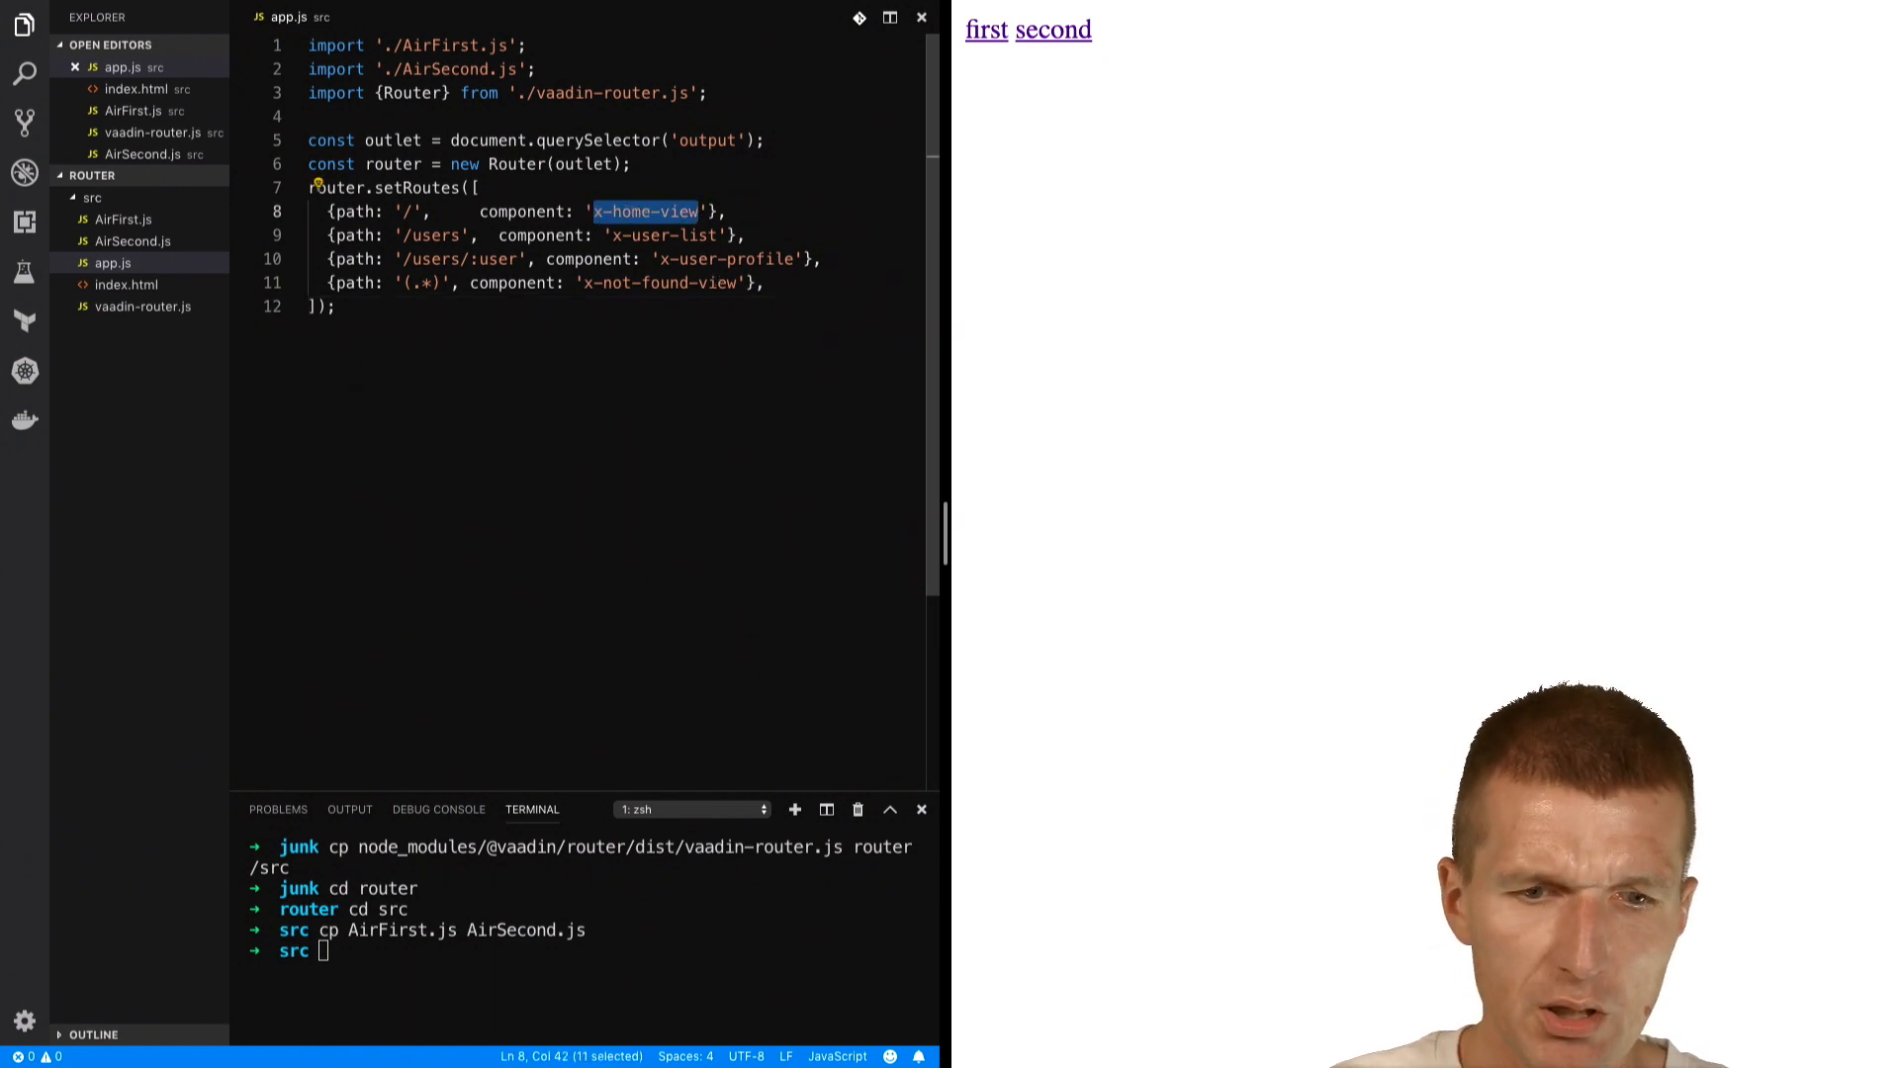
pyautogui.write('air-e')
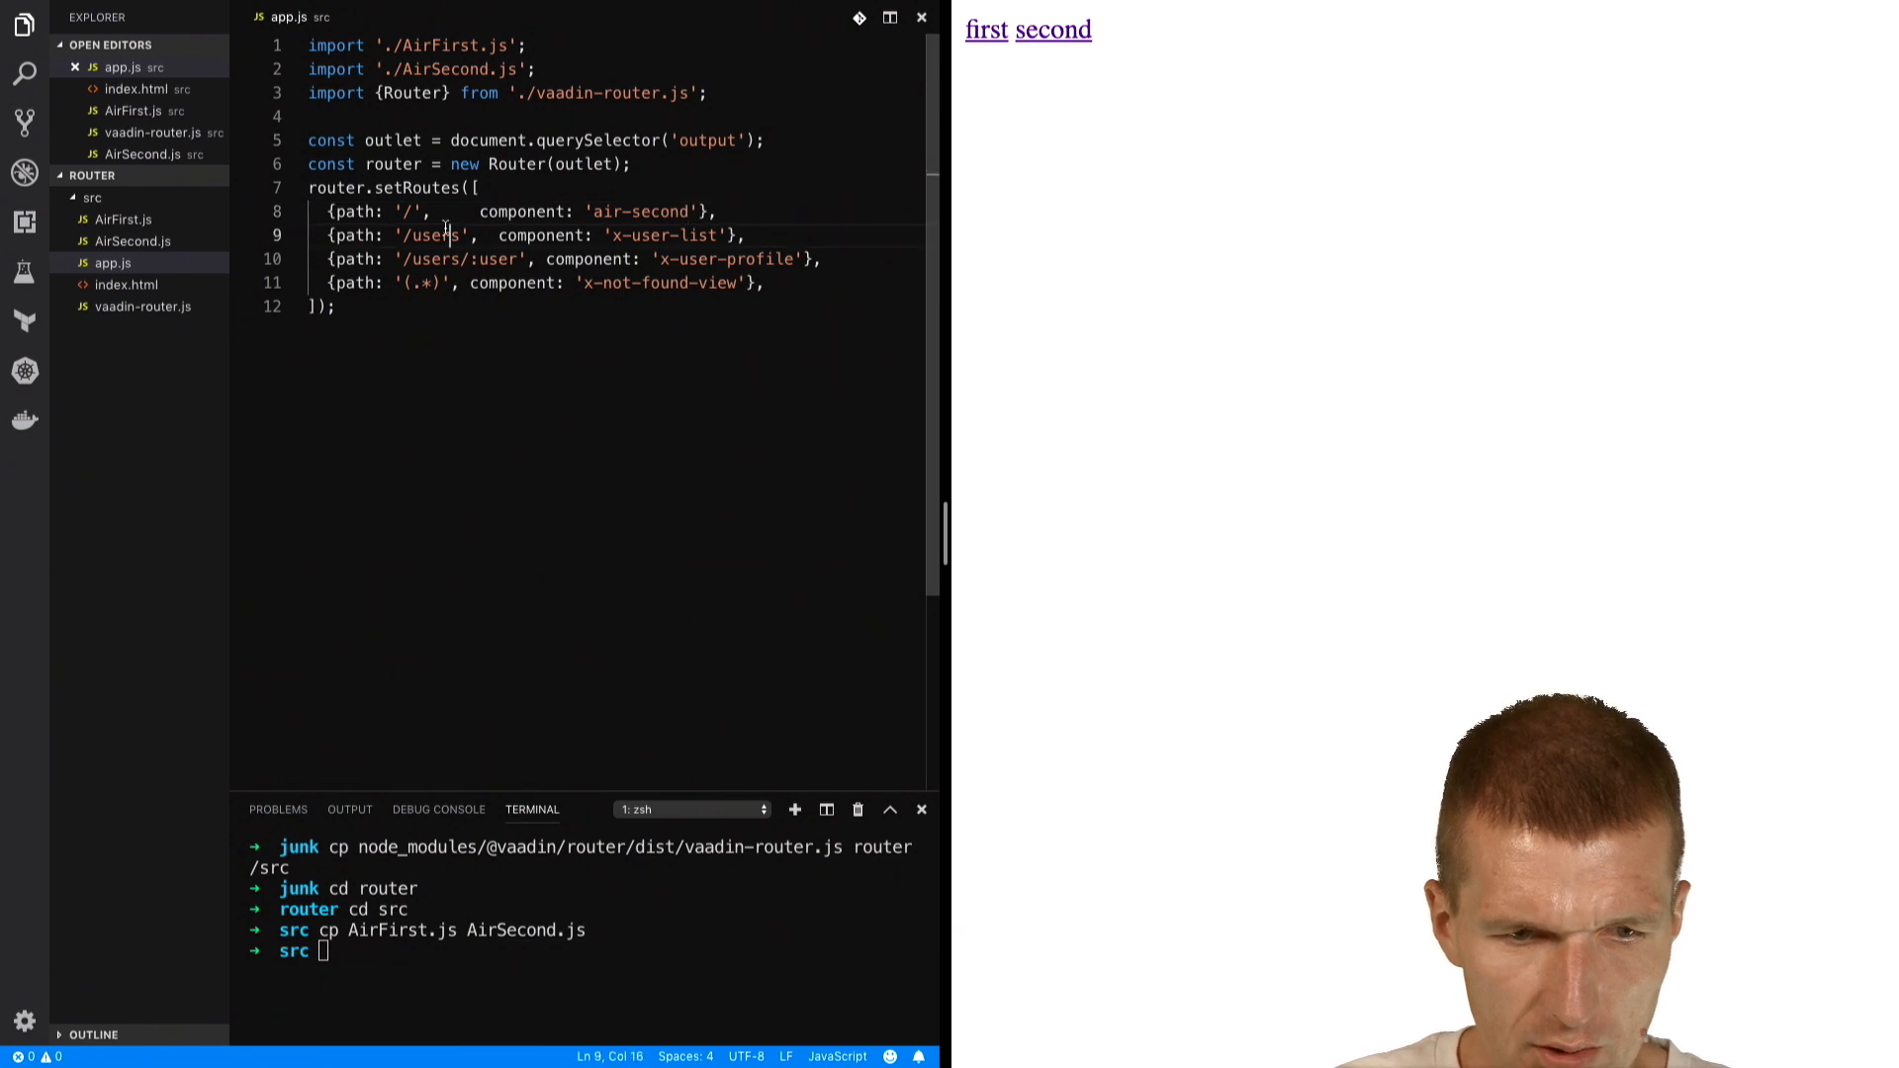
pyautogui.doubleClick(433, 236)
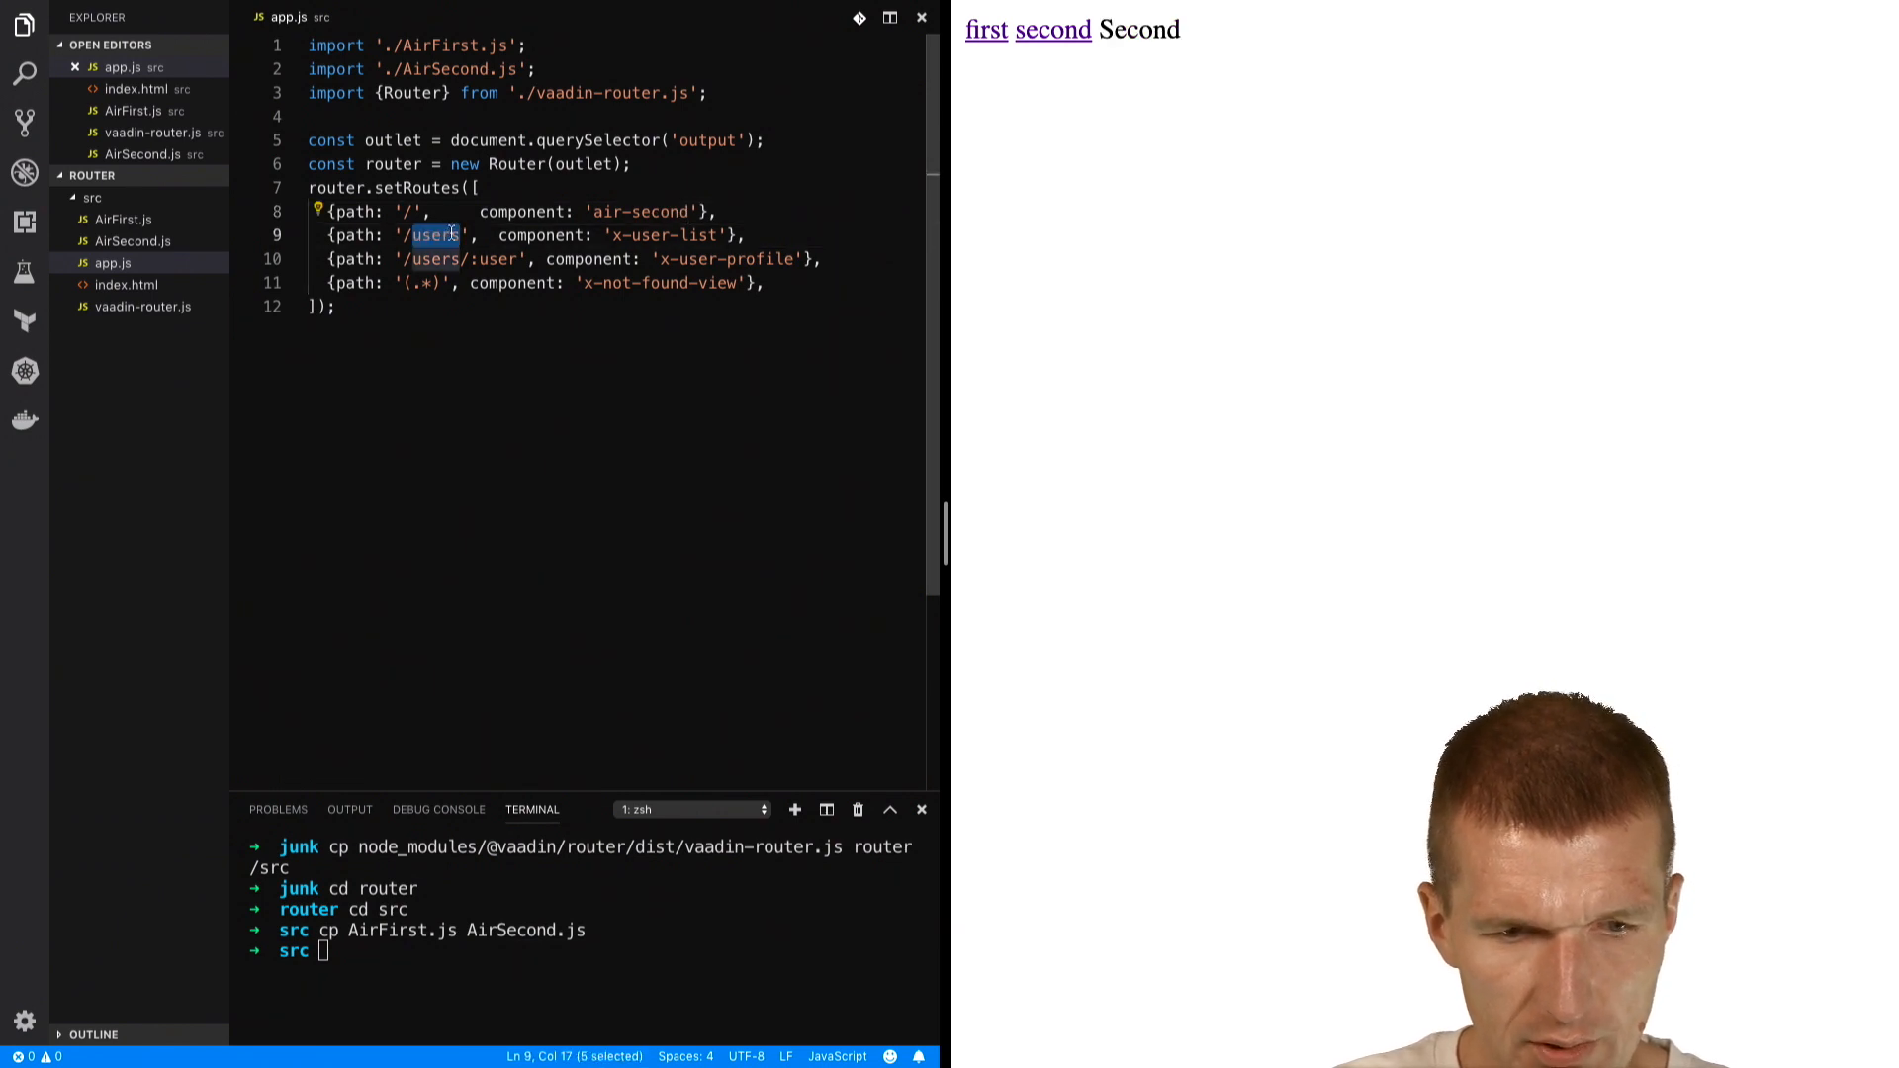
pyautogui.write('first')
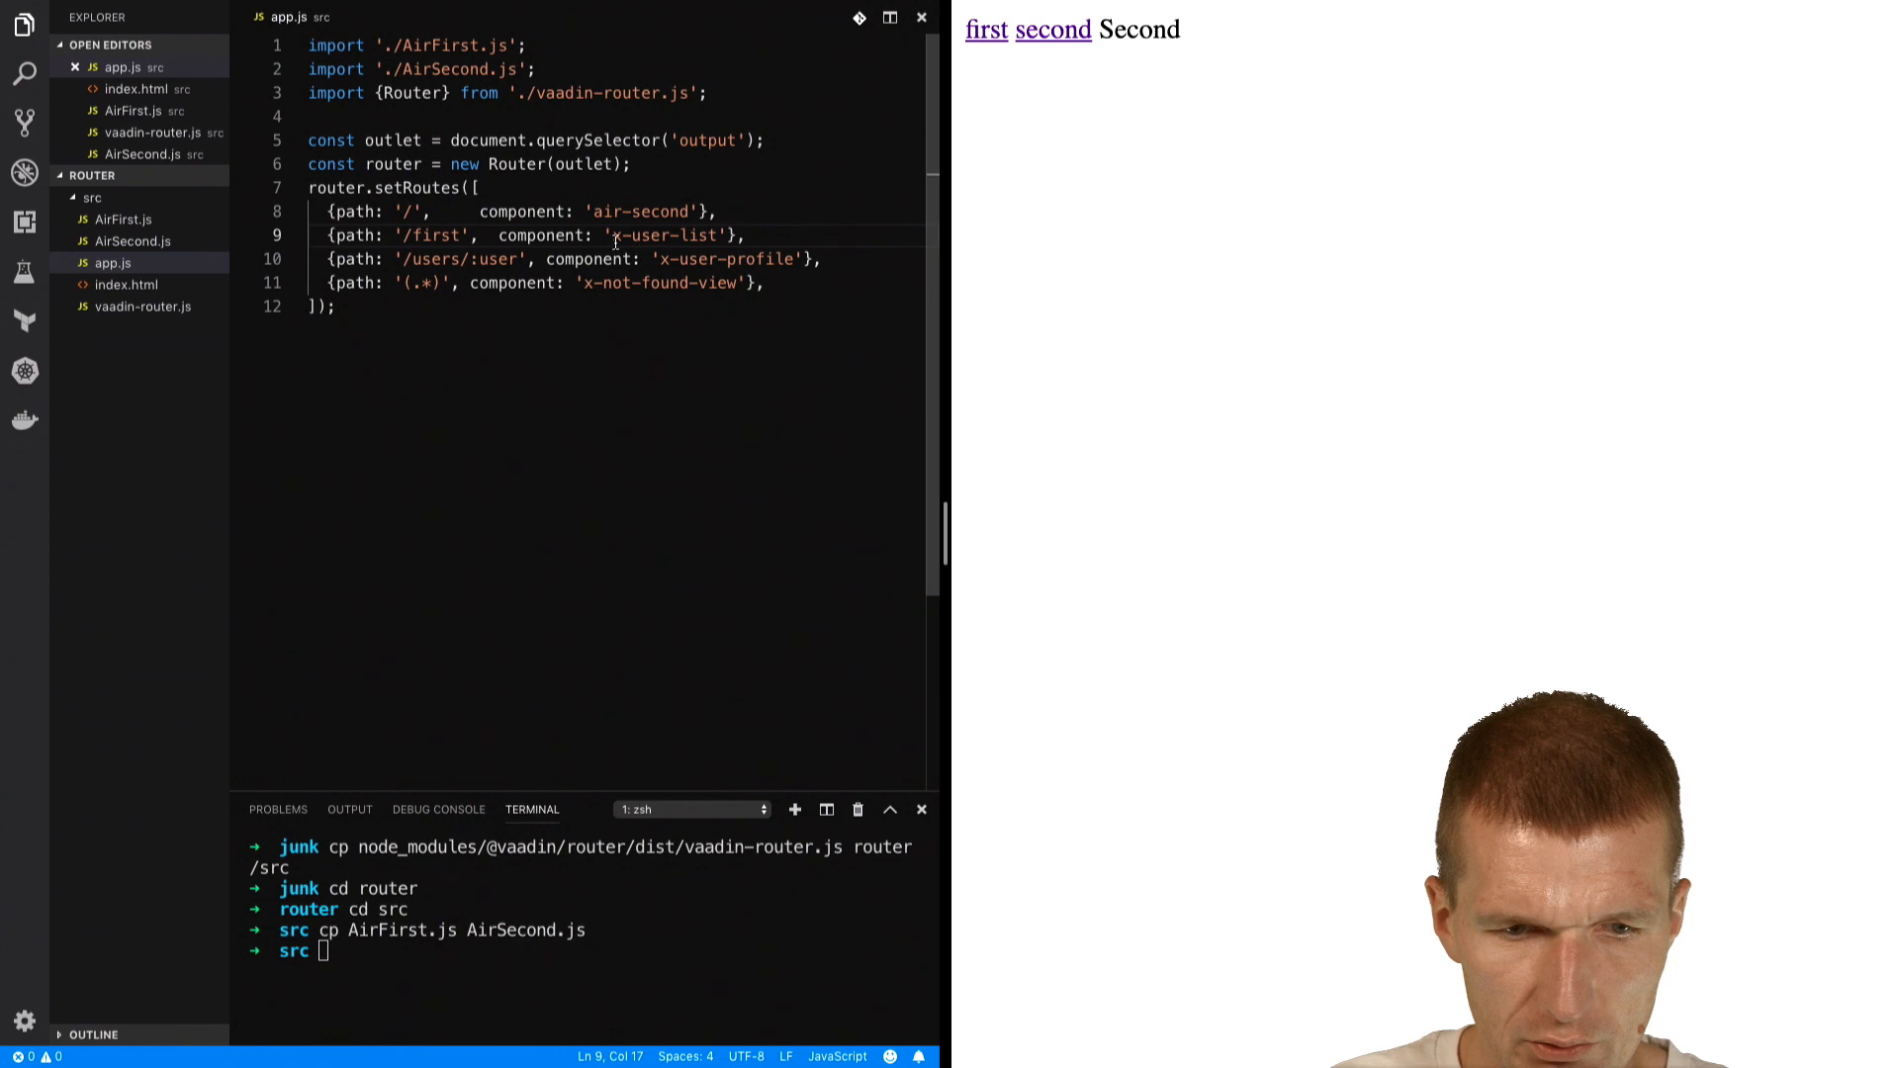
# - Map /first to air-first and /second to air-second, then load the first link showing First
pyautogui.doubleClick(662, 236)
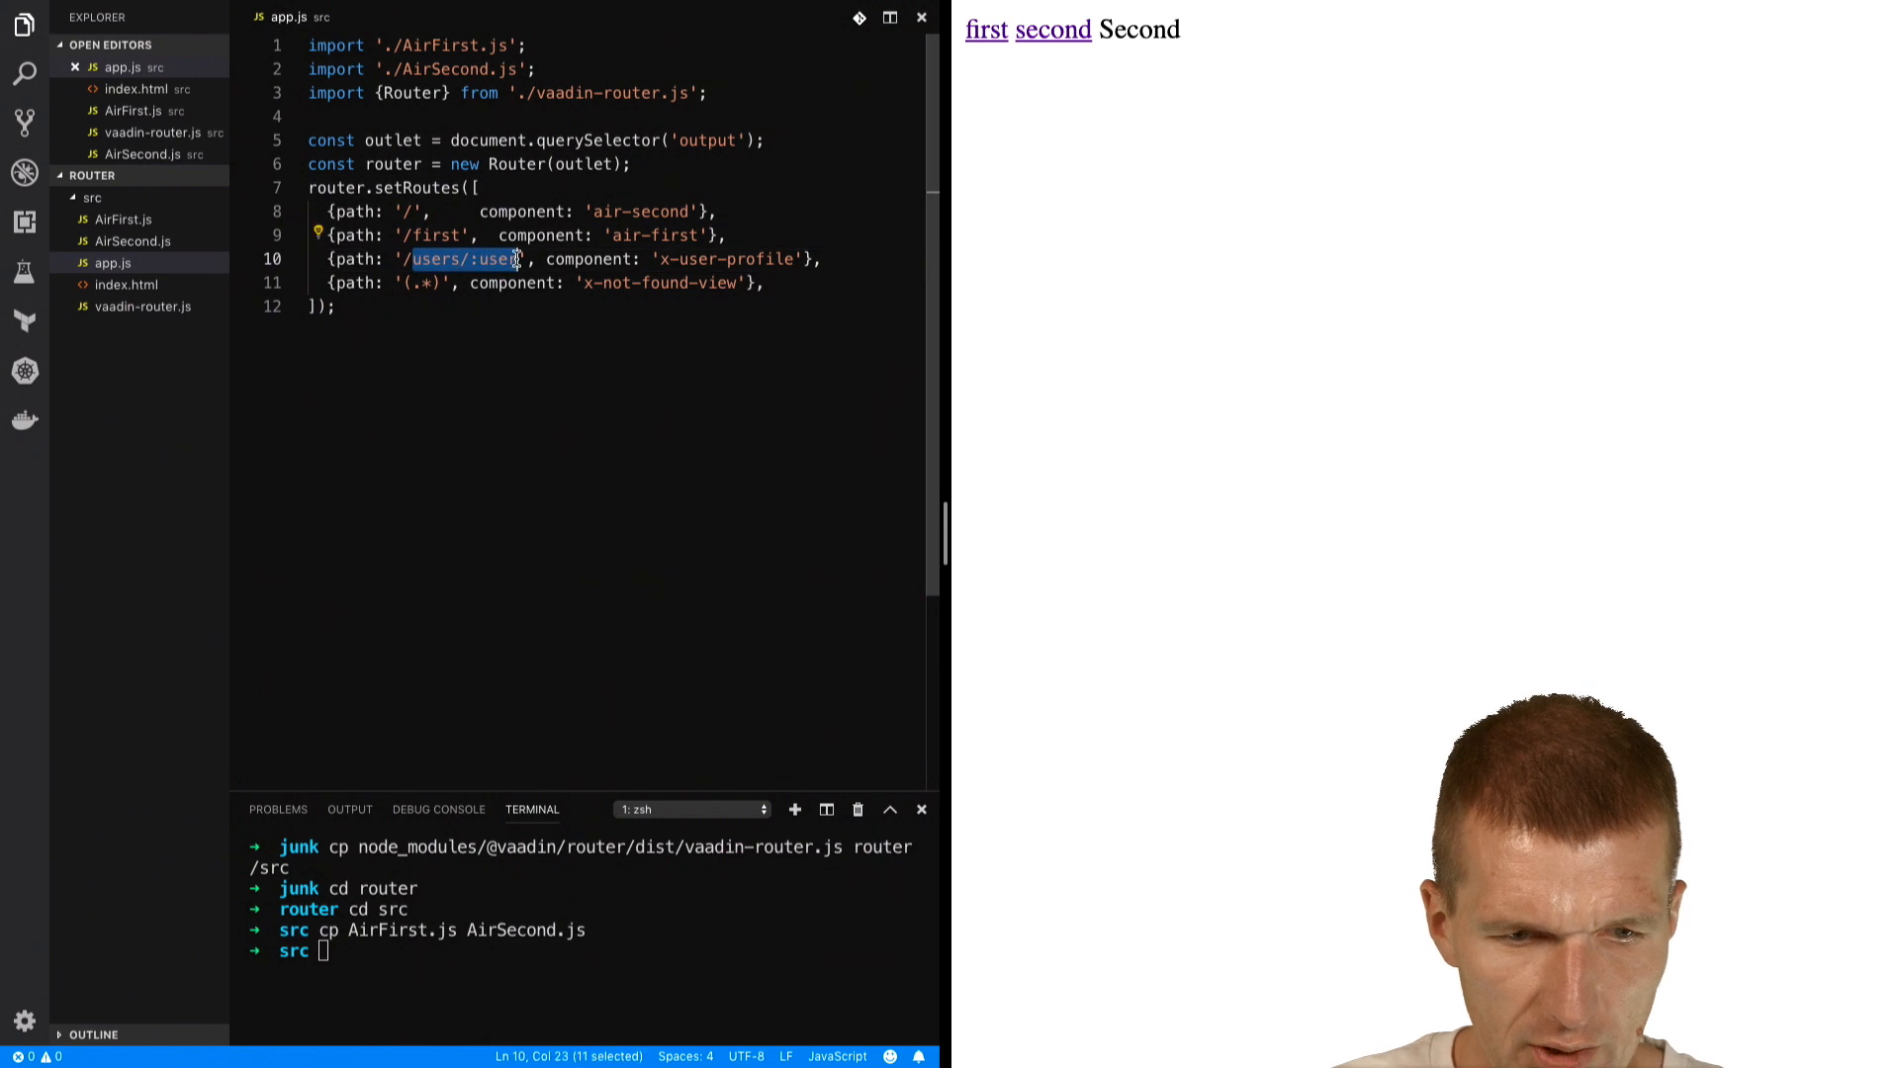
pyautogui.write('second')
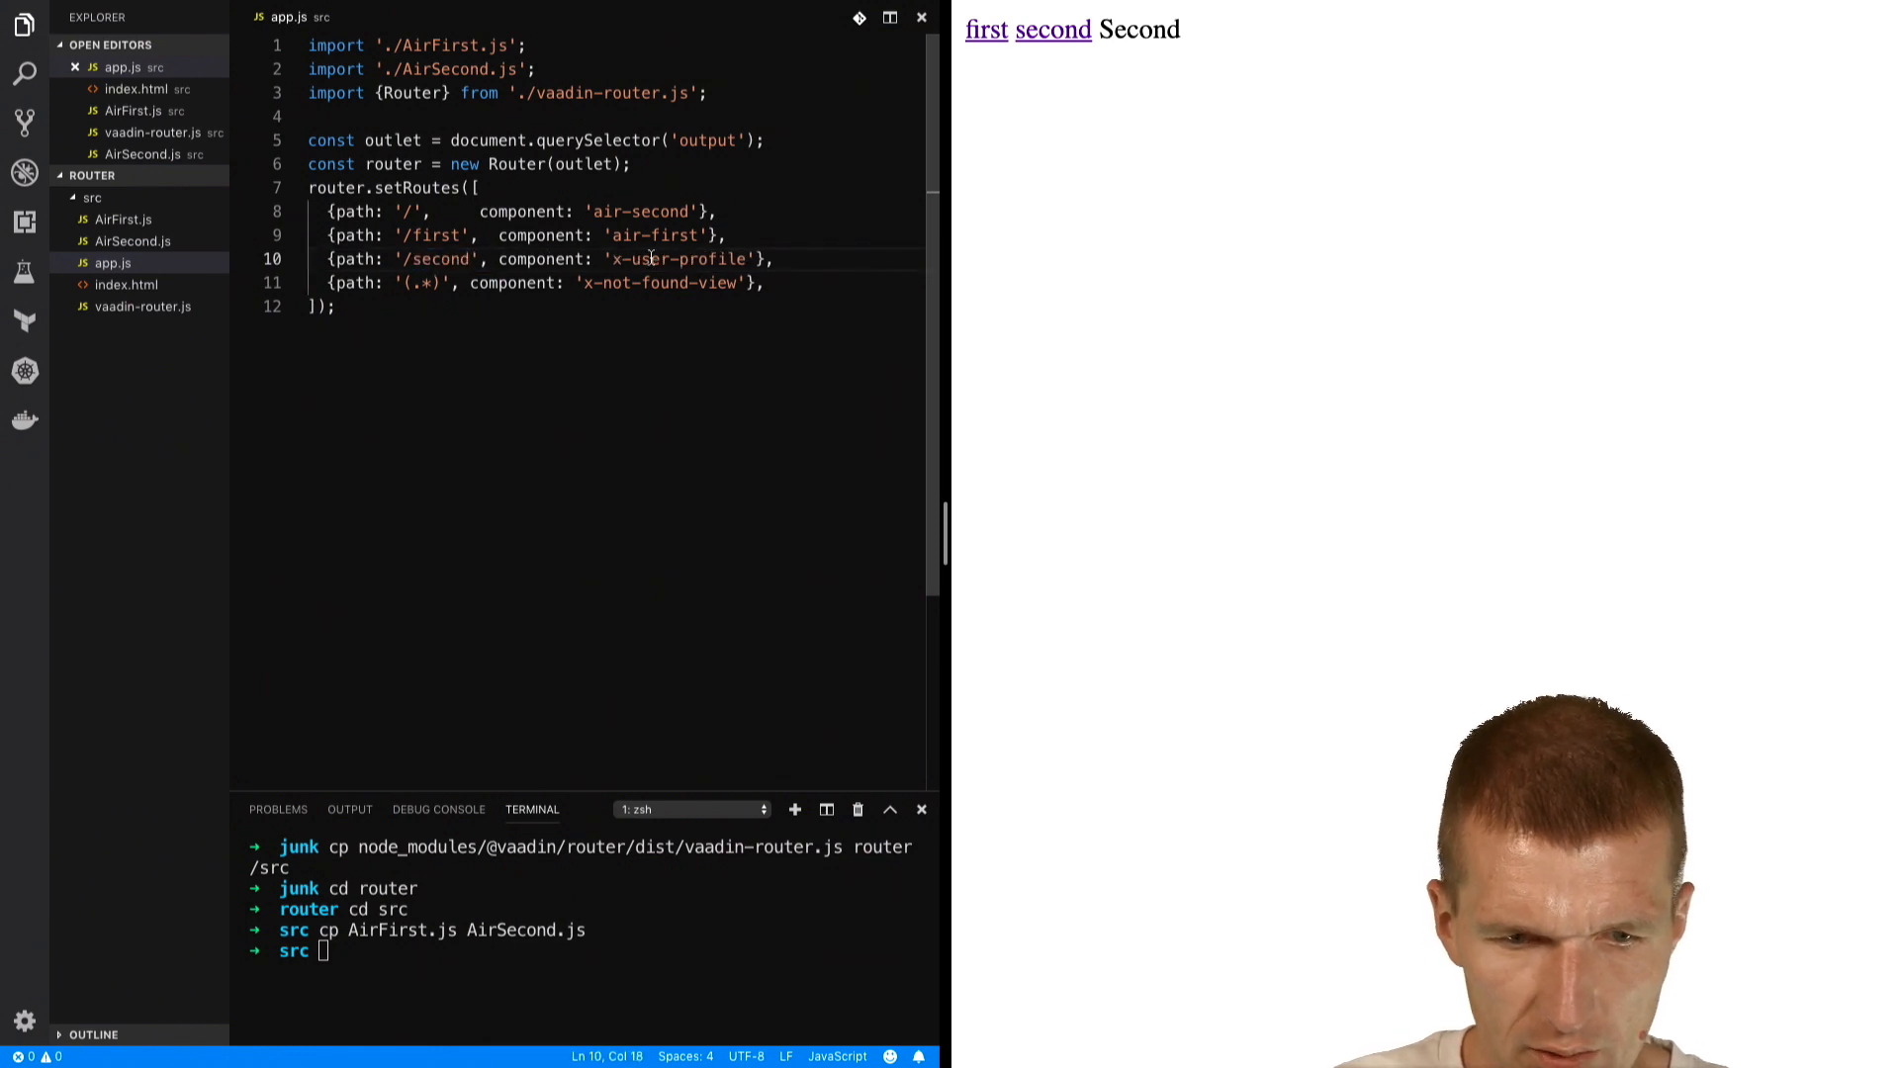
pyautogui.doubleClick(679, 257)
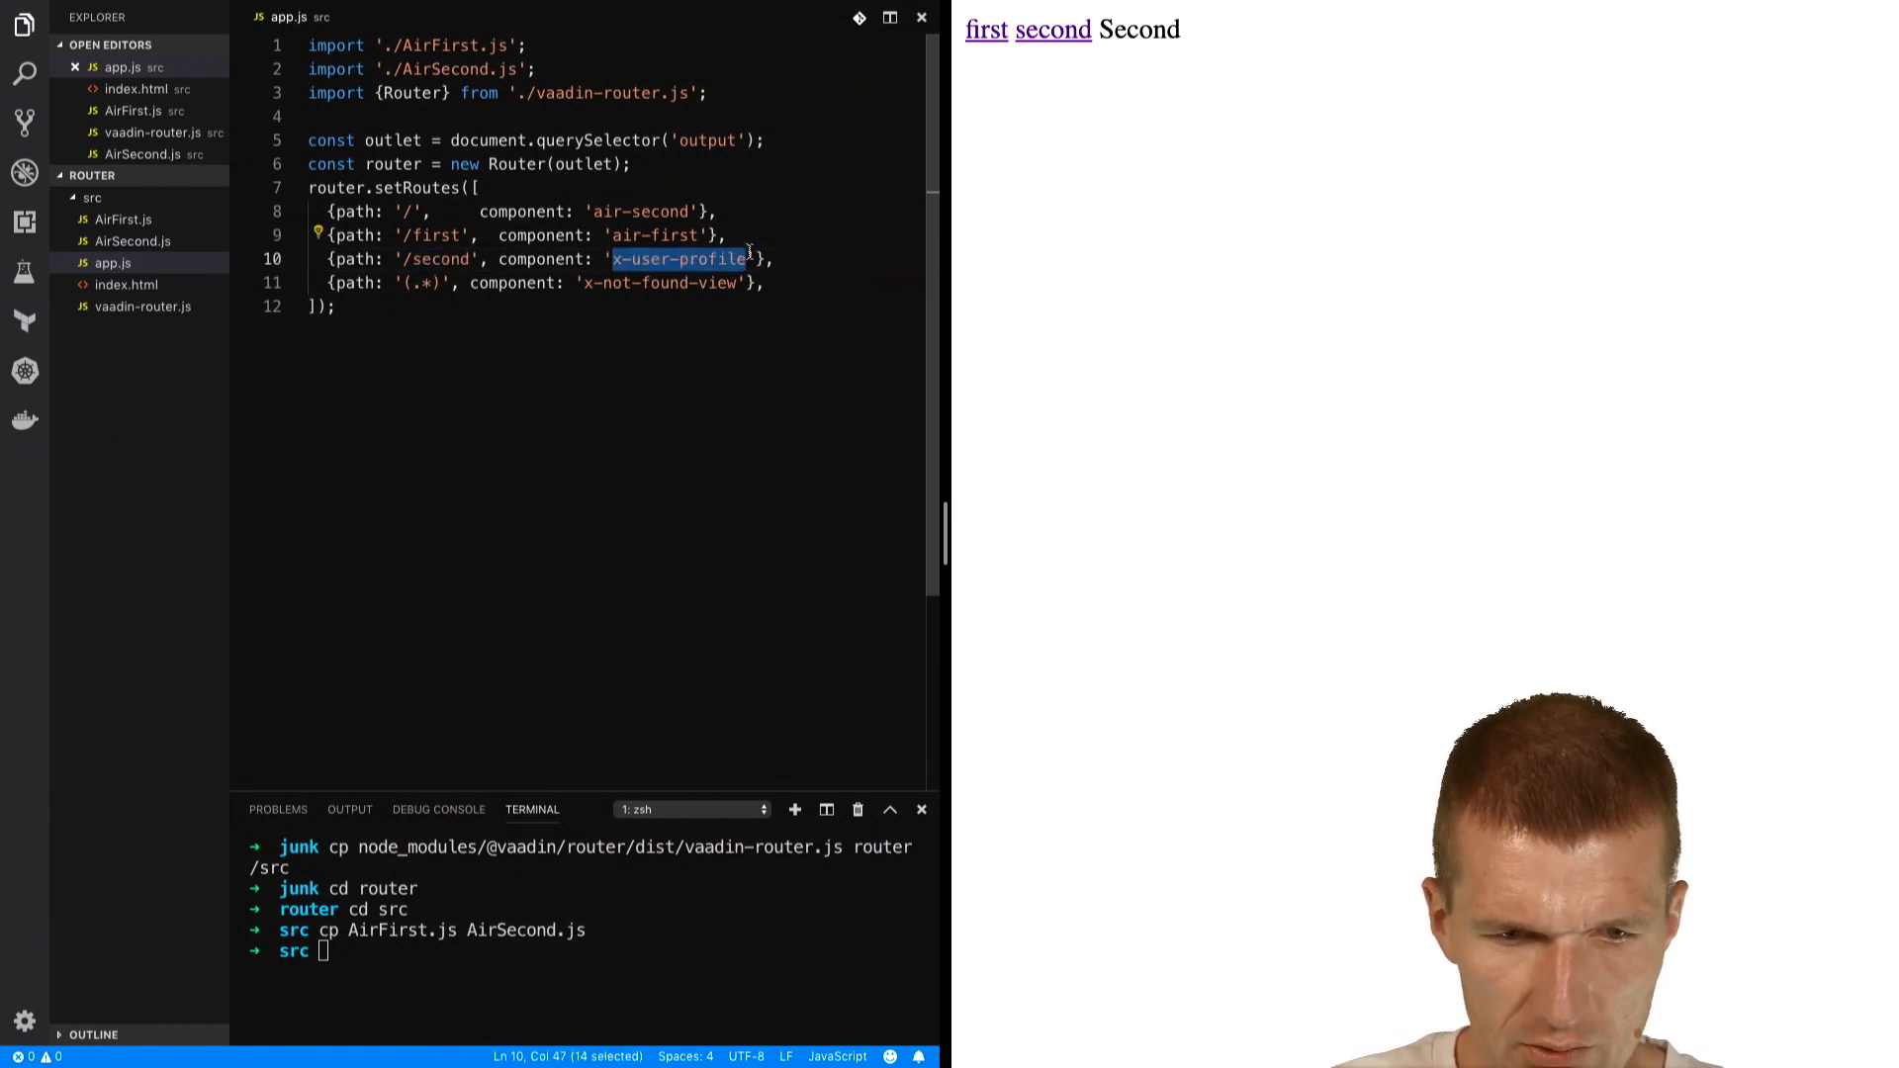
pyautogui.write('air-se')
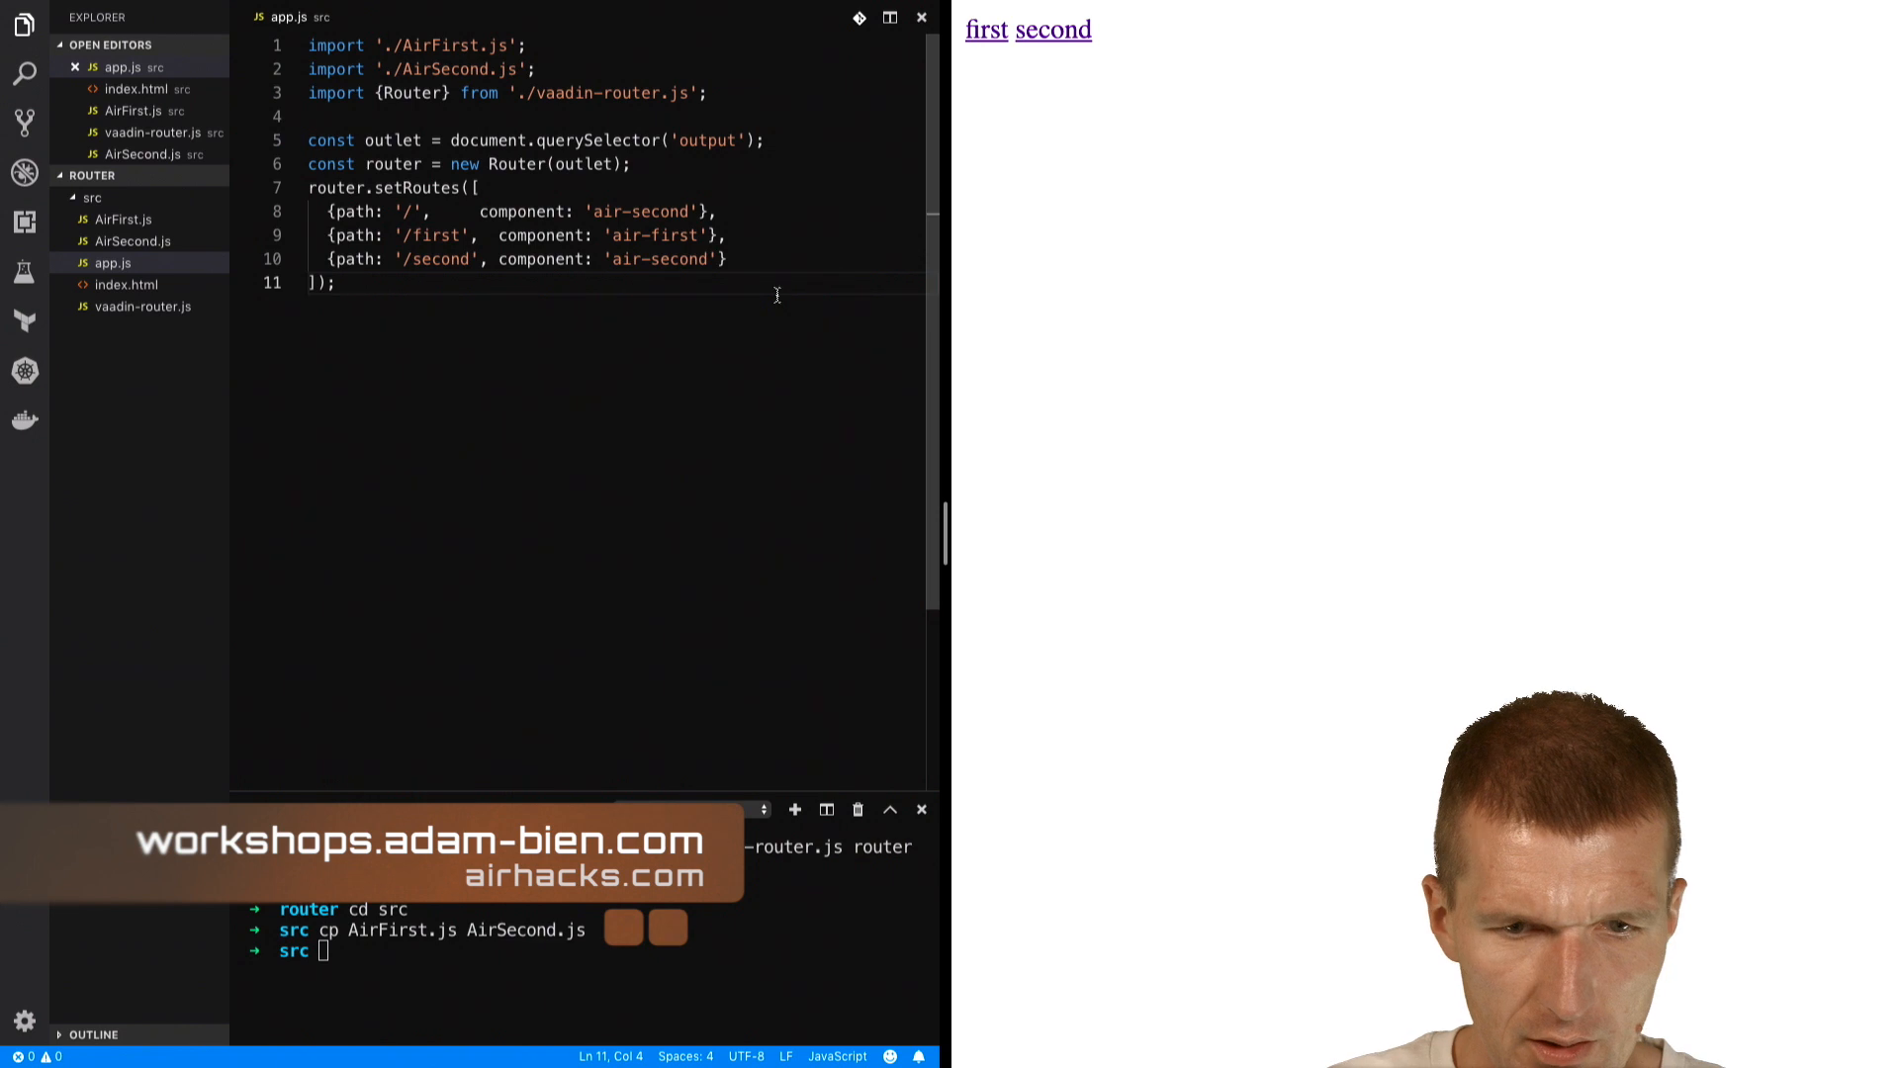
pyautogui.click(985, 30)
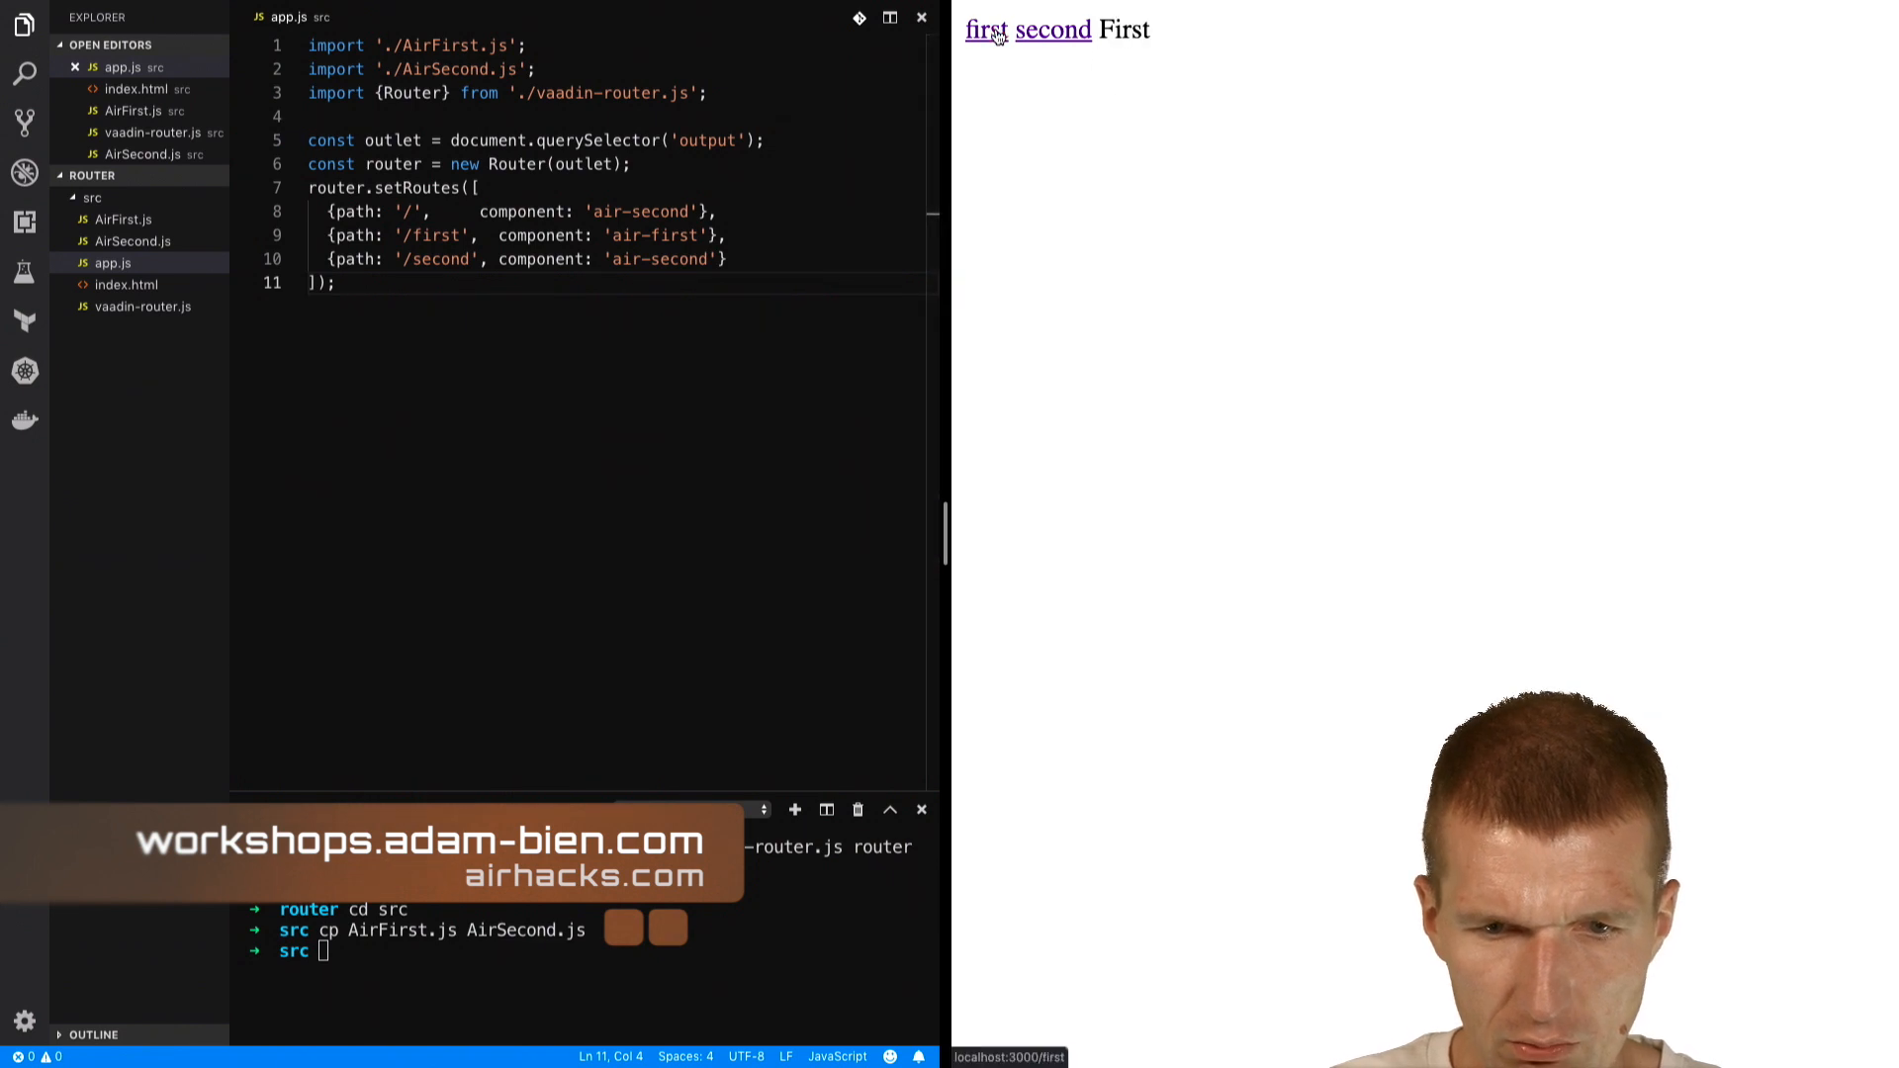